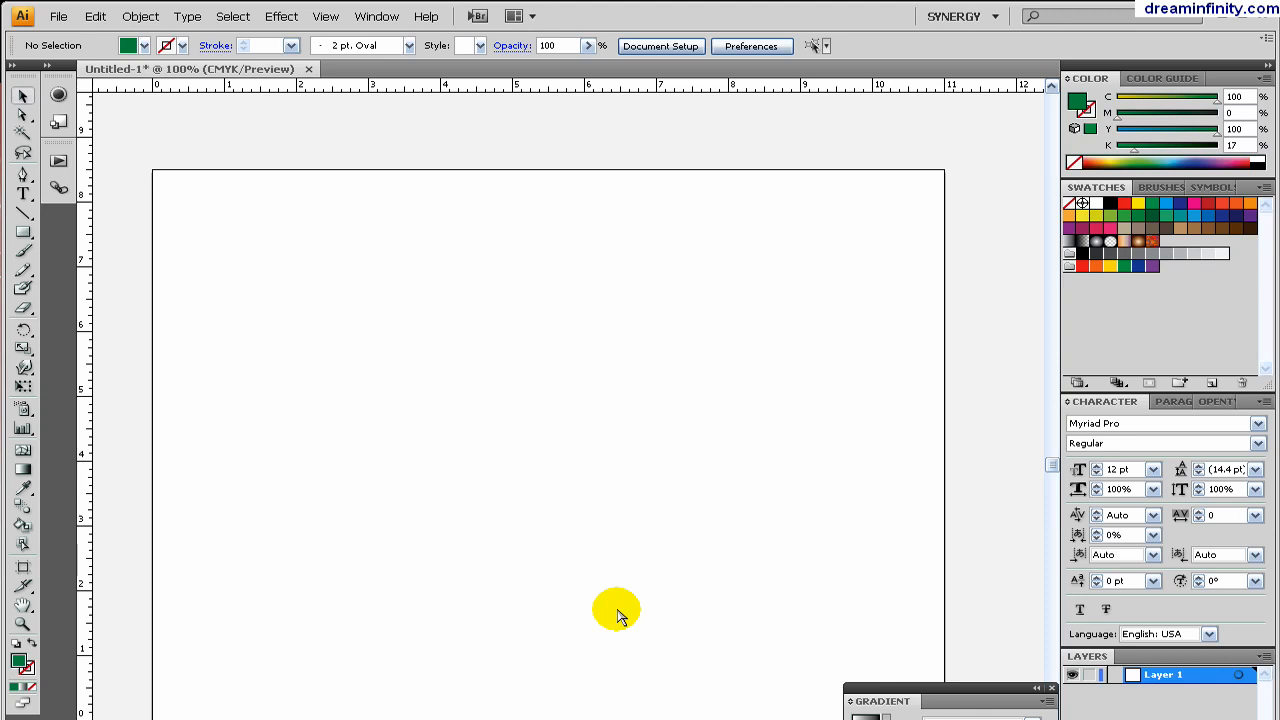
{"action": "mouse_move", "coordinate": [408, 248]}
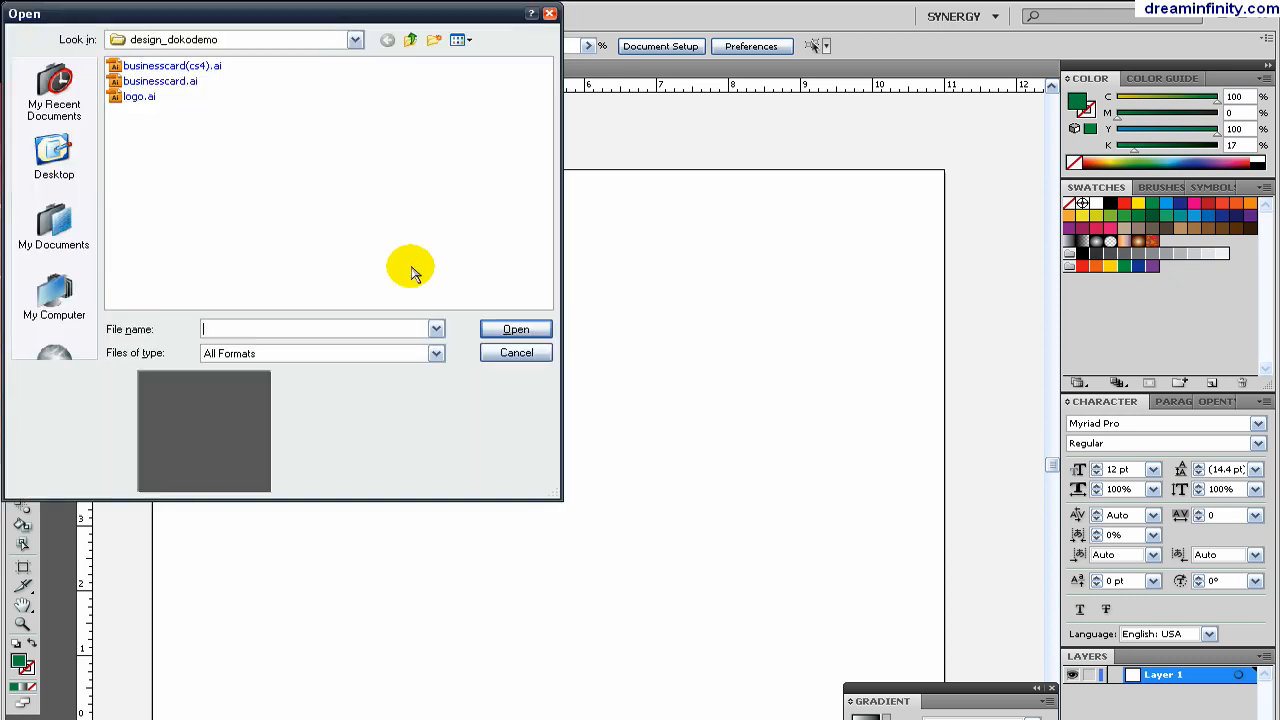
- Open businesscard(cs4).ai from the design folder via the Open dialog
{"action": "left_click", "coordinate": [170, 64]}
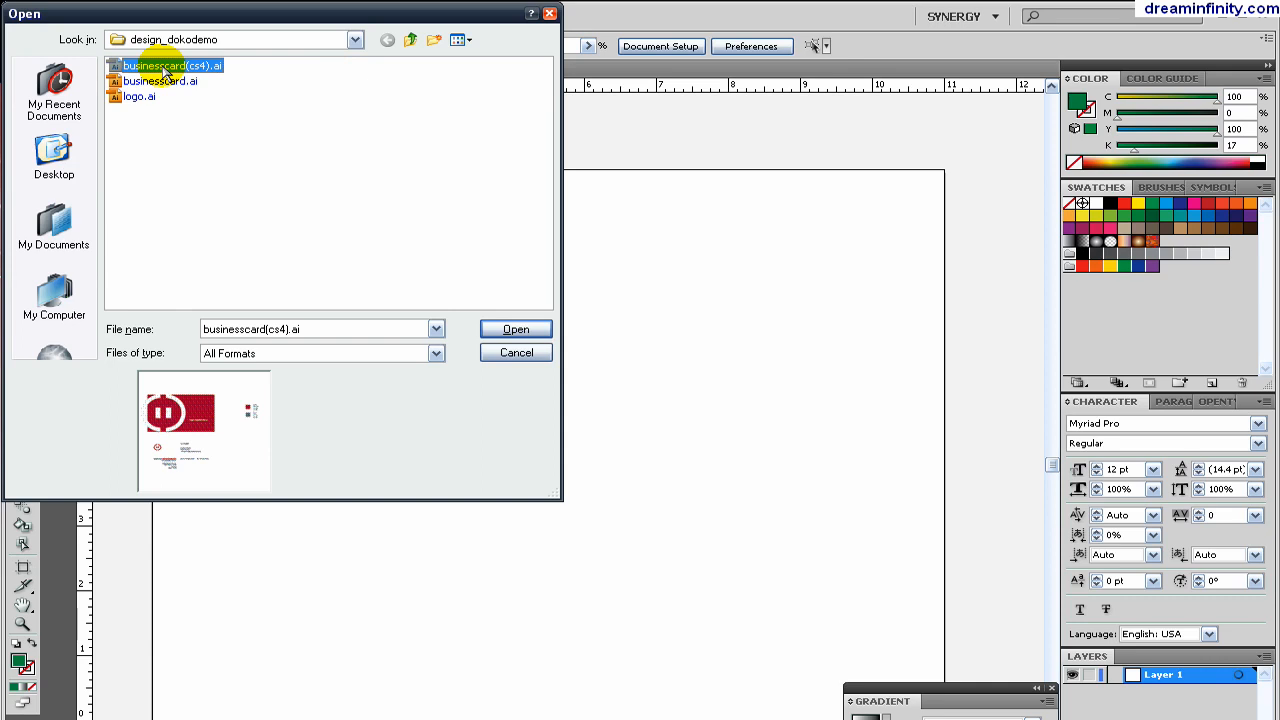
{"action": "mouse_move", "coordinate": [200, 192]}
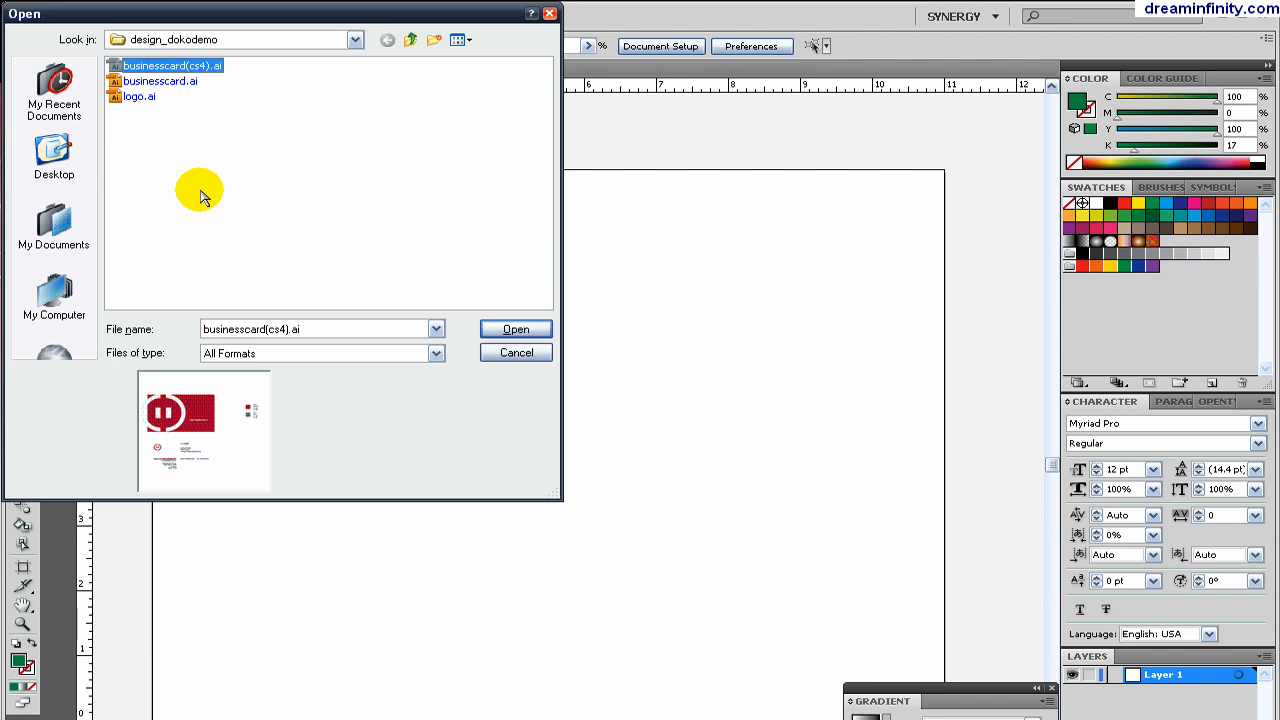
{"action": "mouse_move", "coordinate": [190, 198]}
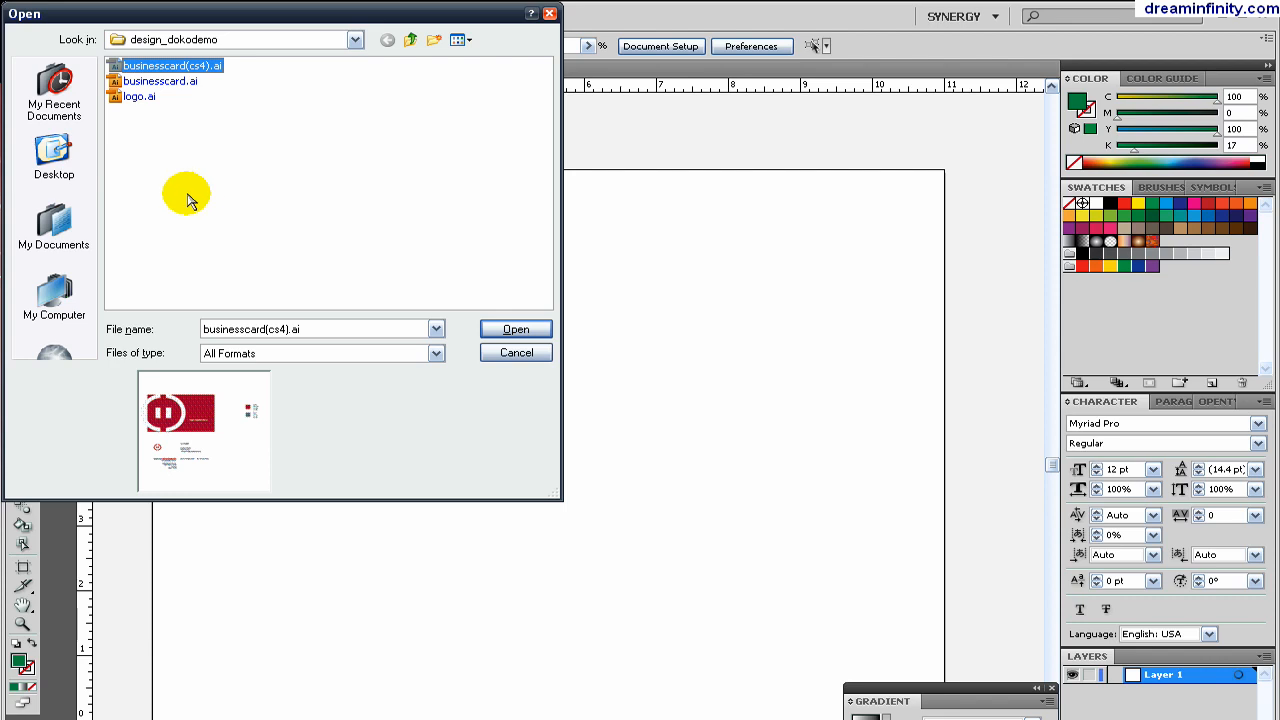
{"action": "left_click", "coordinate": [516, 328]}
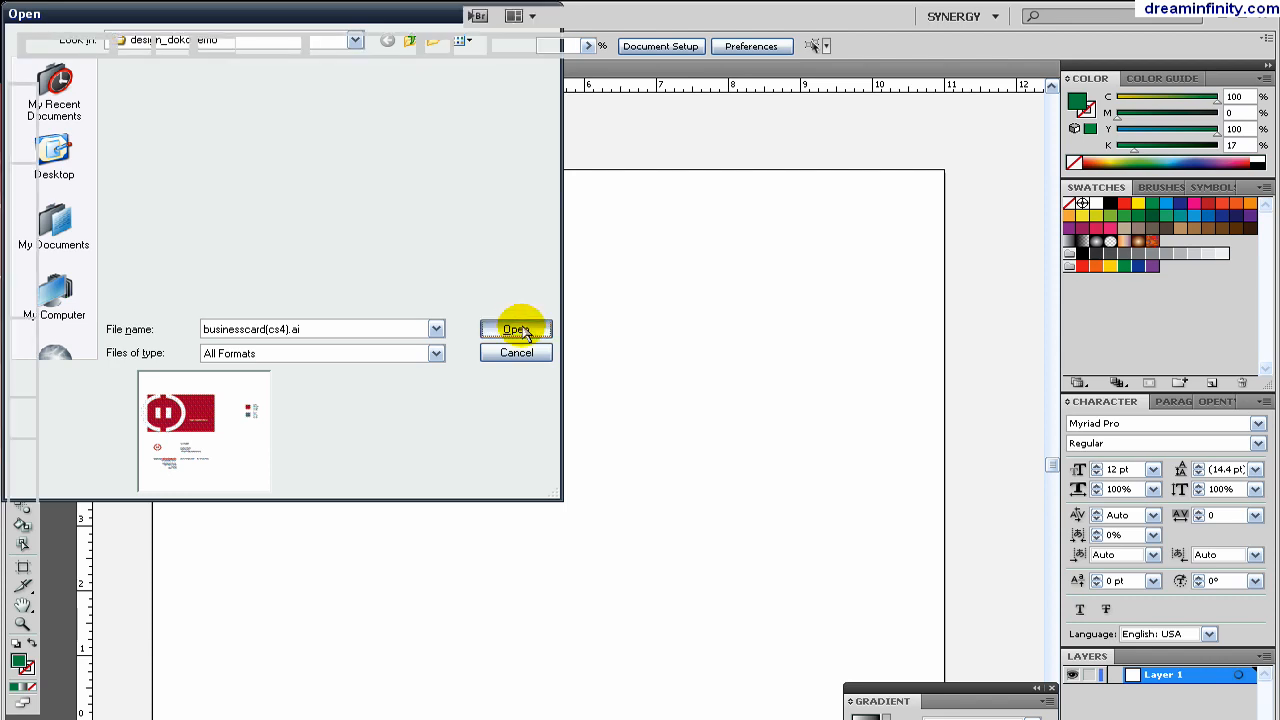
{"action": "left_click", "coordinate": [516, 328]}
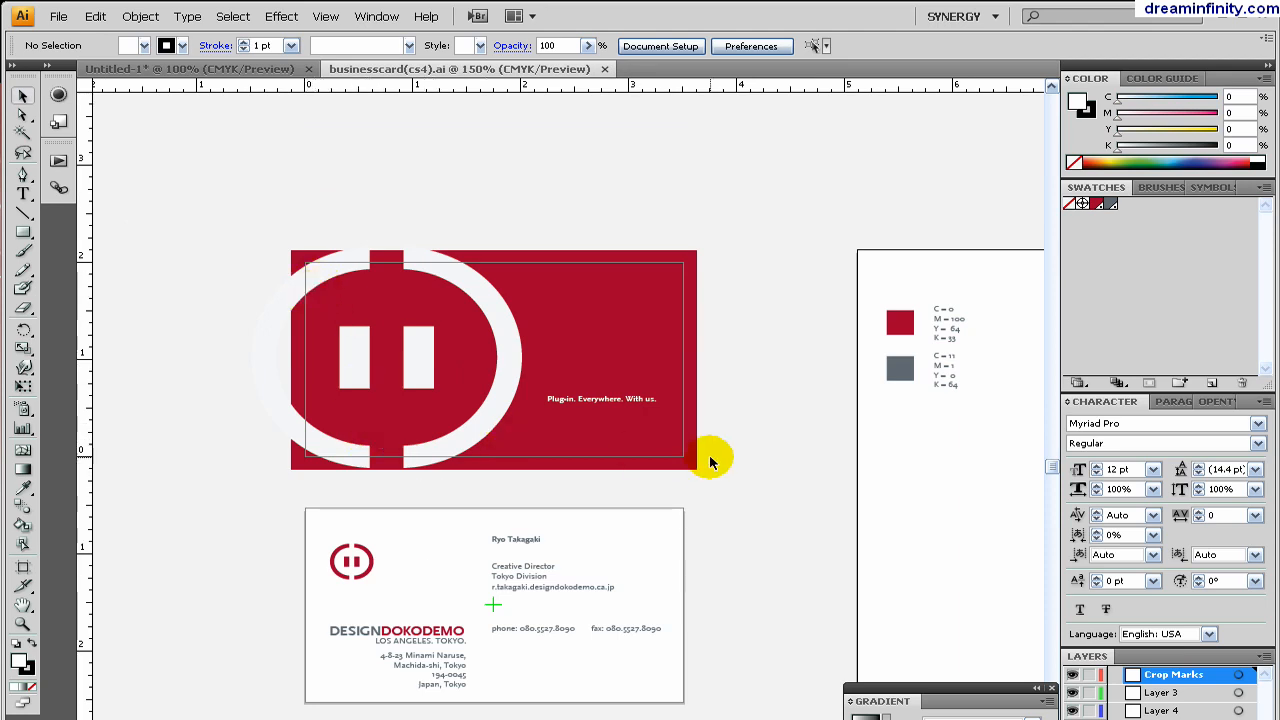
{"action": "mouse_move", "coordinate": [470, 364]}
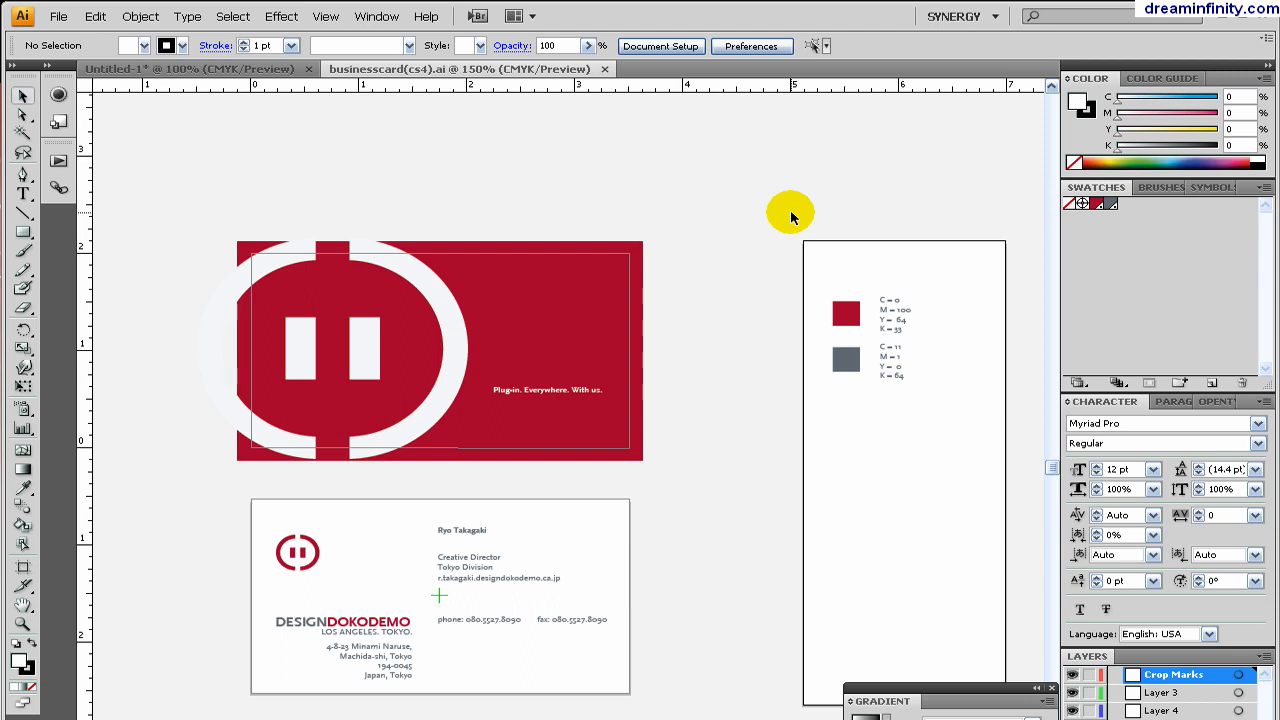
{"action": "mouse_move", "coordinate": [268, 194]}
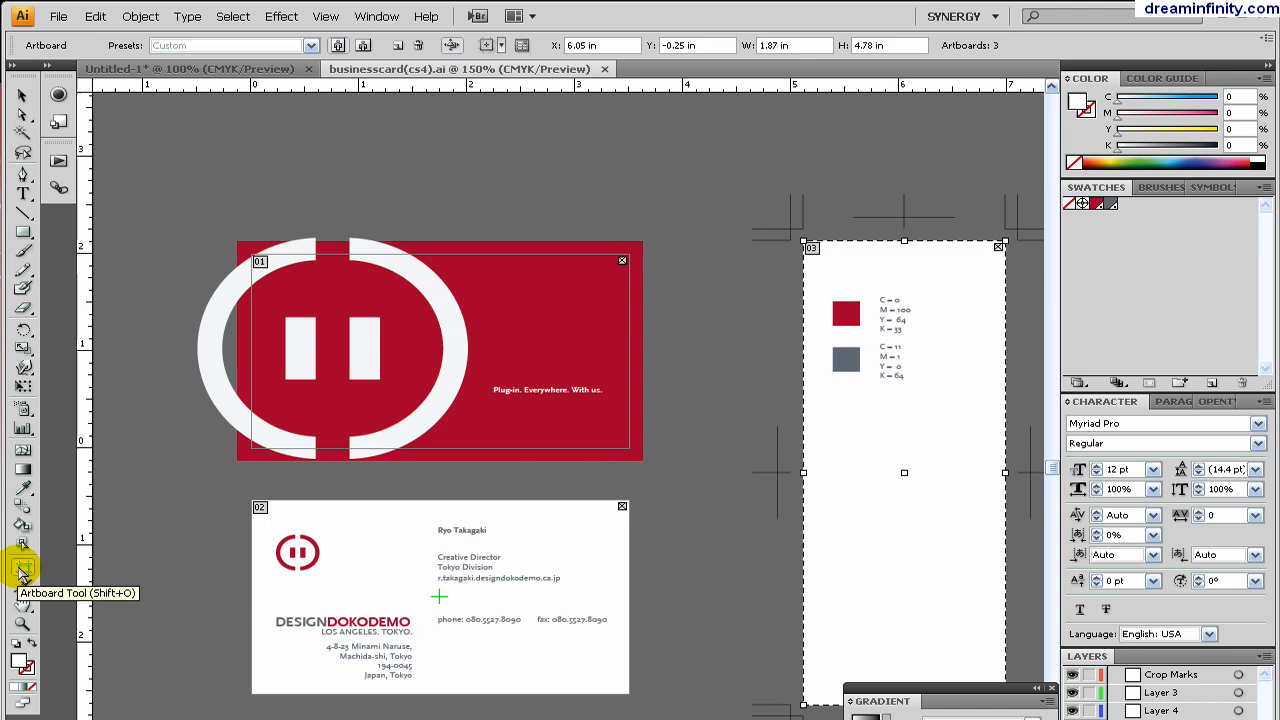
{"action": "mouse_move", "coordinate": [588, 478]}
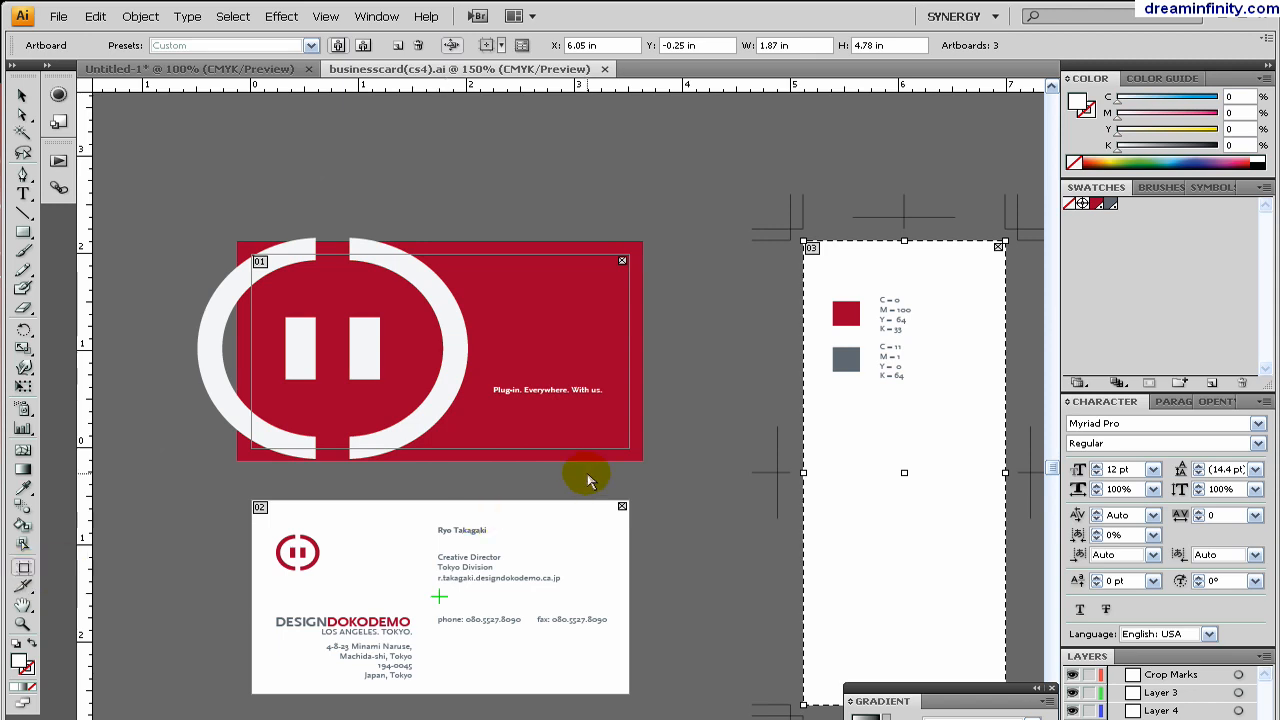
{"action": "mouse_move", "coordinate": [676, 570]}
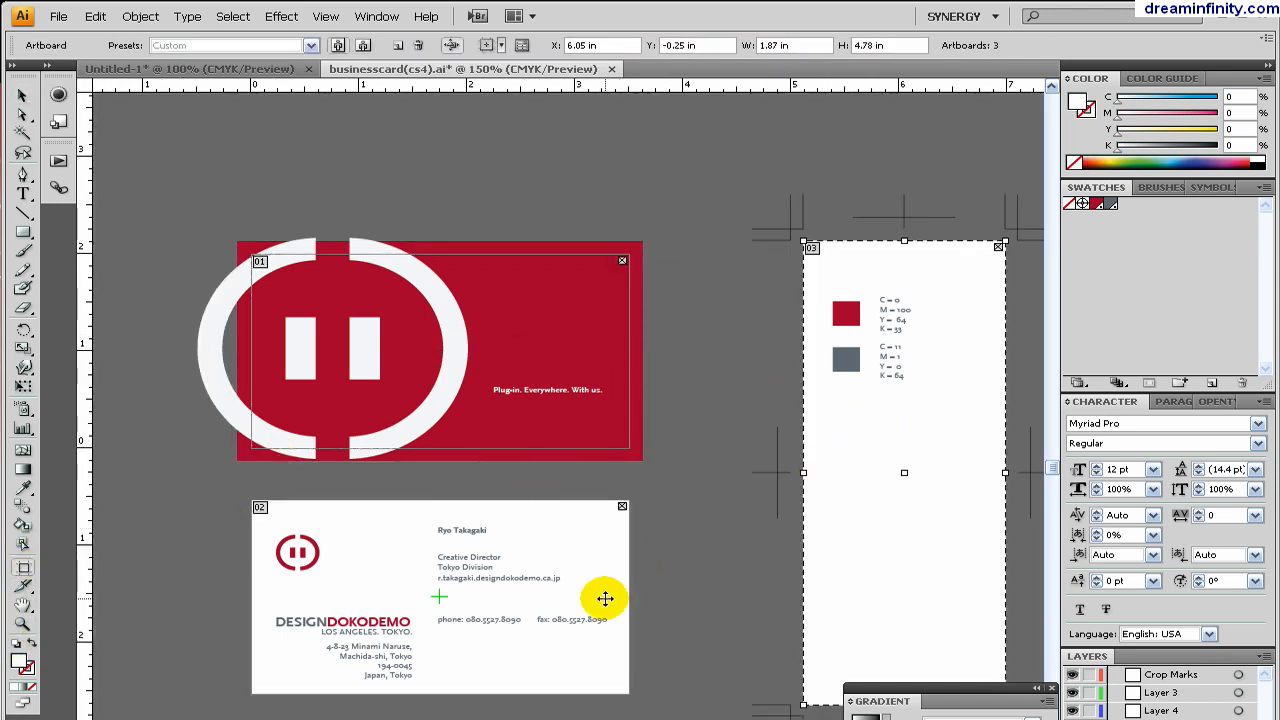
- Select the back card's artboard with the Artboard tool to check its 3.5 by 2 inch size
{"action": "left_click", "coordinate": [548, 314]}
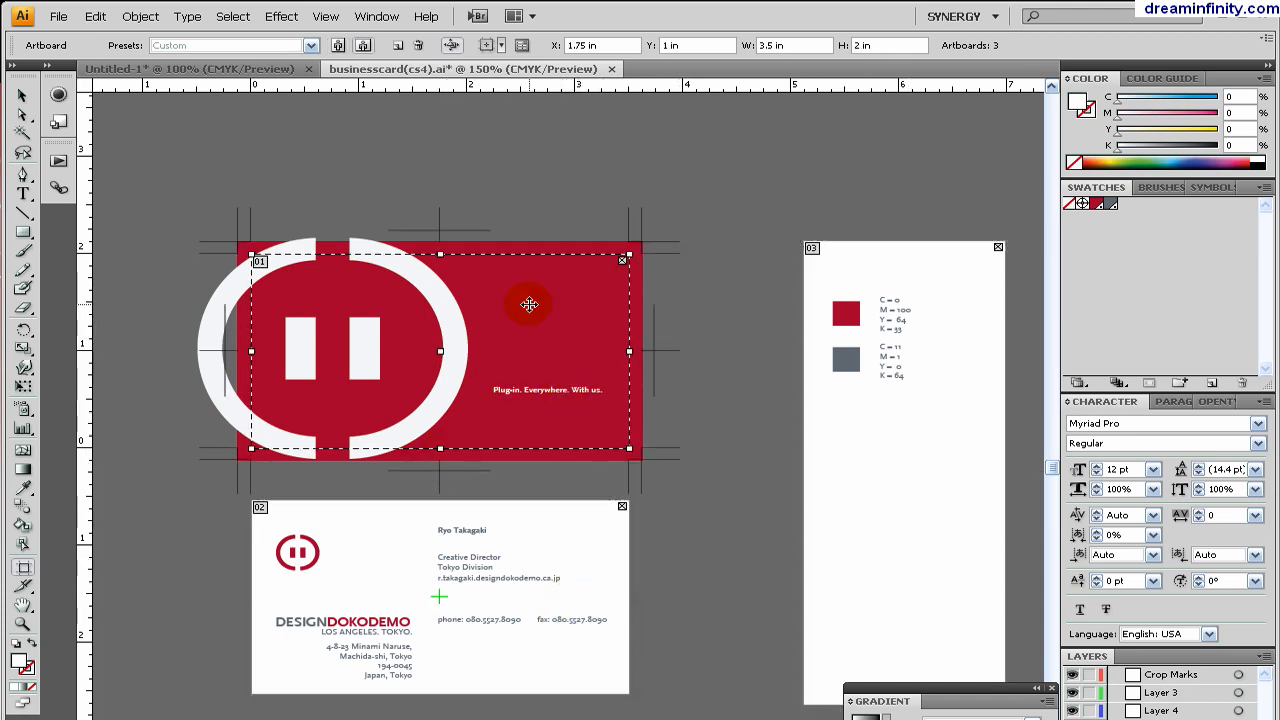
{"action": "mouse_move", "coordinate": [912, 484]}
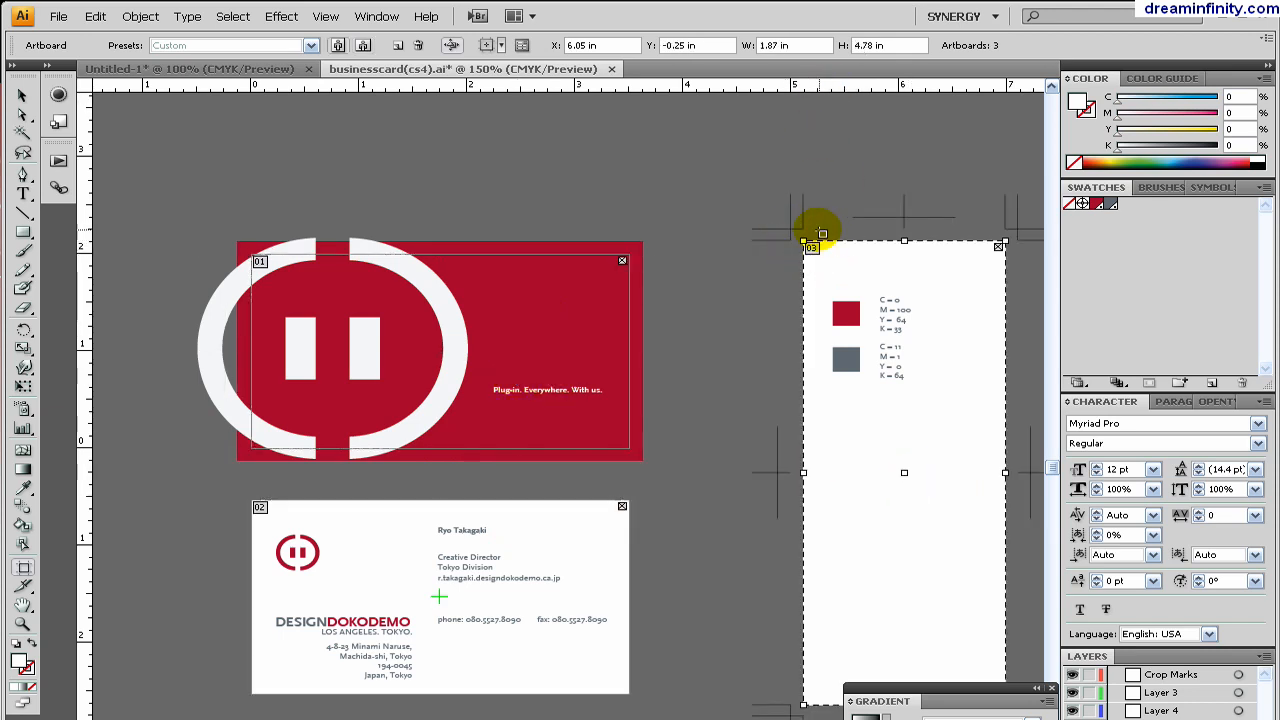
{"action": "mouse_move", "coordinate": [1028, 230]}
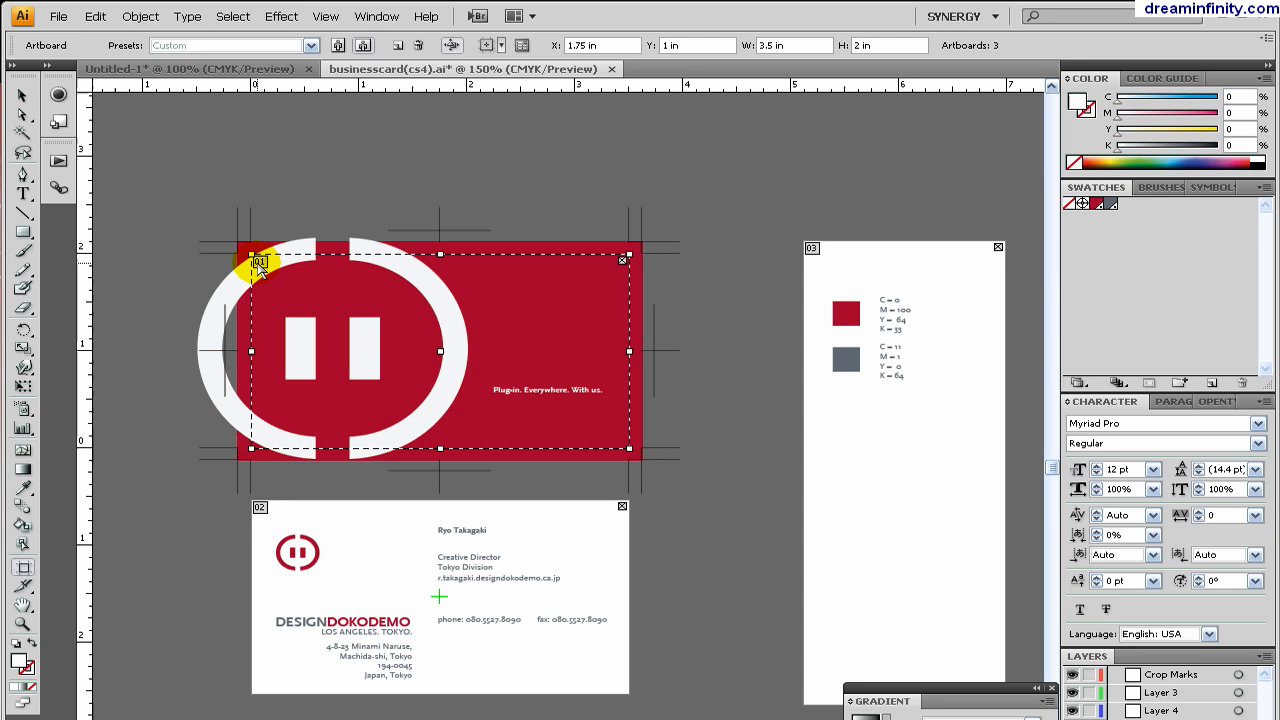
{"action": "mouse_move", "coordinate": [624, 264]}
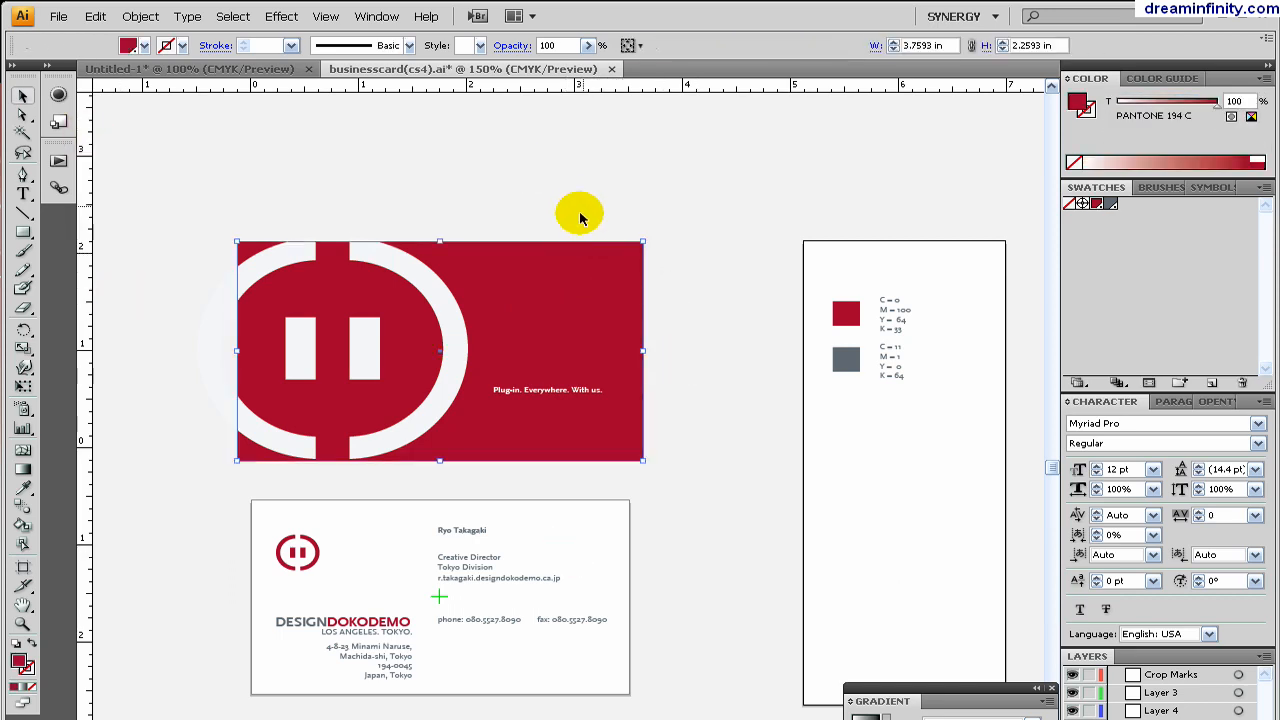
- Select and deselect the front card's red background with the Selection tool
{"action": "left_click", "coordinate": [628, 500]}
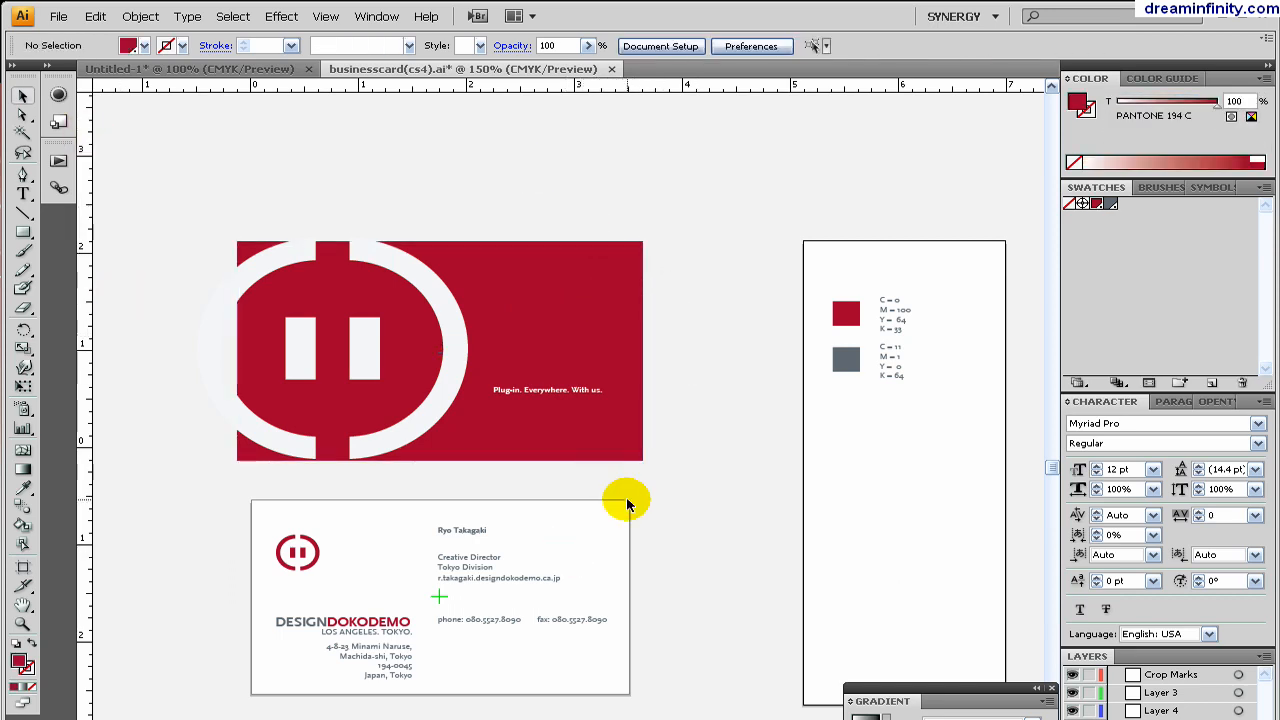
{"action": "left_click", "coordinate": [518, 348]}
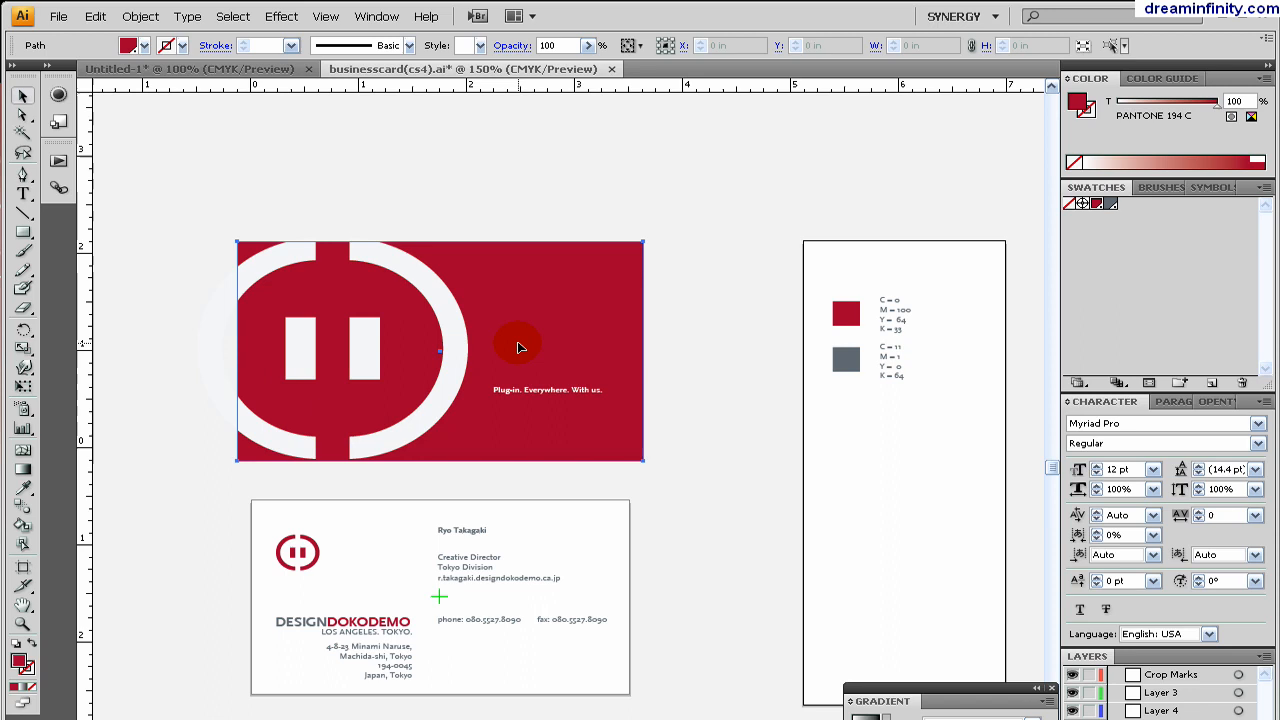
{"action": "left_click", "coordinate": [604, 204]}
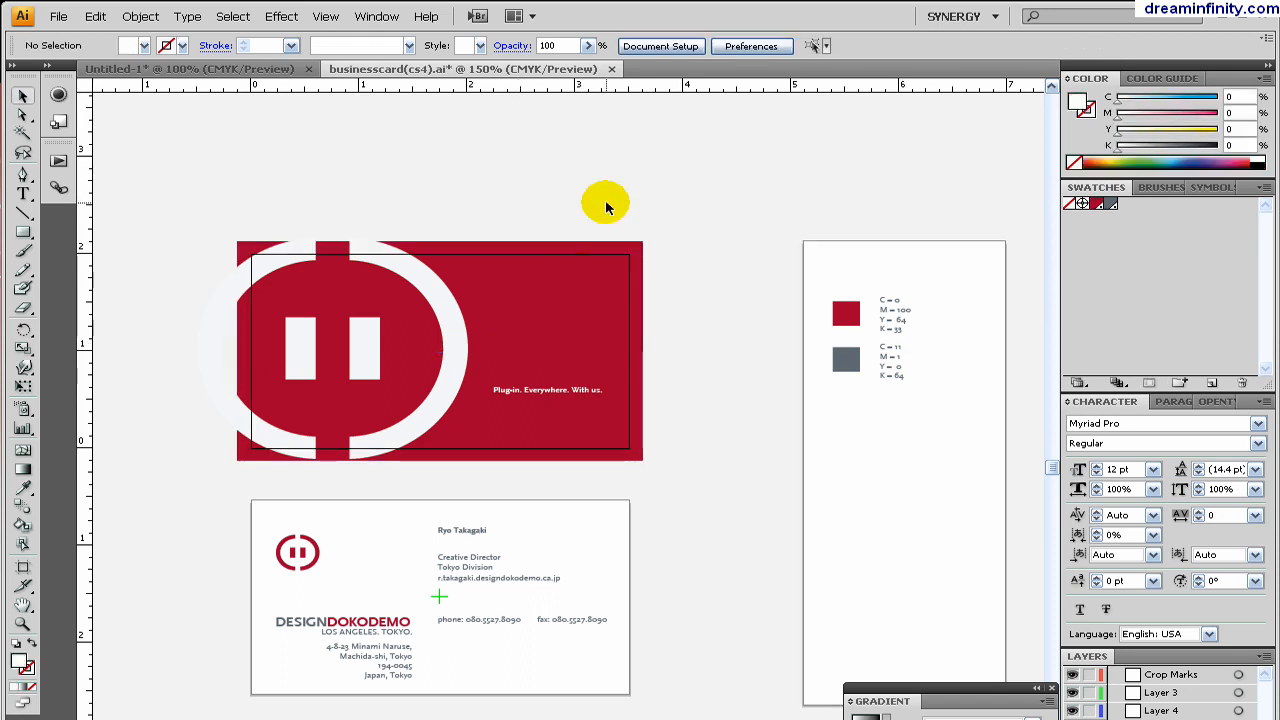
- Switch between the untitled document and the business card document
{"action": "left_click", "coordinate": [190, 68]}
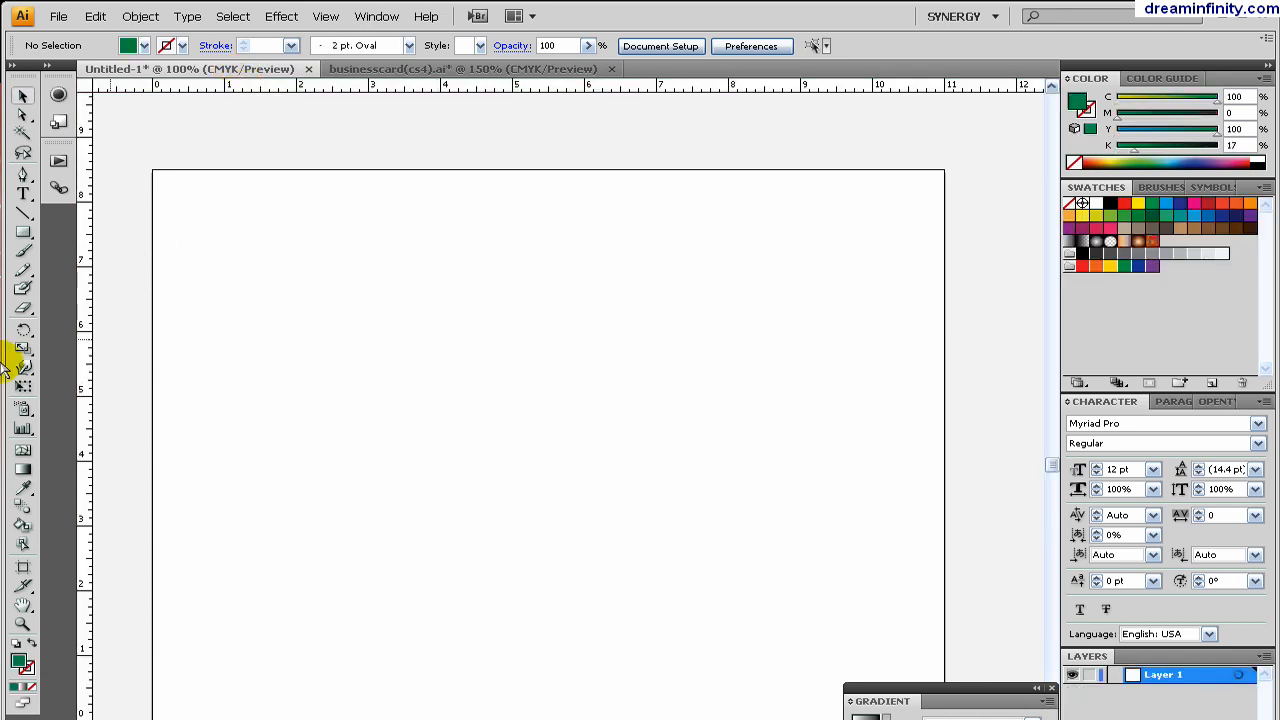
{"action": "left_click", "coordinate": [464, 68]}
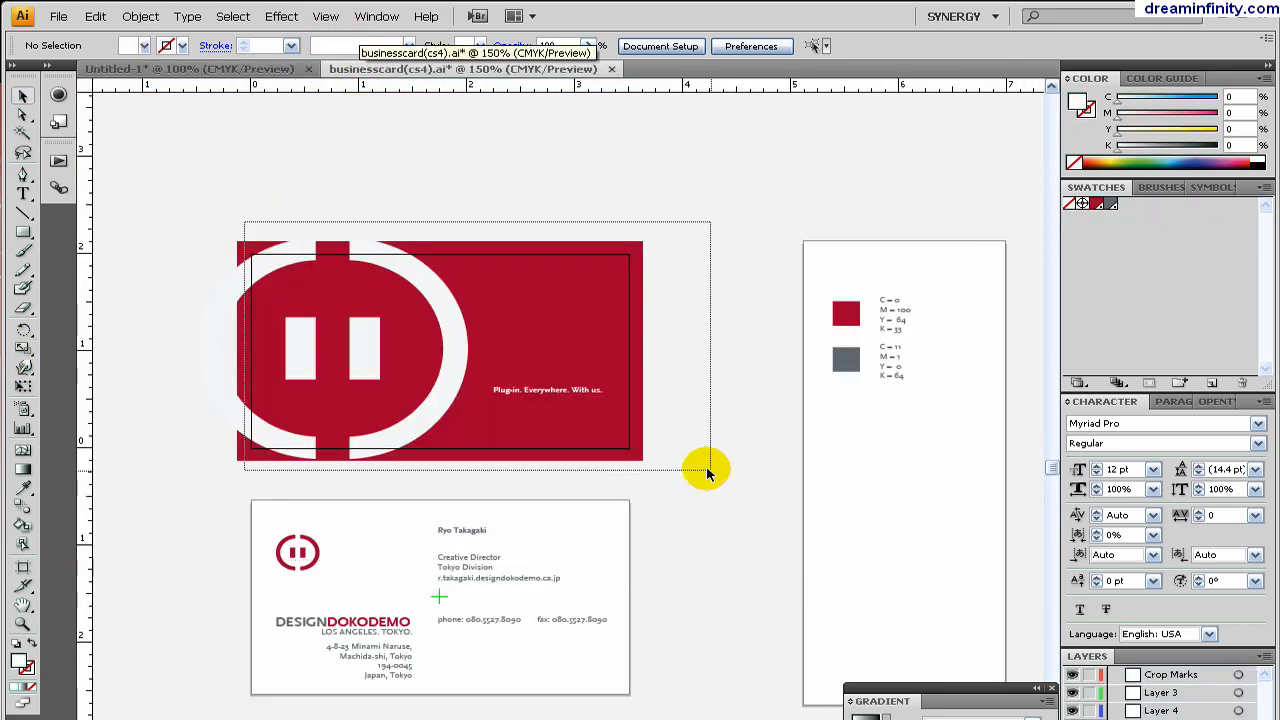
{"action": "left_click", "coordinate": [190, 68]}
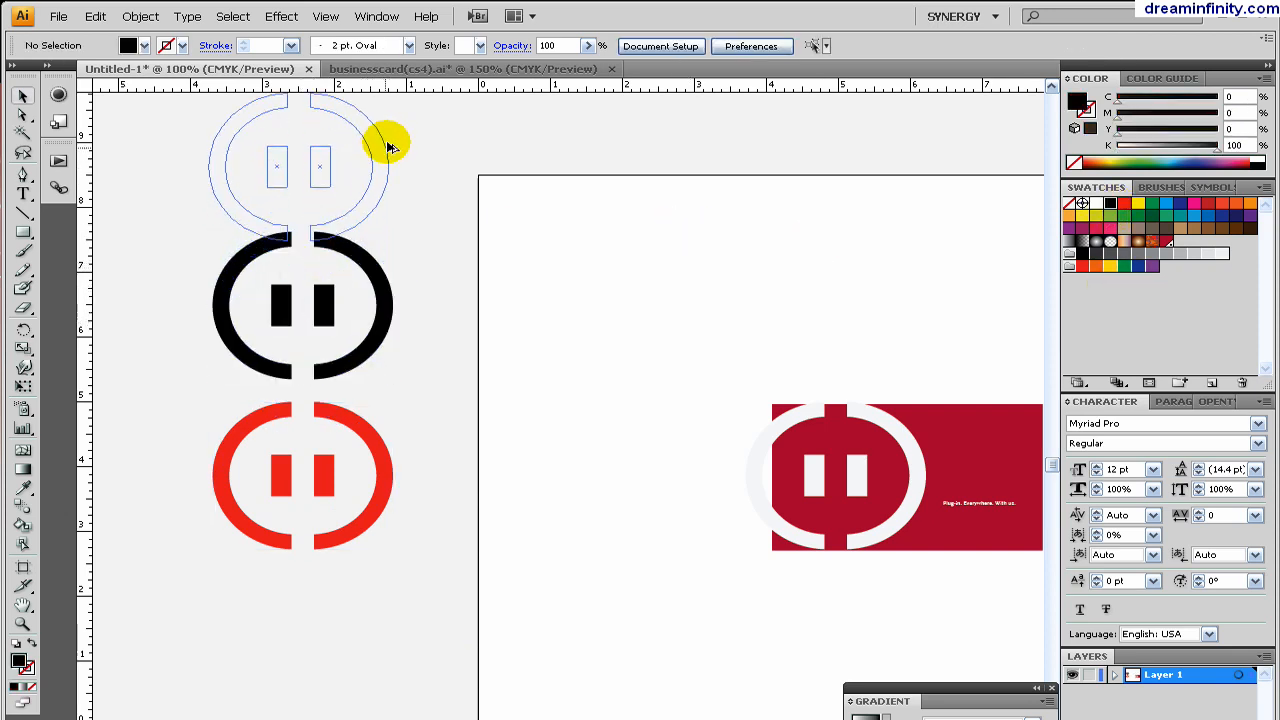
- Deselect the top logo variant and return to the business card document
{"action": "left_click", "coordinate": [300, 150]}
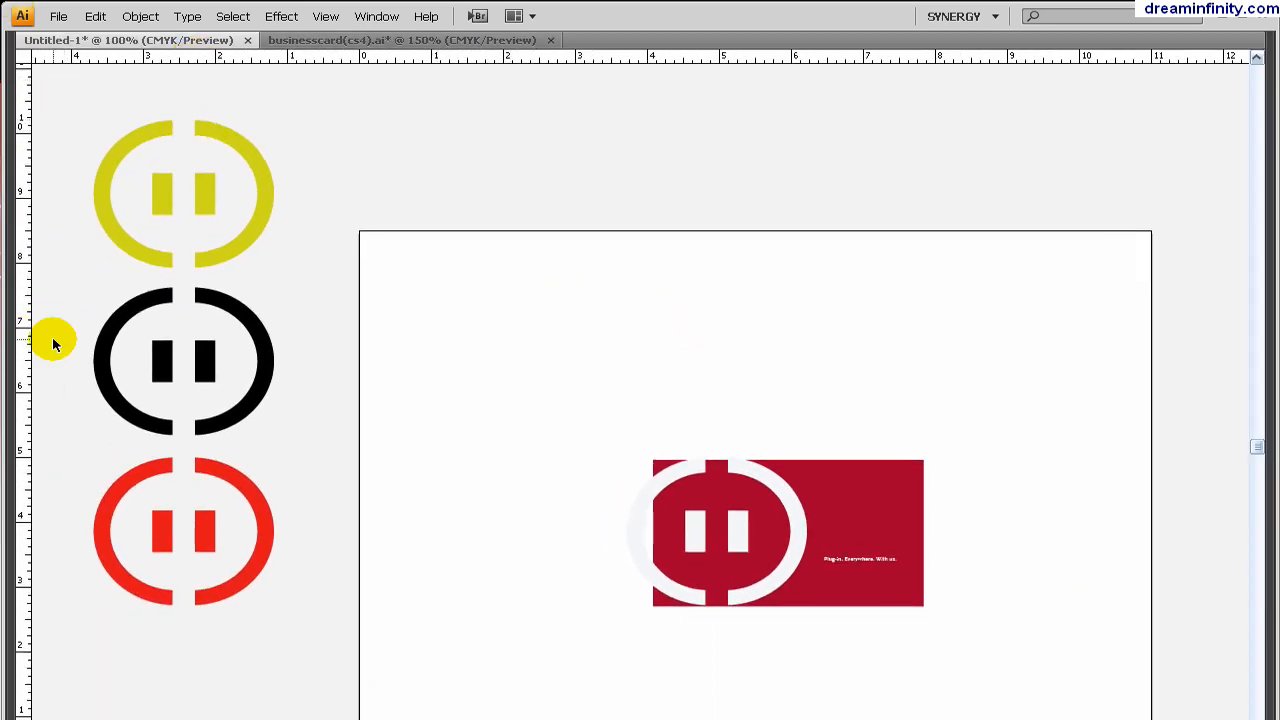
{"action": "mouse_move", "coordinate": [644, 460]}
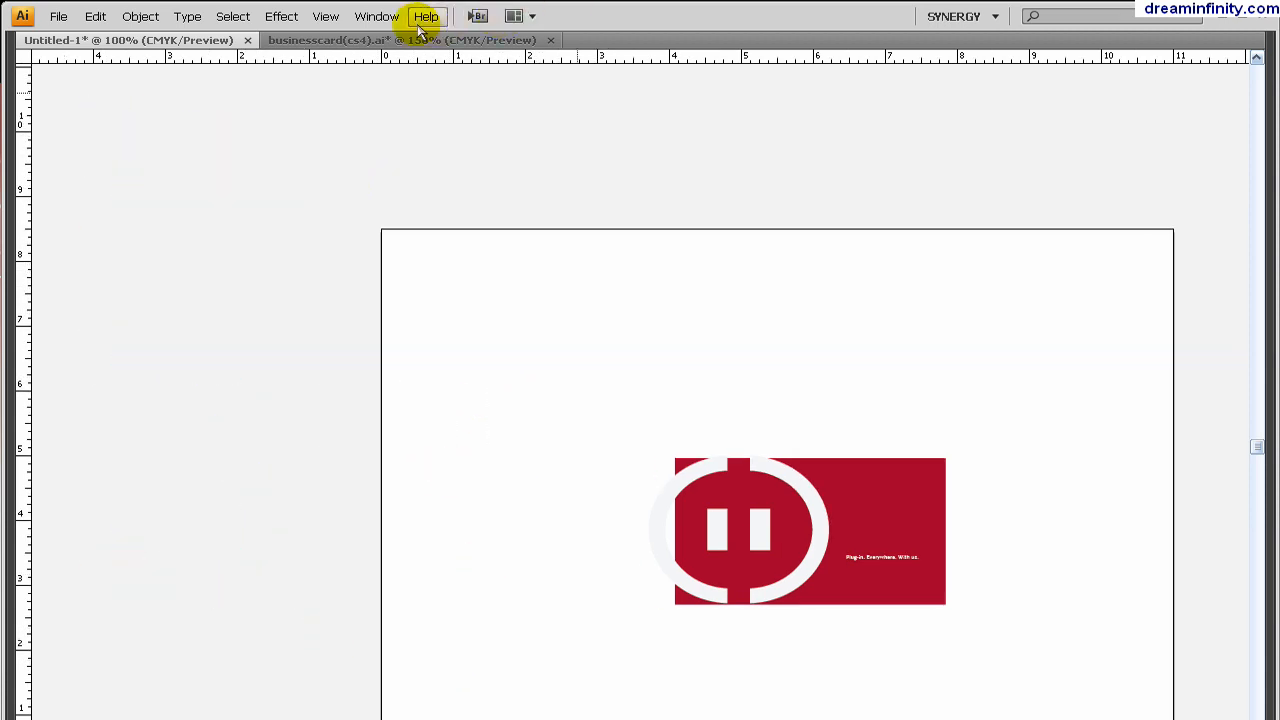
{"action": "left_click", "coordinate": [400, 40]}
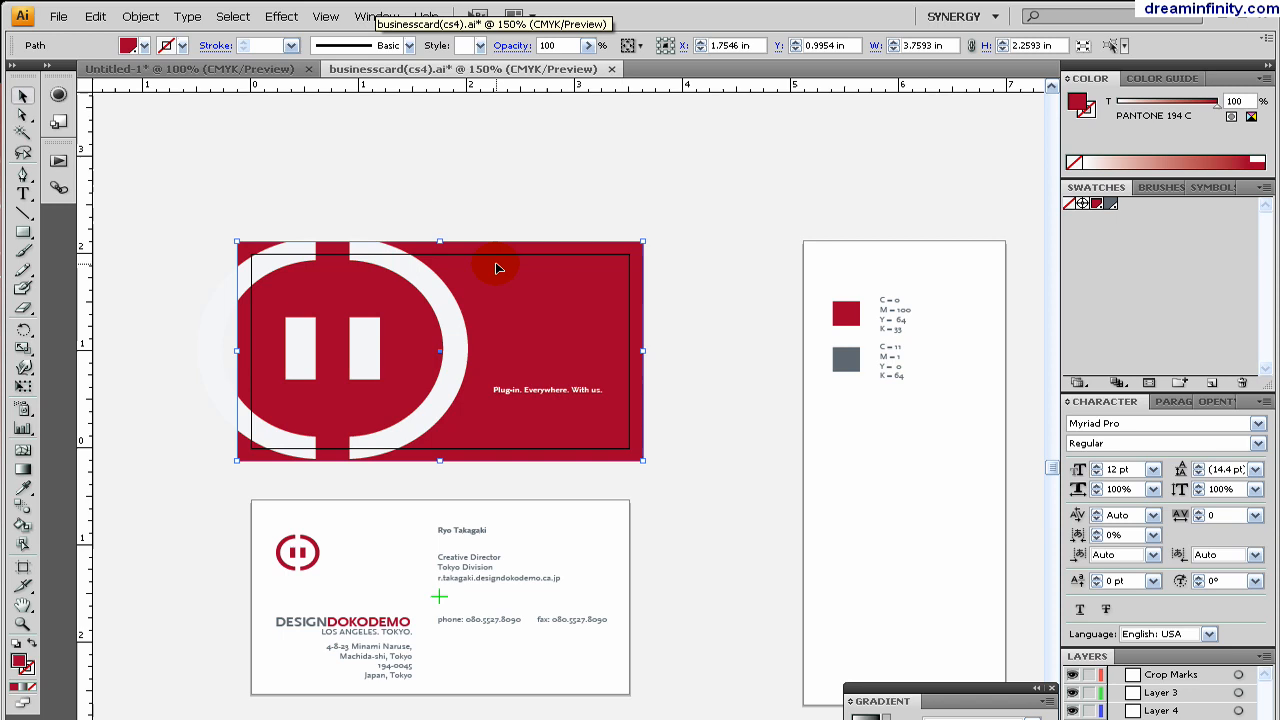
{"action": "mouse_move", "coordinate": [820, 470]}
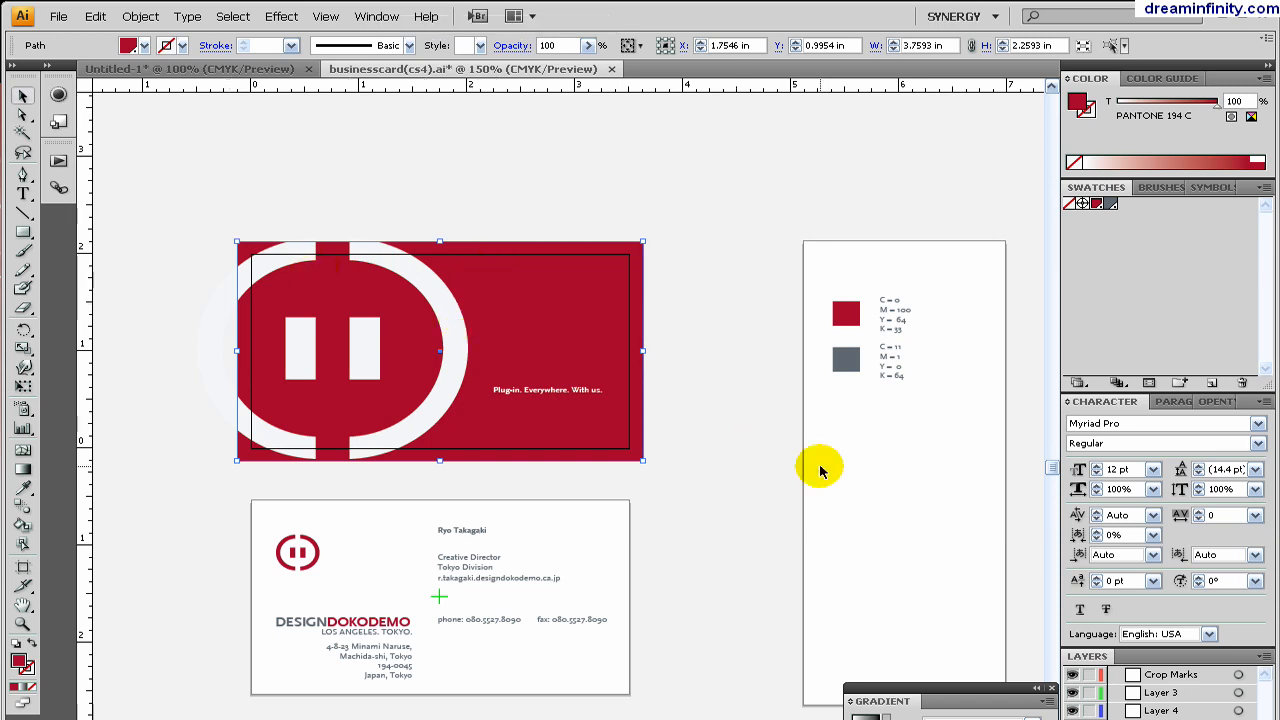
- Activate the colour-reference artboard, then the front card's 3.5-inch artboard
{"action": "left_click", "coordinate": [700, 196]}
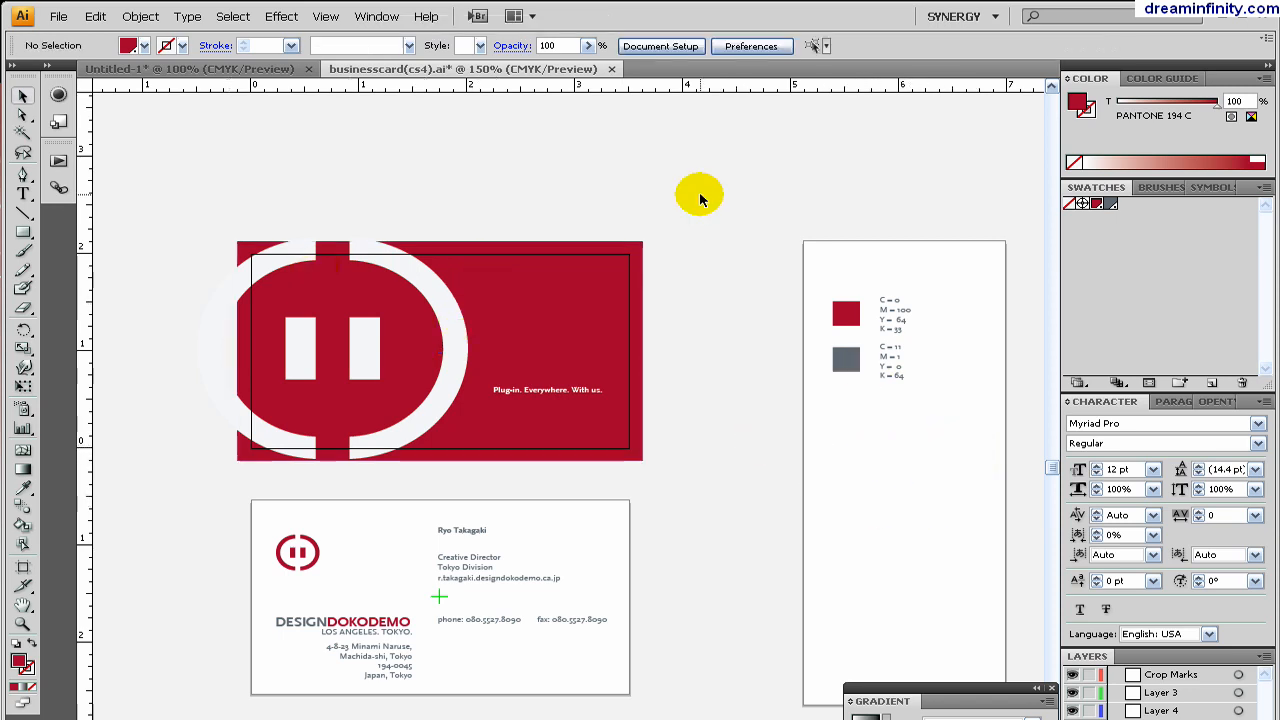
{"action": "mouse_move", "coordinate": [10, 376]}
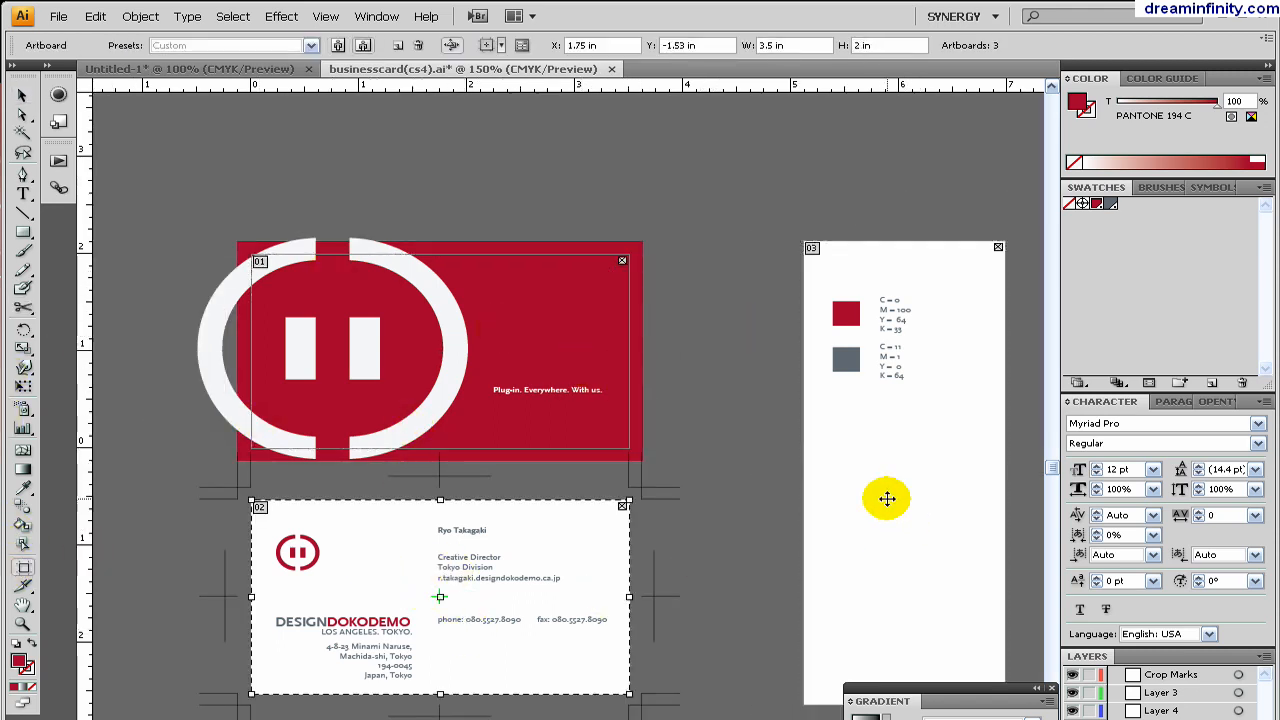
{"action": "left_click", "coordinate": [544, 322]}
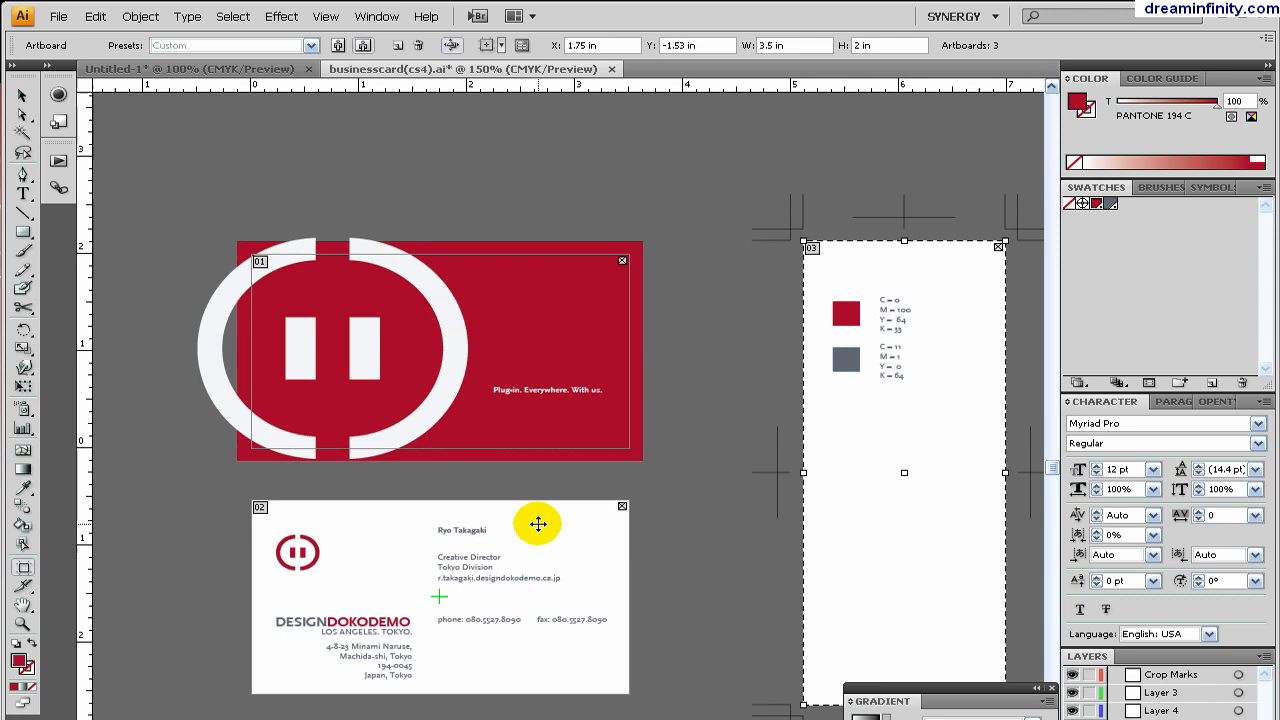
{"action": "left_click", "coordinate": [440, 350]}
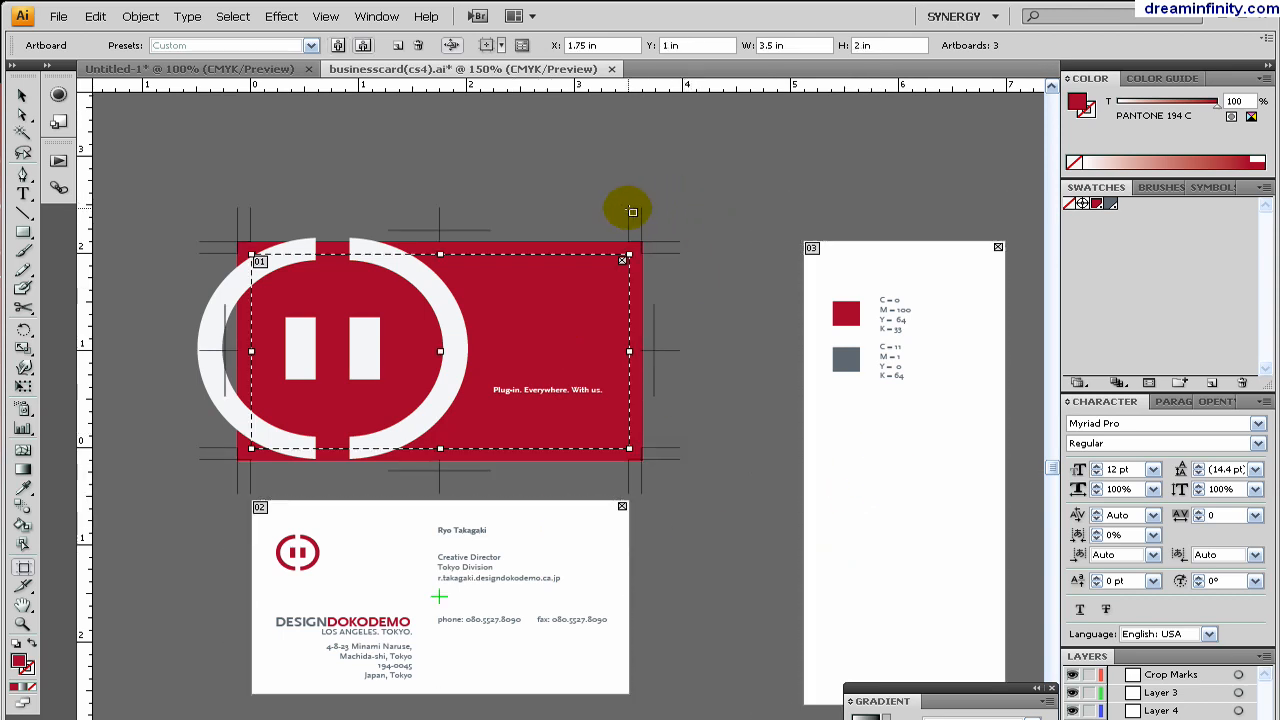
{"action": "mouse_move", "coordinate": [692, 238]}
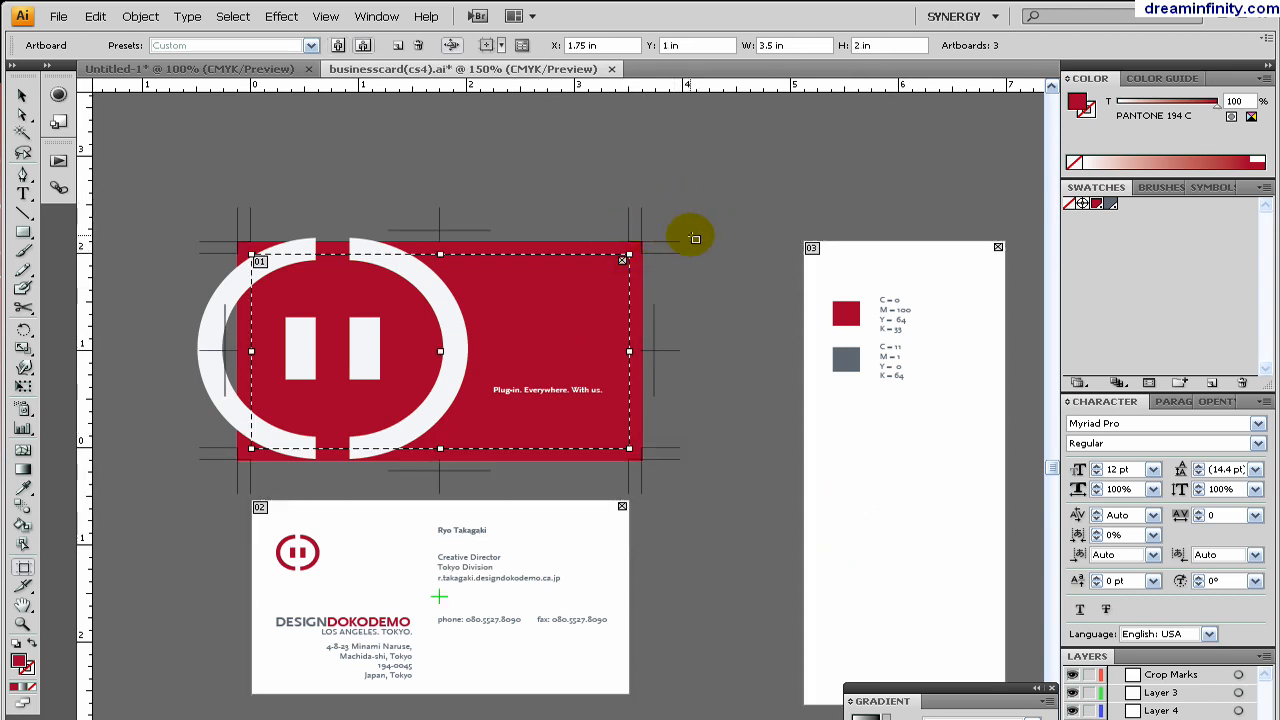
{"action": "mouse_move", "coordinate": [440, 196]}
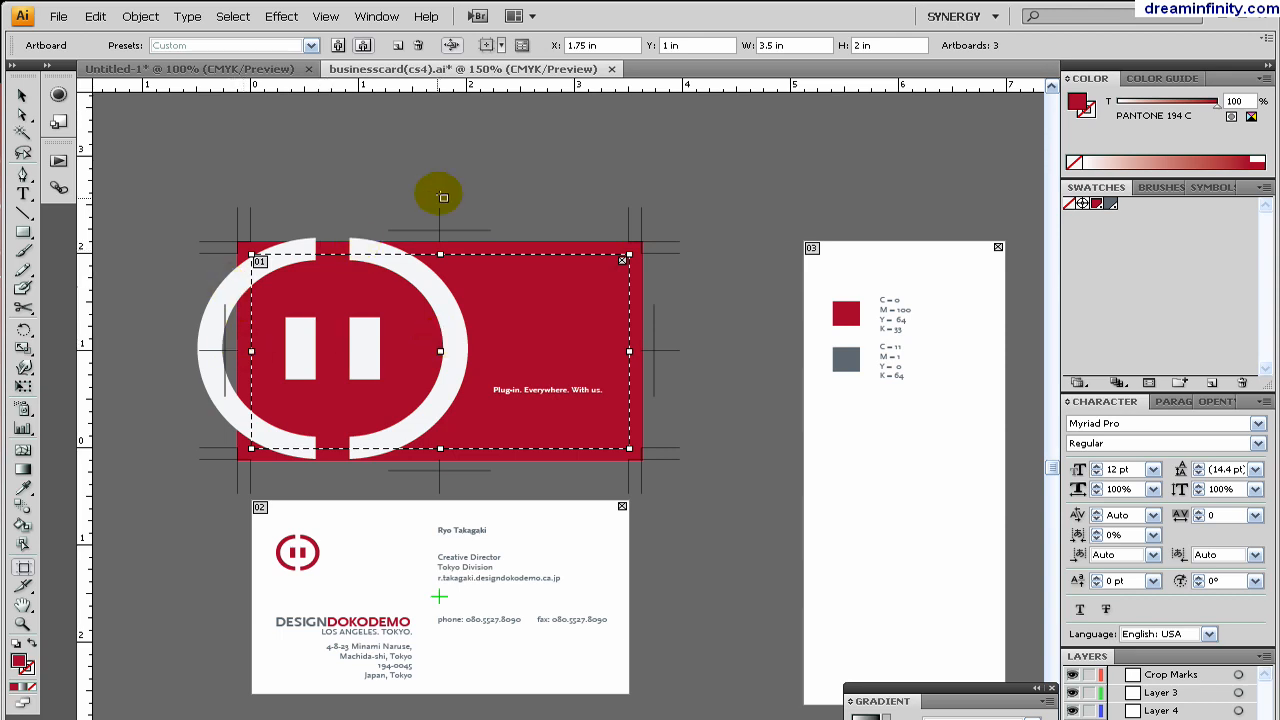
{"action": "mouse_move", "coordinate": [538, 210]}
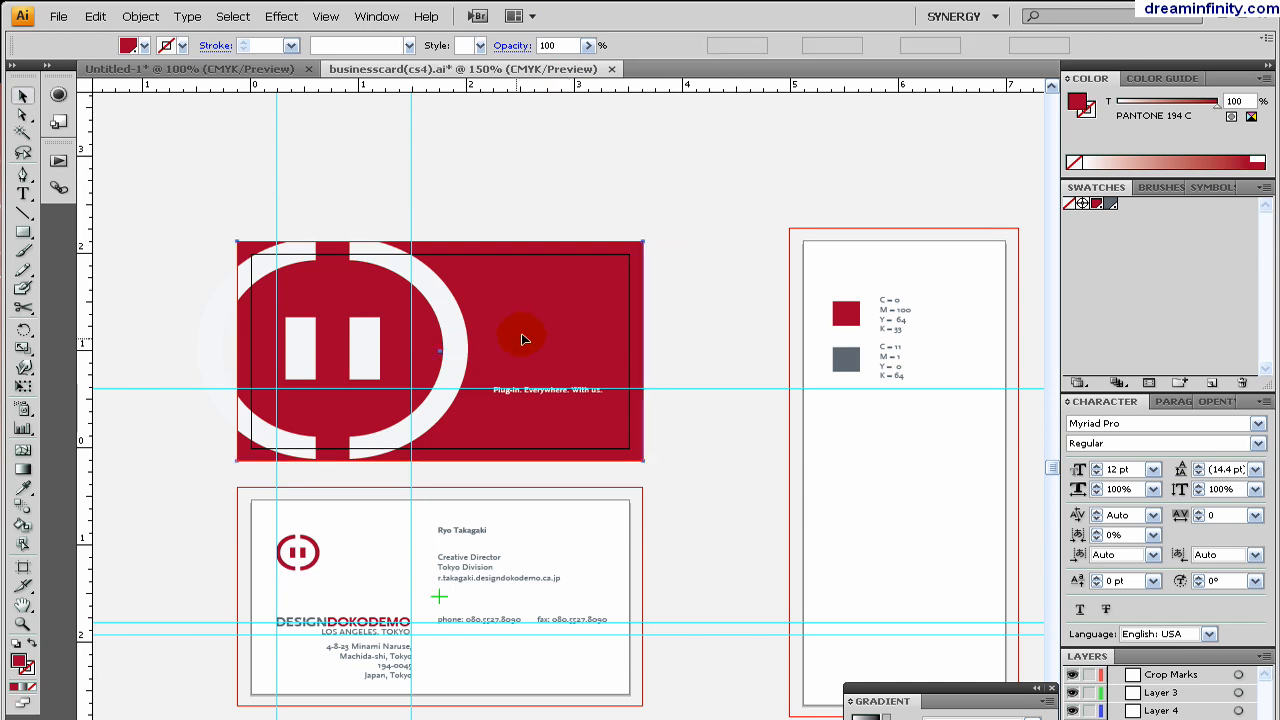
{"action": "left_click", "coordinate": [704, 282]}
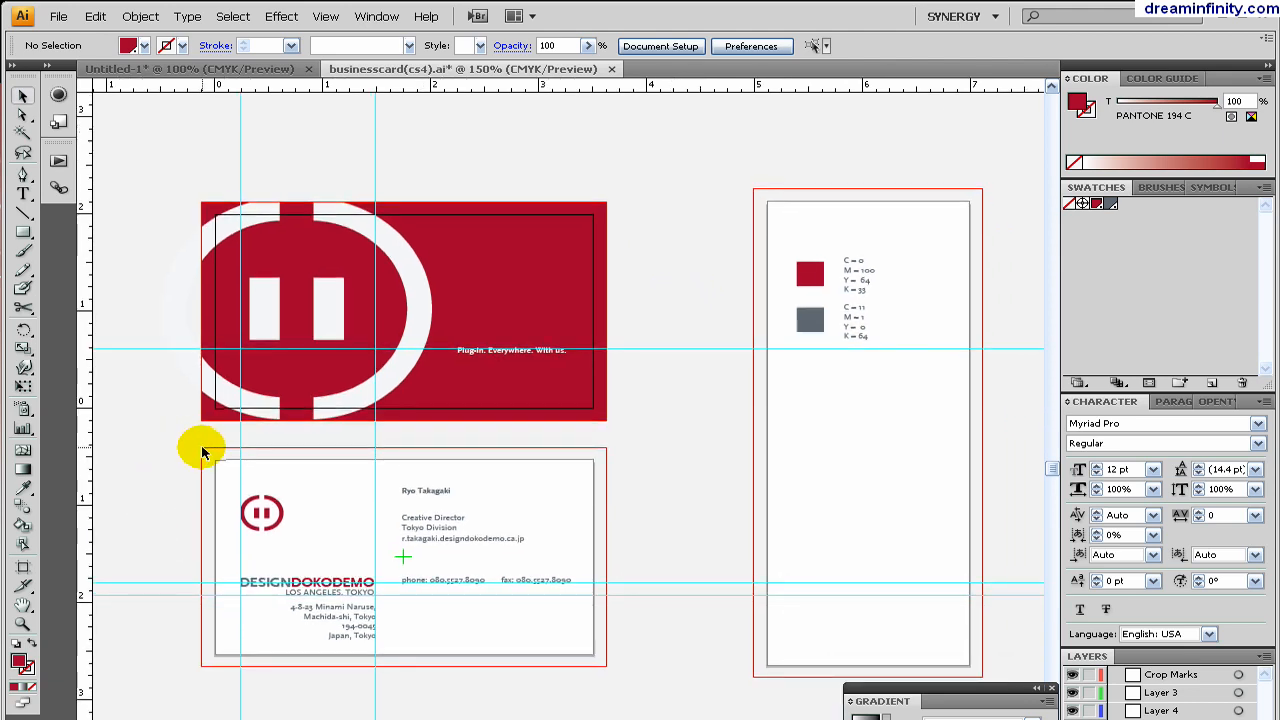
{"action": "mouse_move", "coordinate": [184, 630]}
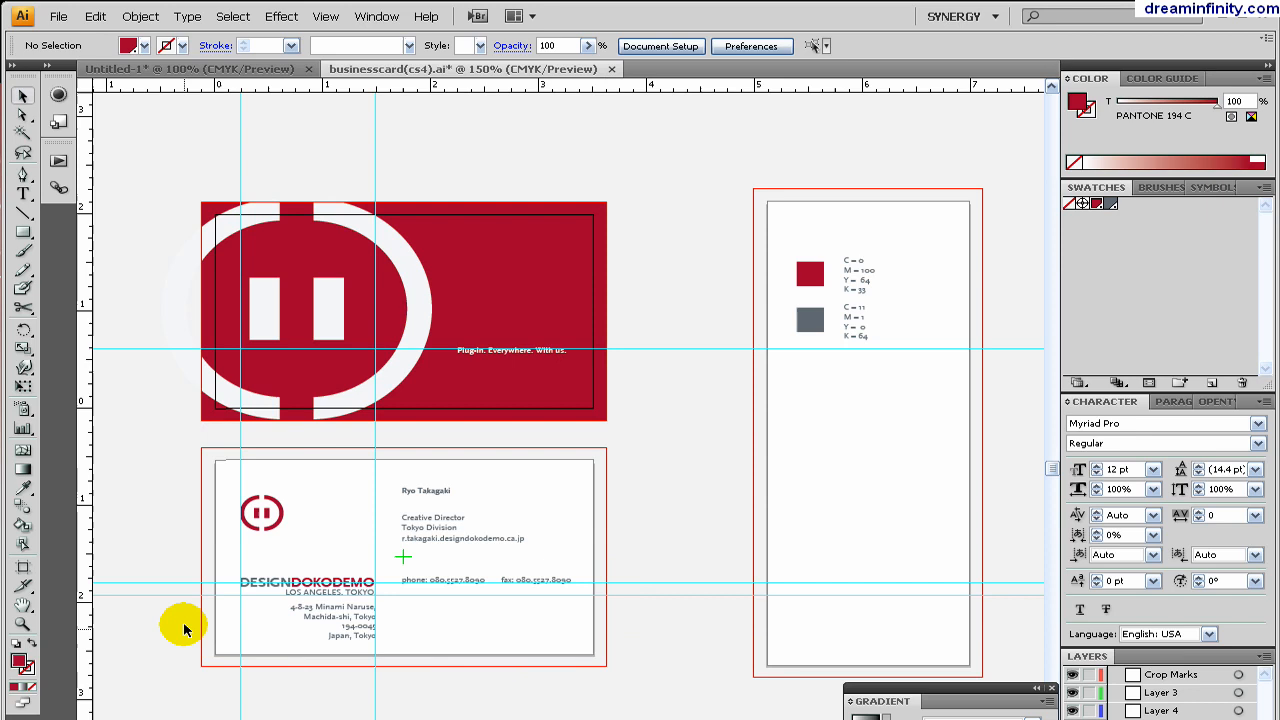
{"action": "mouse_move", "coordinate": [200, 444]}
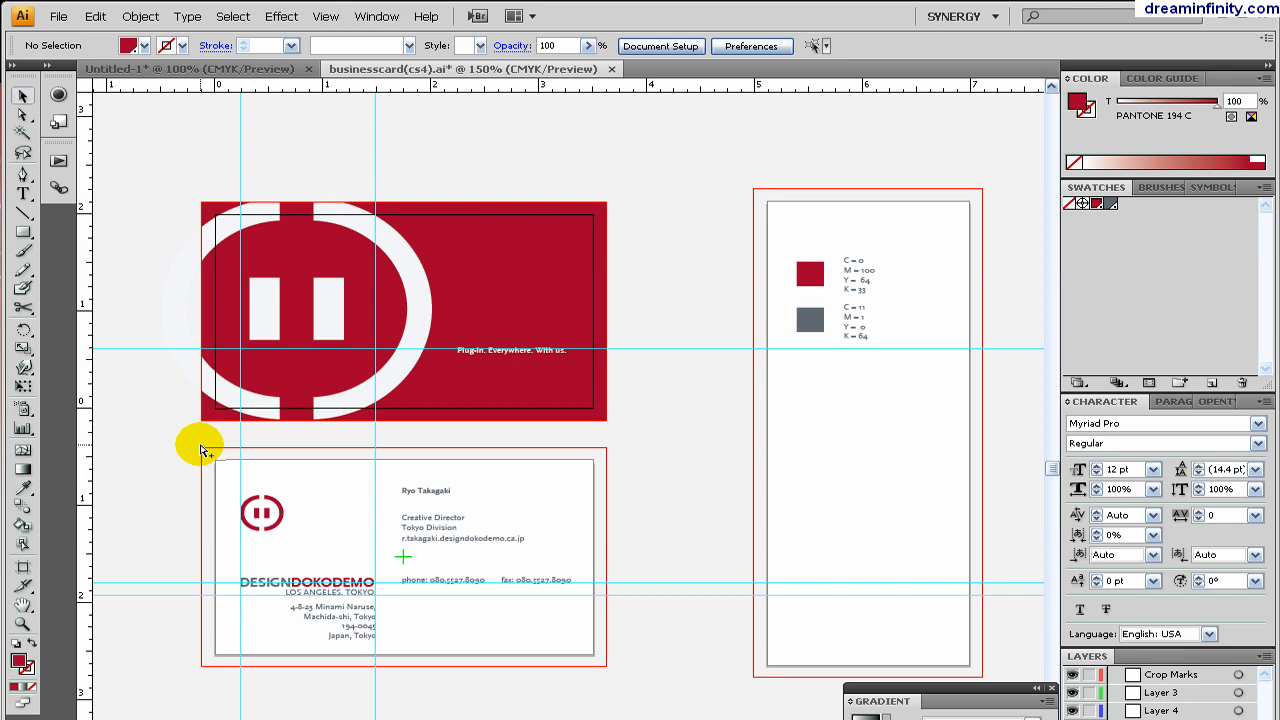
{"action": "left_click", "coordinate": [660, 46]}
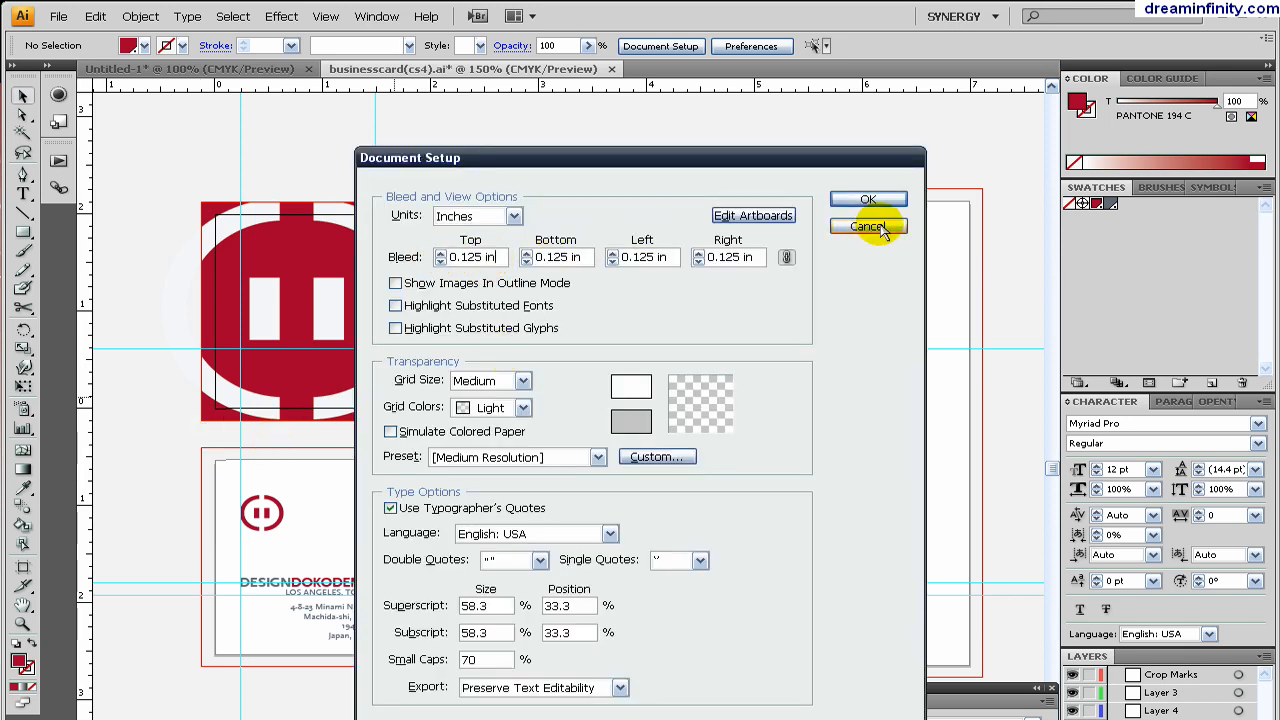
{"action": "mouse_move", "coordinate": [960, 244]}
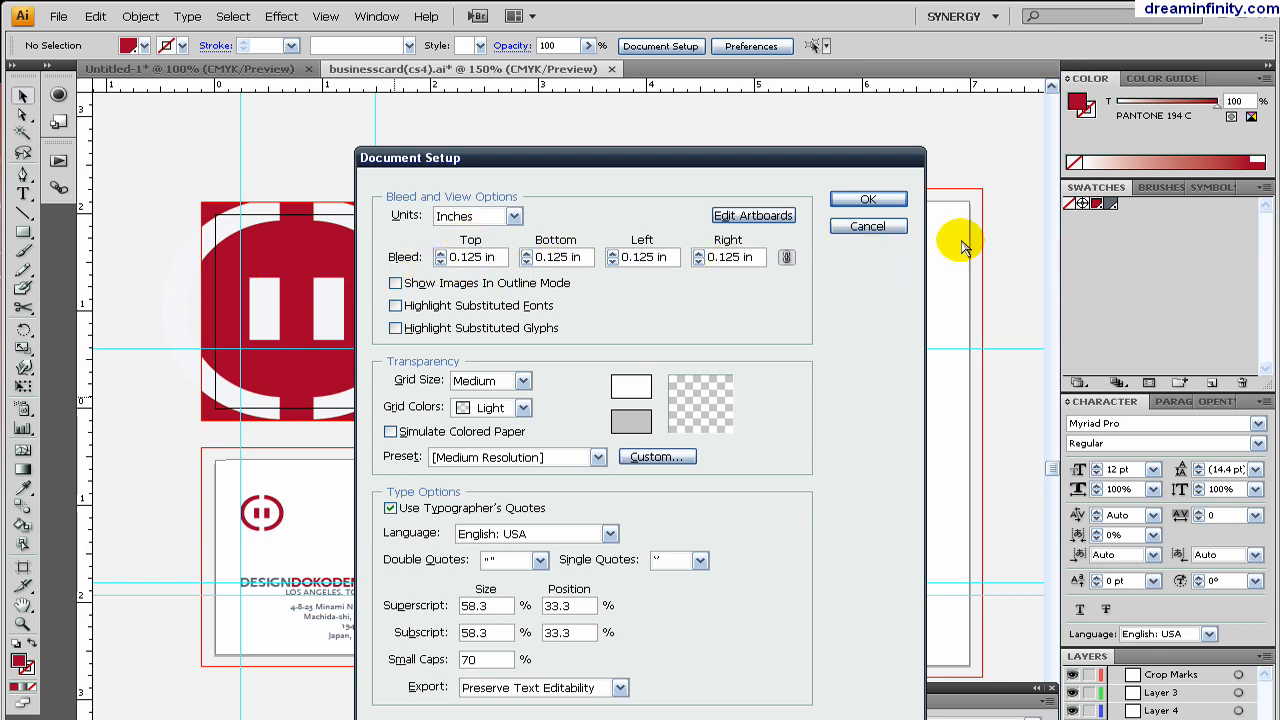
{"action": "left_click", "coordinate": [866, 198]}
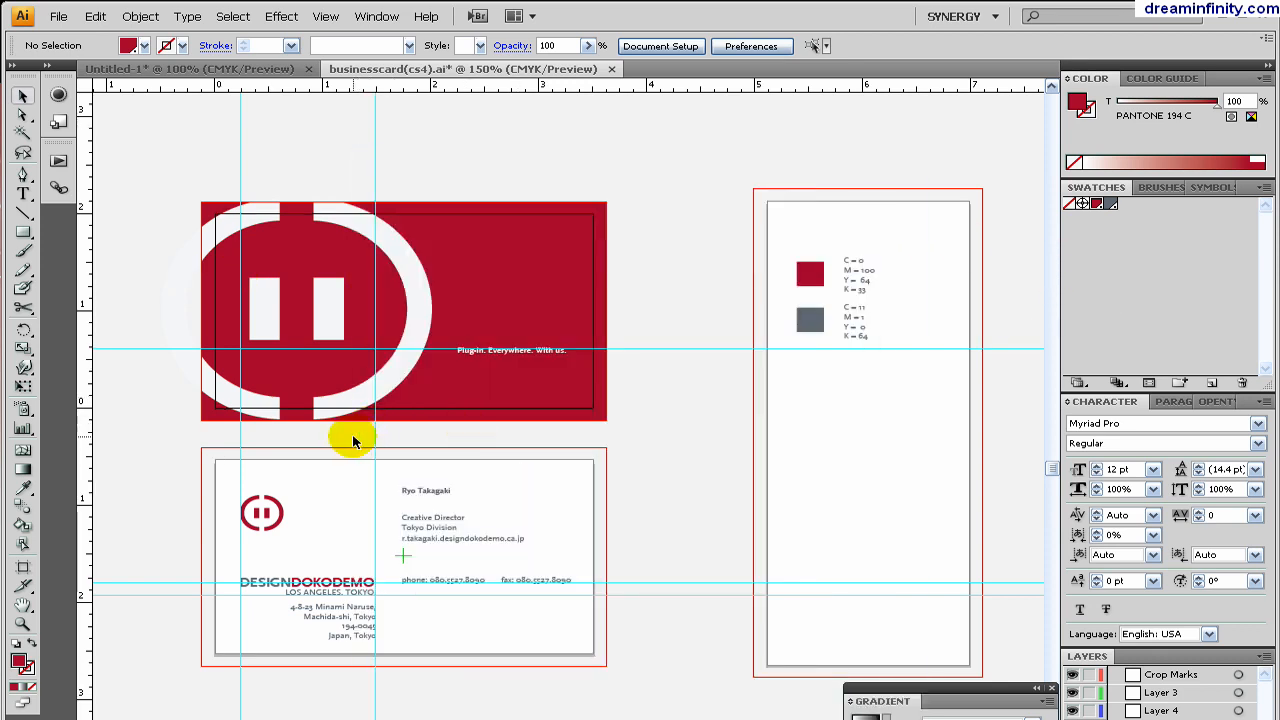
{"action": "mouse_move", "coordinate": [444, 432]}
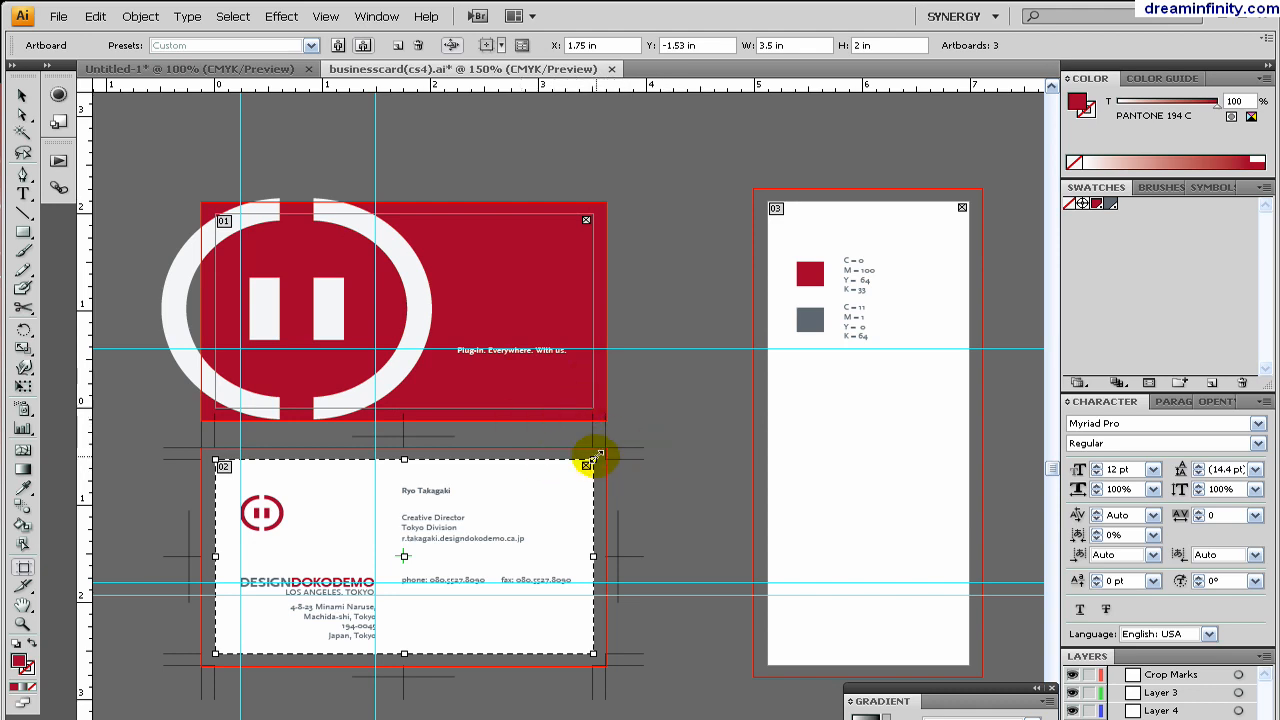
{"action": "mouse_move", "coordinate": [644, 444]}
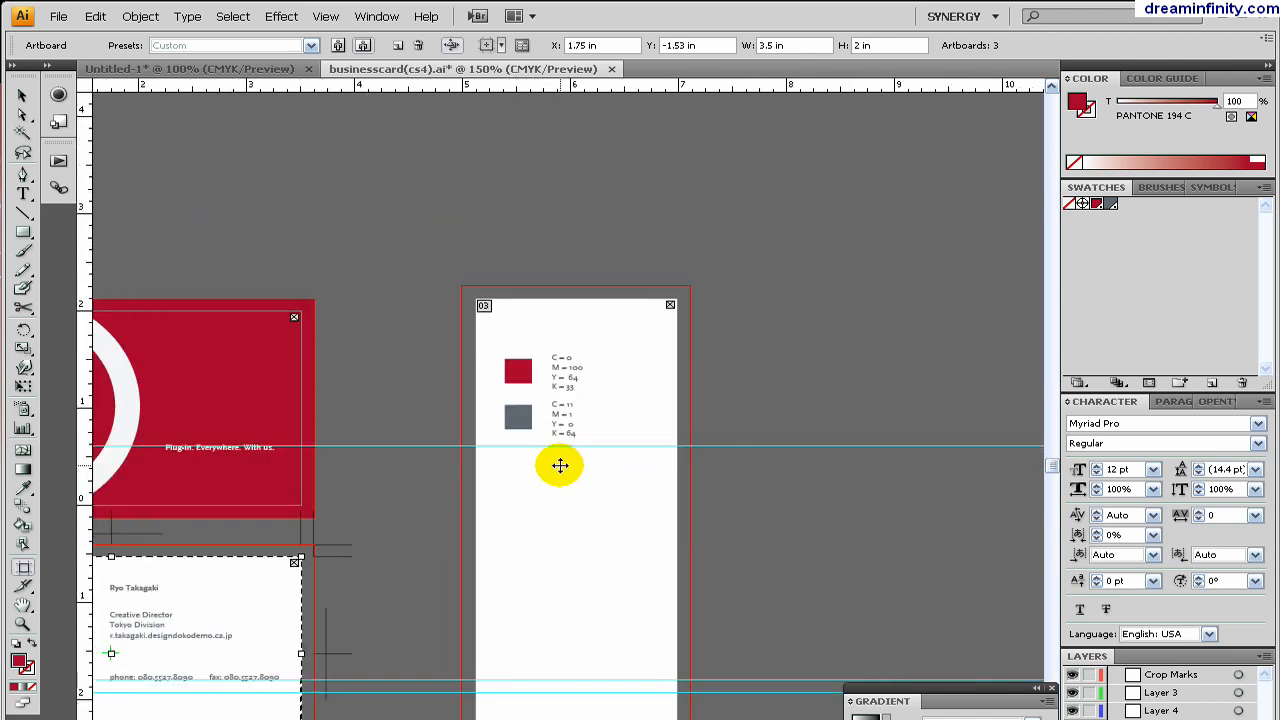
- Resize the colour-swatch artboard by its top-right handle to 2.92 by 5.28 inches
{"action": "left_click", "coordinate": [560, 464]}
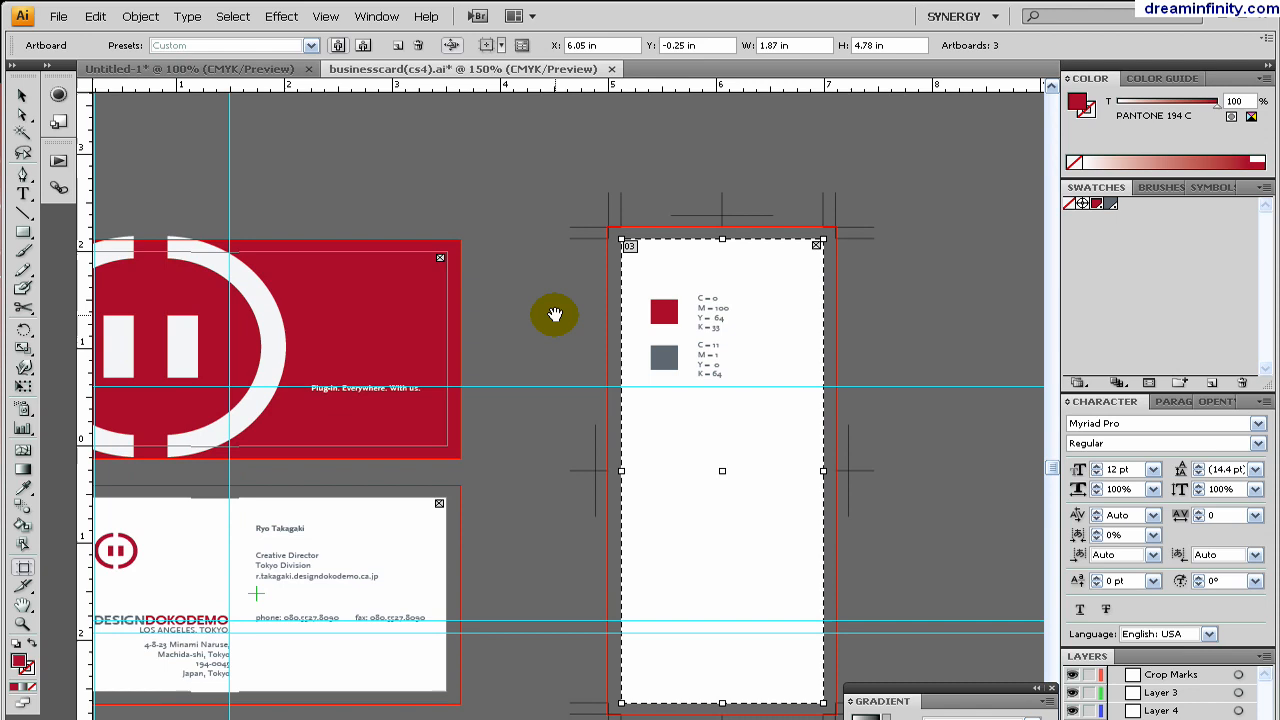
{"action": "mouse_move", "coordinate": [752, 224]}
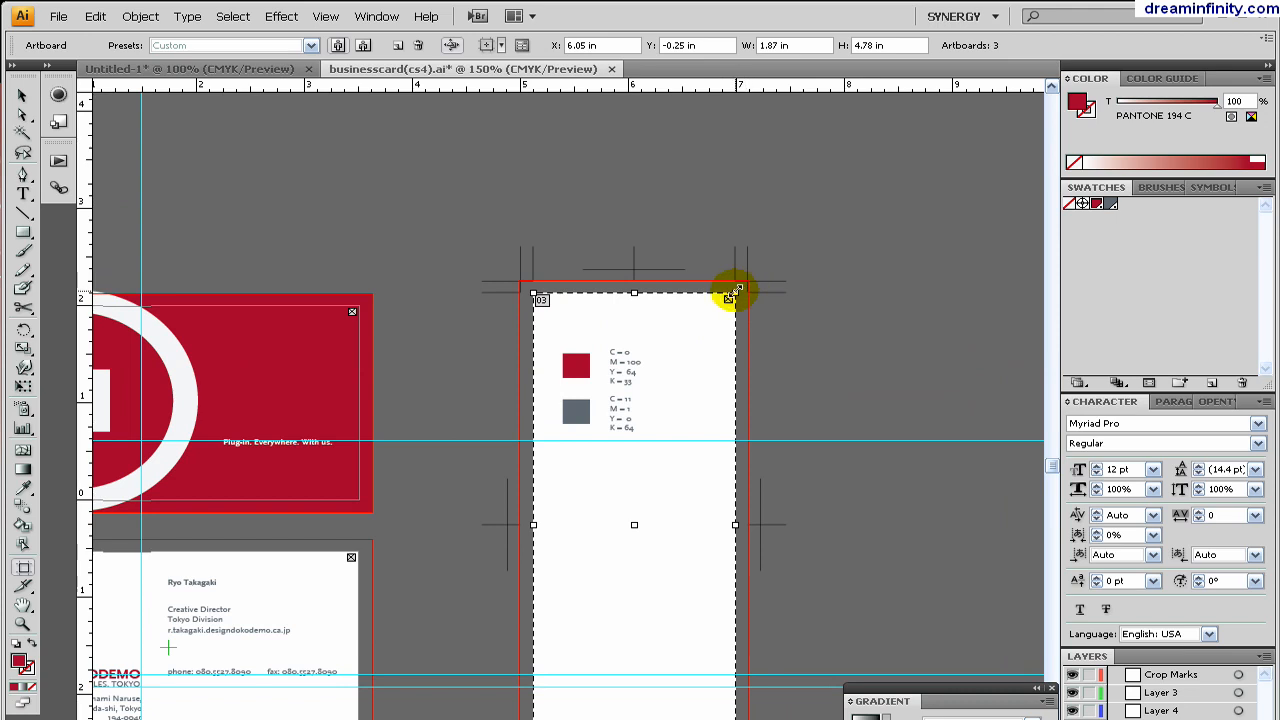
{"action": "left_click_drag", "start_coordinate": [736, 290], "coordinate": [808, 224]}
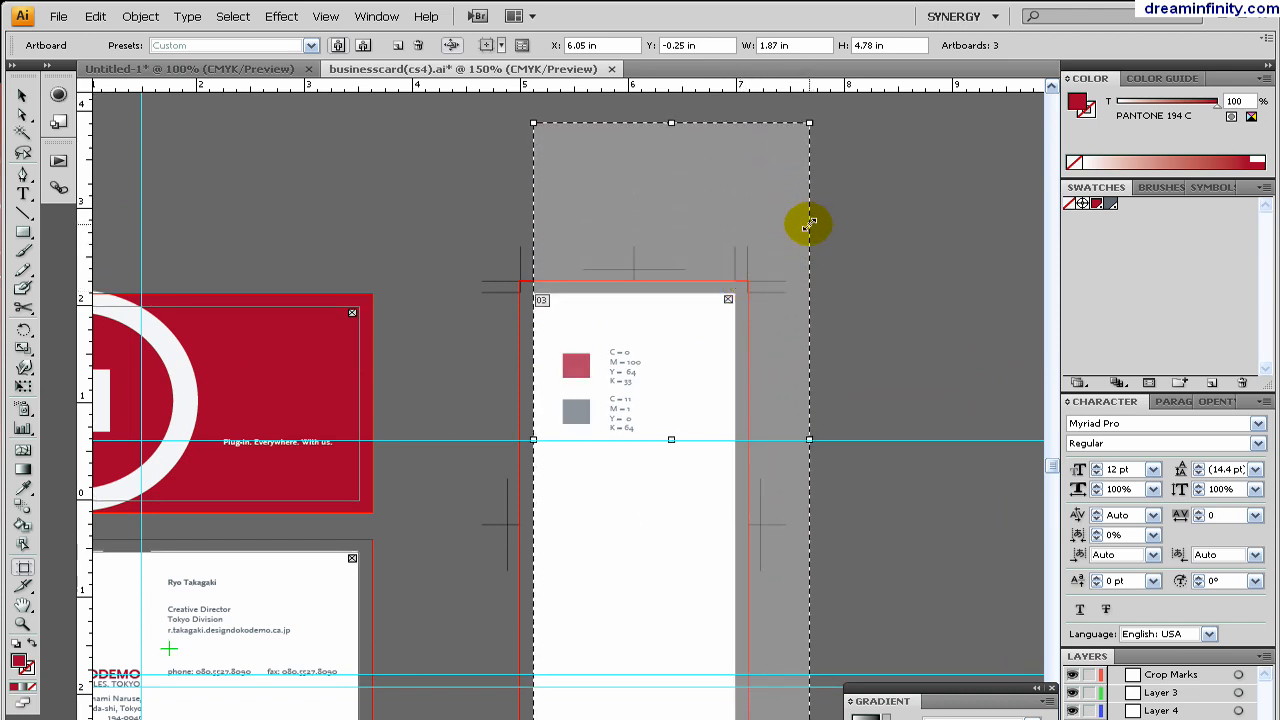
{"action": "left_click_drag", "start_coordinate": [808, 224], "coordinate": [848, 208]}
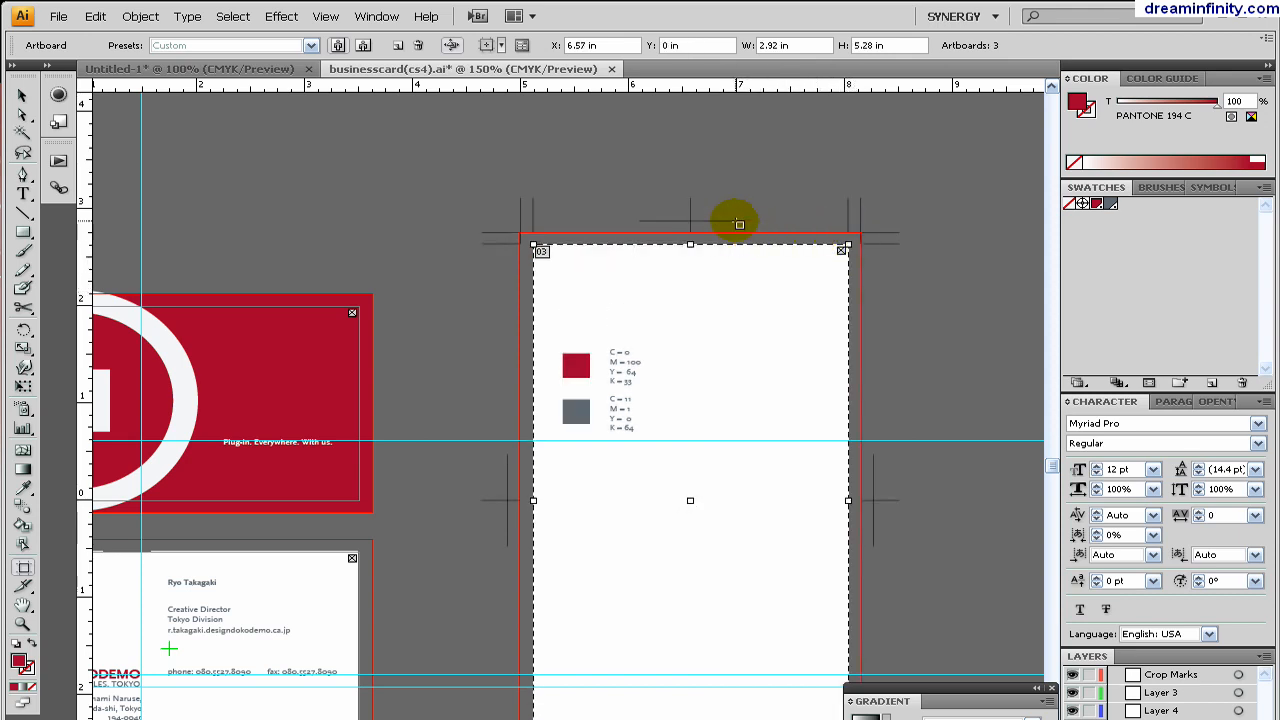
{"action": "mouse_move", "coordinate": [532, 334]}
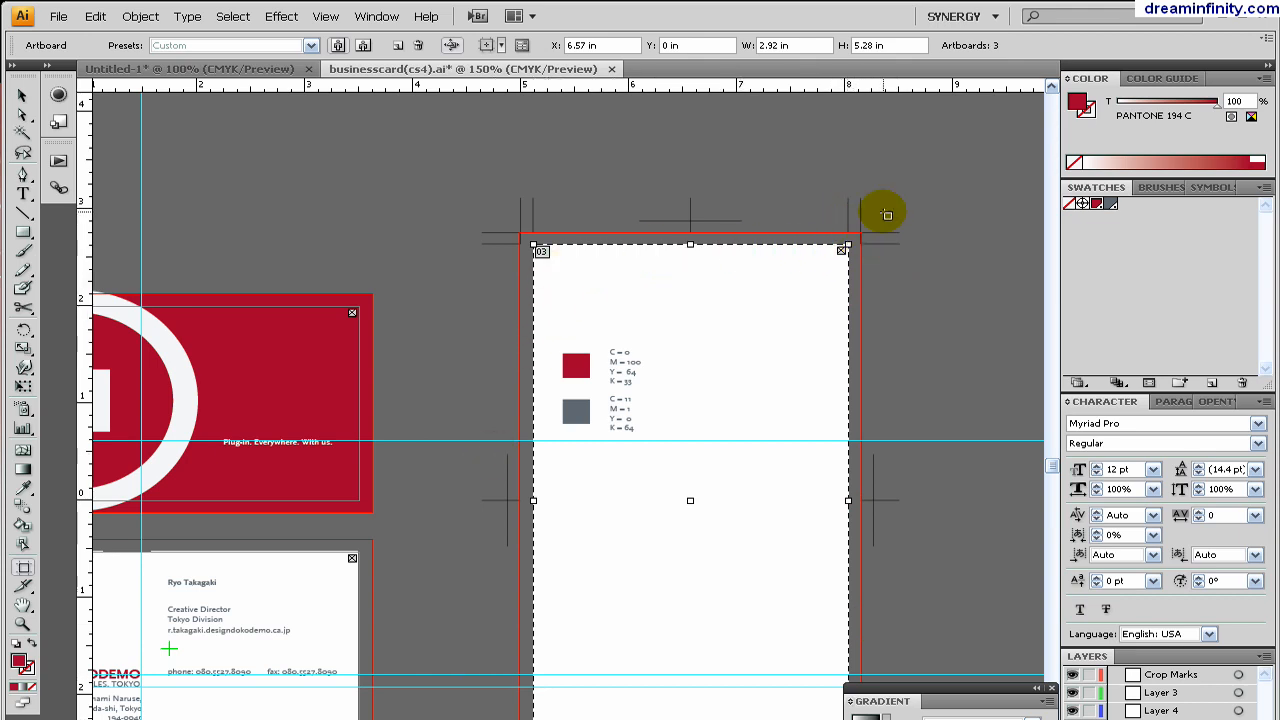
{"action": "mouse_move", "coordinate": [852, 188]}
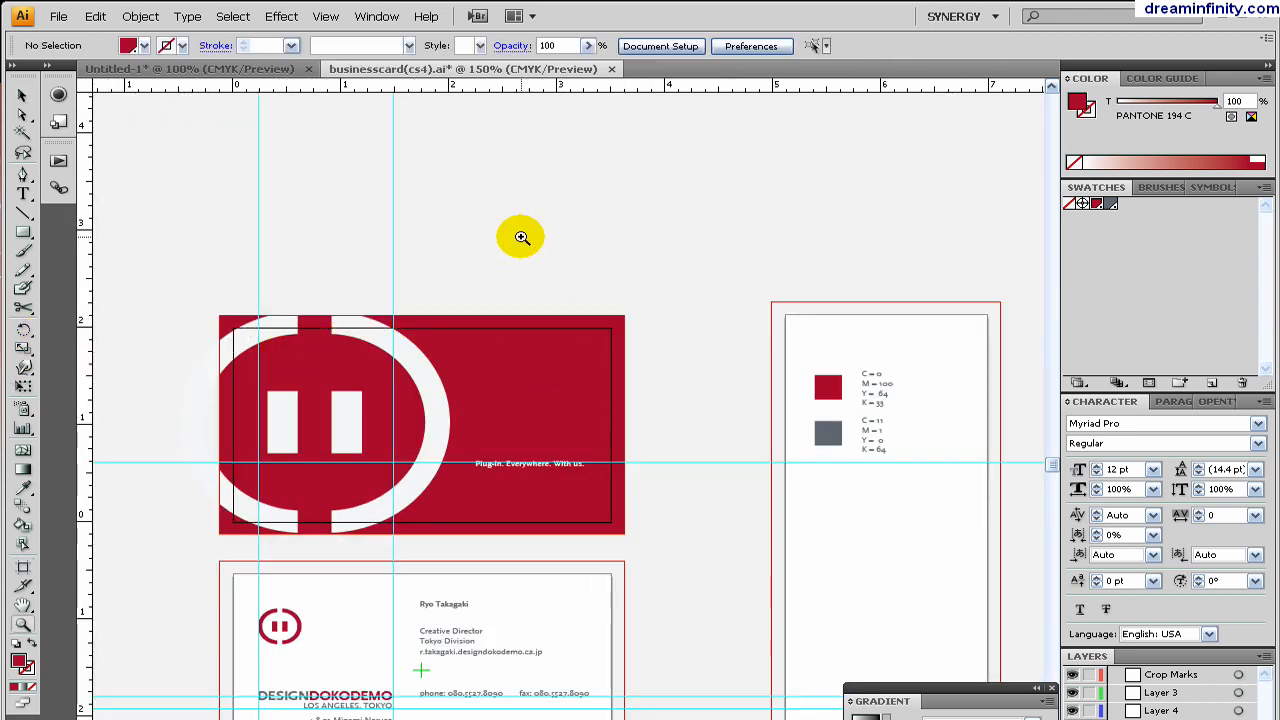
- Zoom in on the front card's top-right corner to check it against the crop marks
{"action": "left_click", "coordinate": [520, 236]}
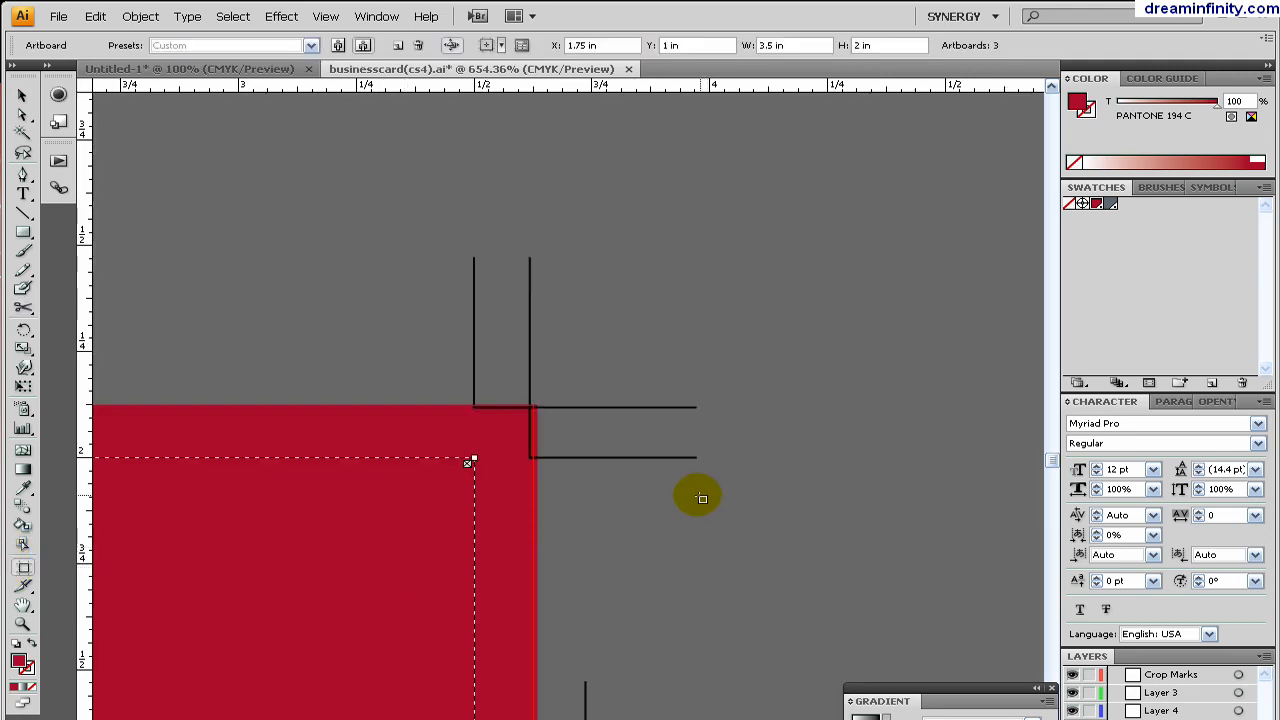
{"action": "mouse_move", "coordinate": [640, 460]}
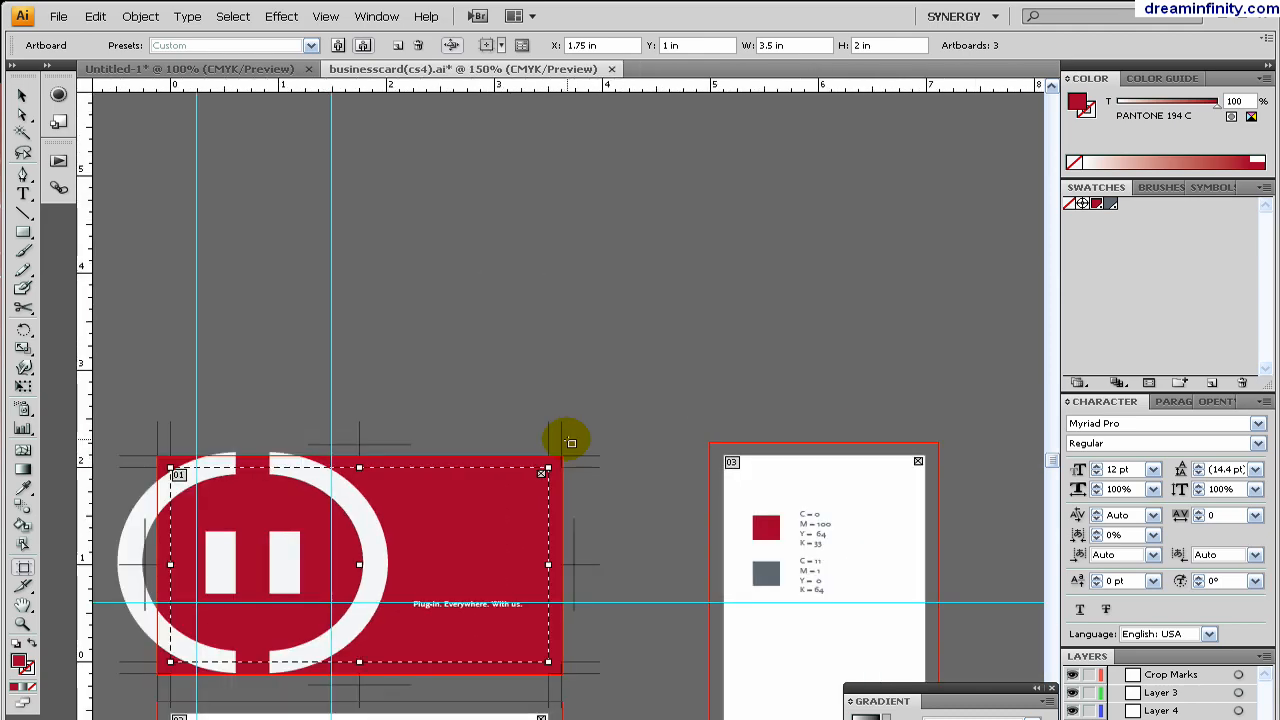
{"action": "scroll", "scroll_direction": "down", "scroll_amount": 3}
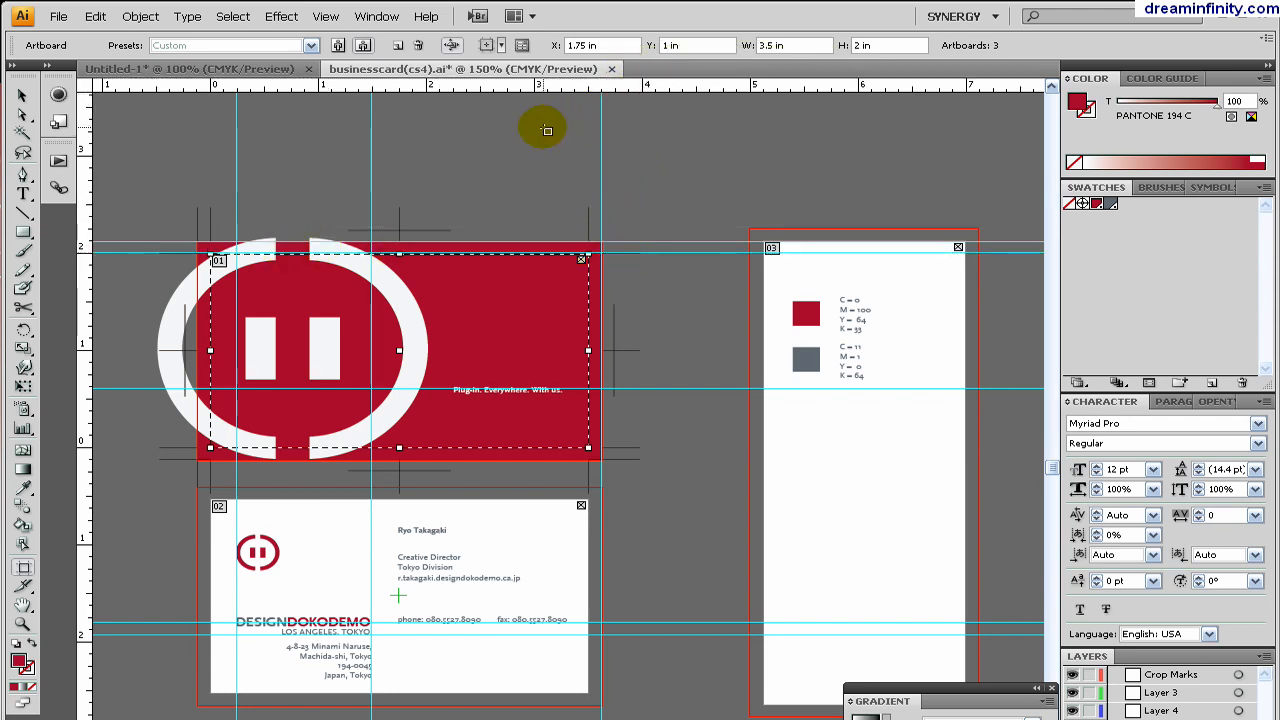
{"action": "mouse_move", "coordinate": [590, 296]}
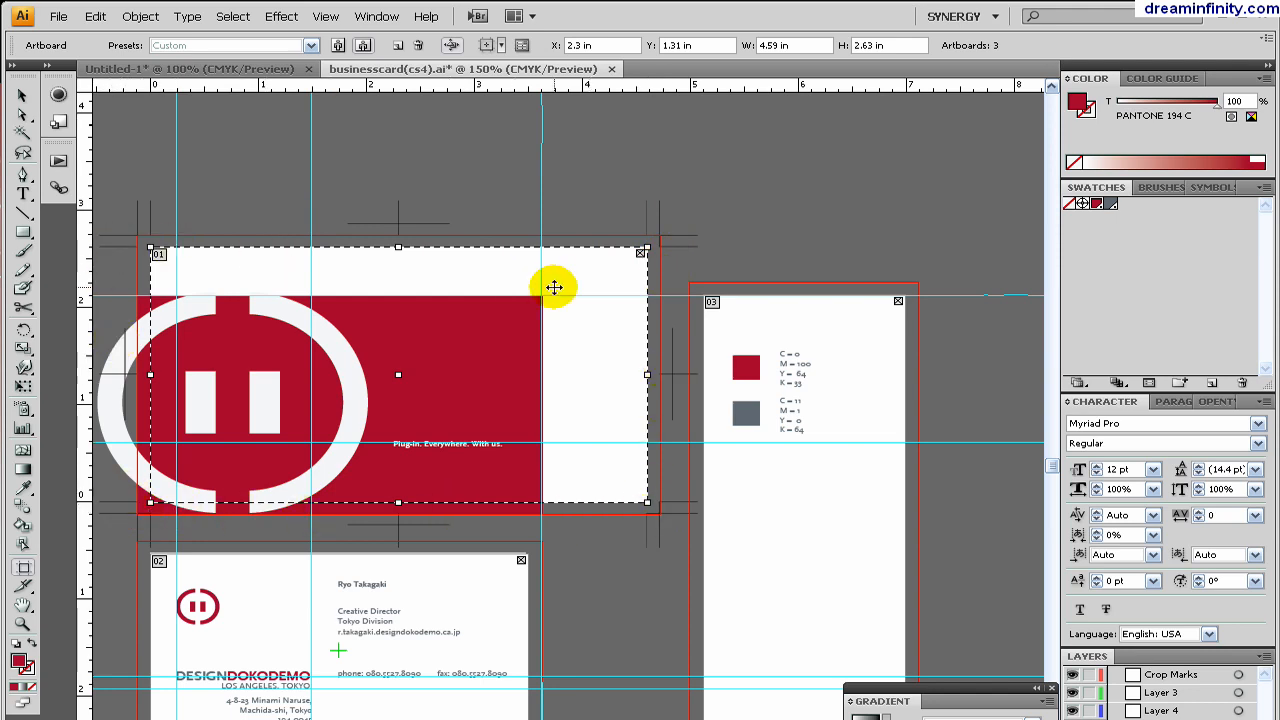
- Cancel the artboard resize and dismiss the Scissors tool warning with OK
{"action": "left_click", "coordinate": [676, 236]}
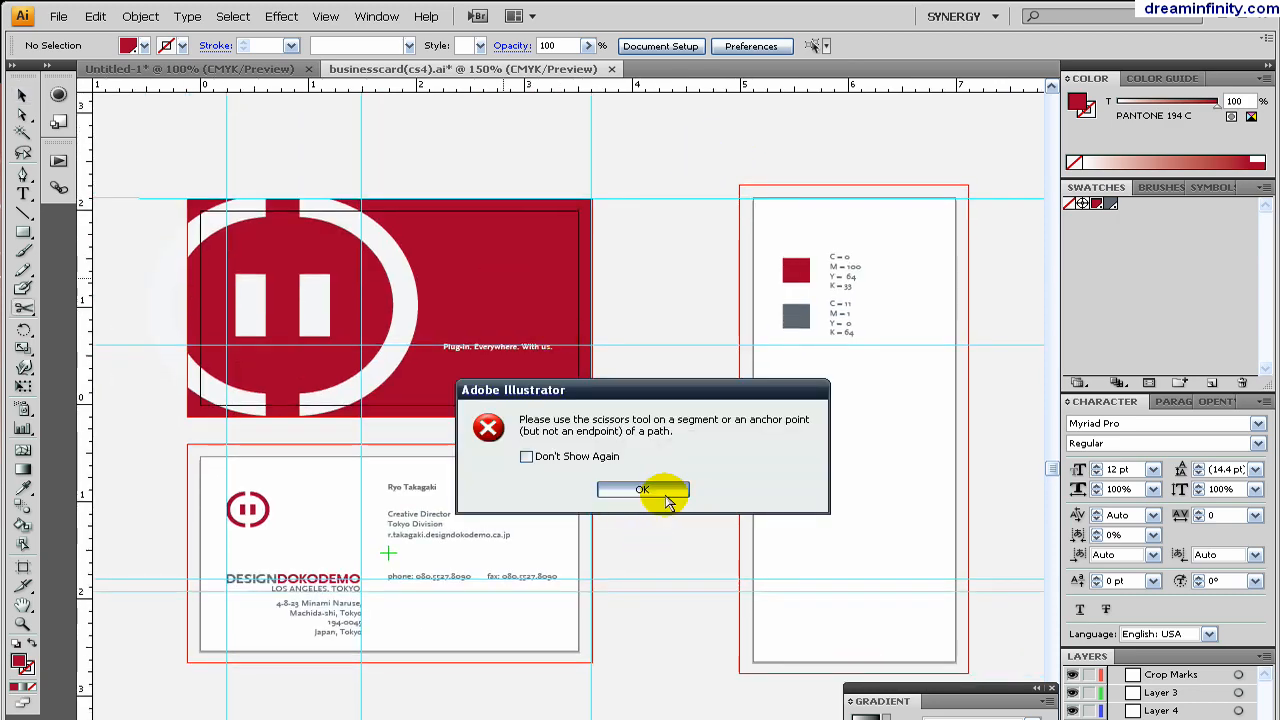
{"action": "left_click", "coordinate": [642, 488]}
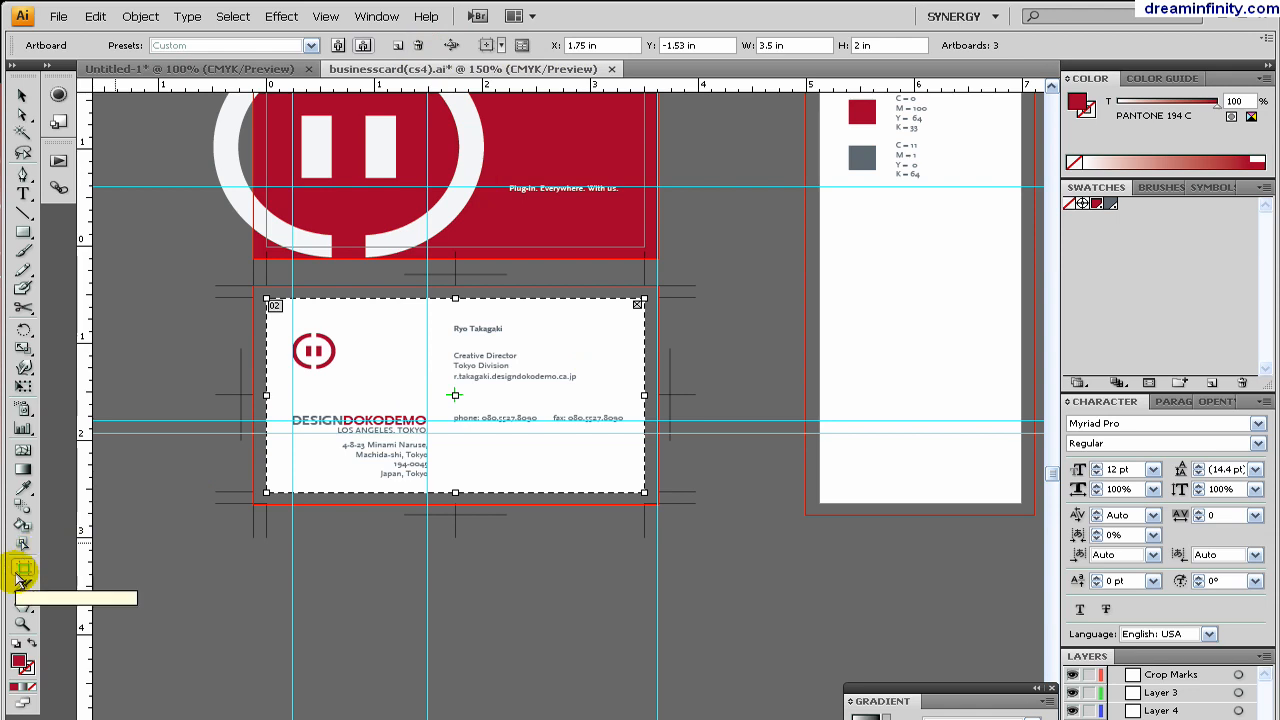
{"action": "mouse_move", "coordinate": [582, 342]}
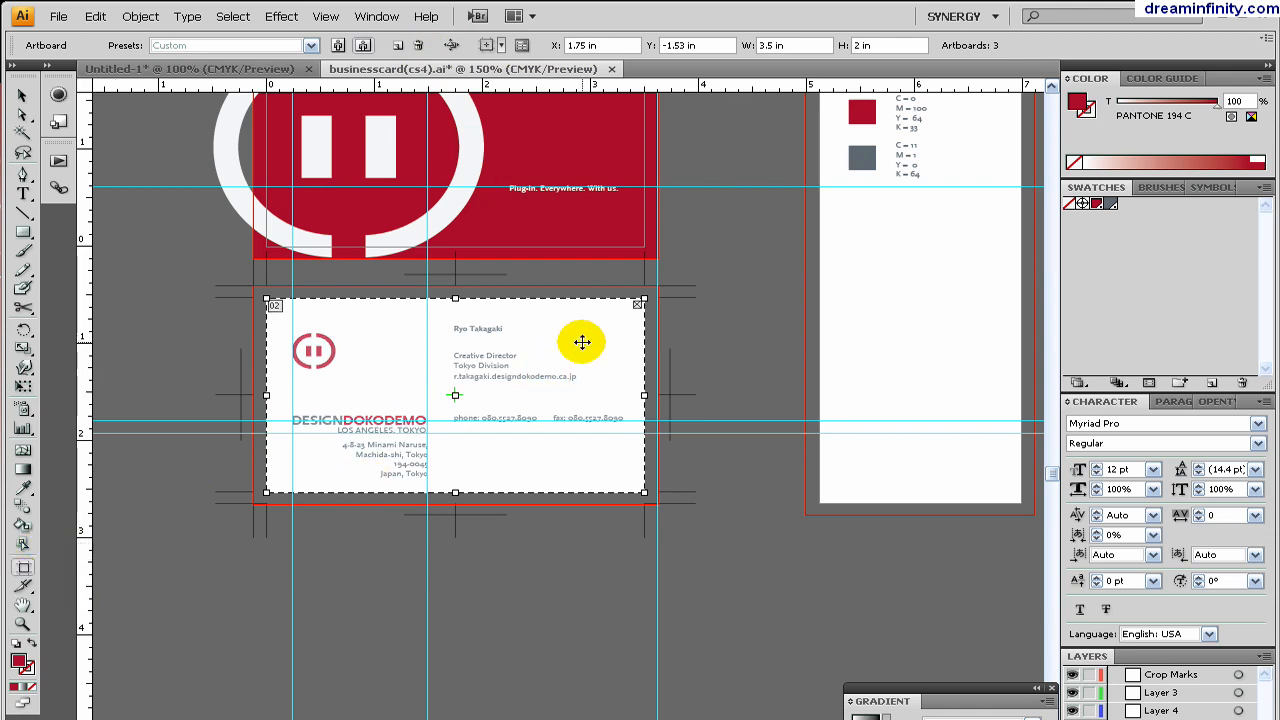
- Pan the view up toward the back card and review the card artboards
{"action": "left_click_drag", "start_coordinate": [582, 342], "coordinate": [578, 538]}
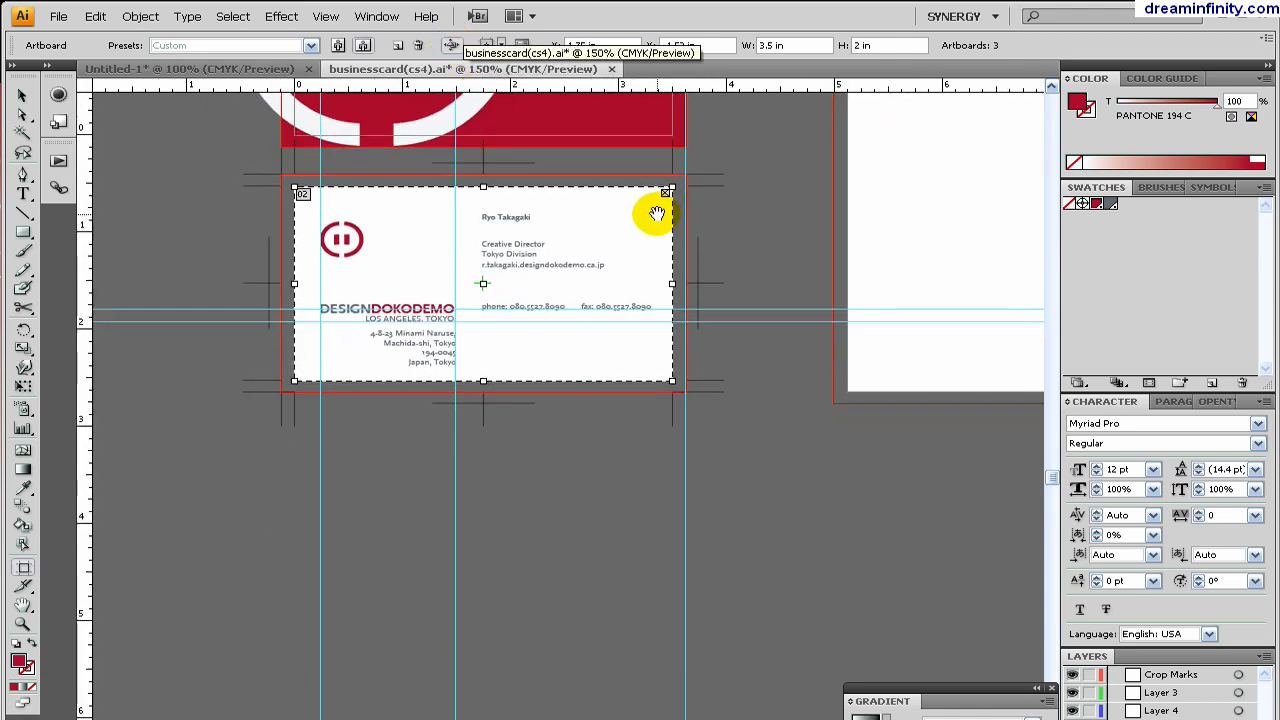
{"action": "mouse_move", "coordinate": [630, 218]}
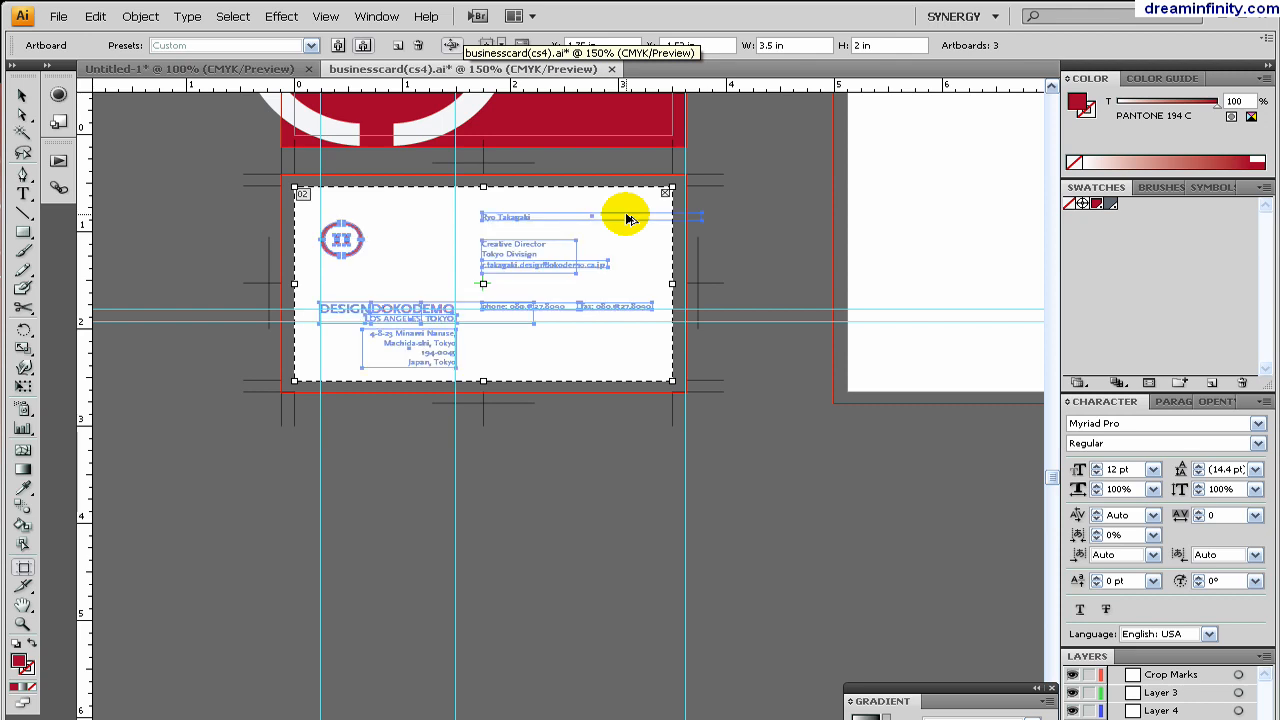
{"action": "left_click_drag", "start_coordinate": [630, 216], "coordinate": [630, 500]}
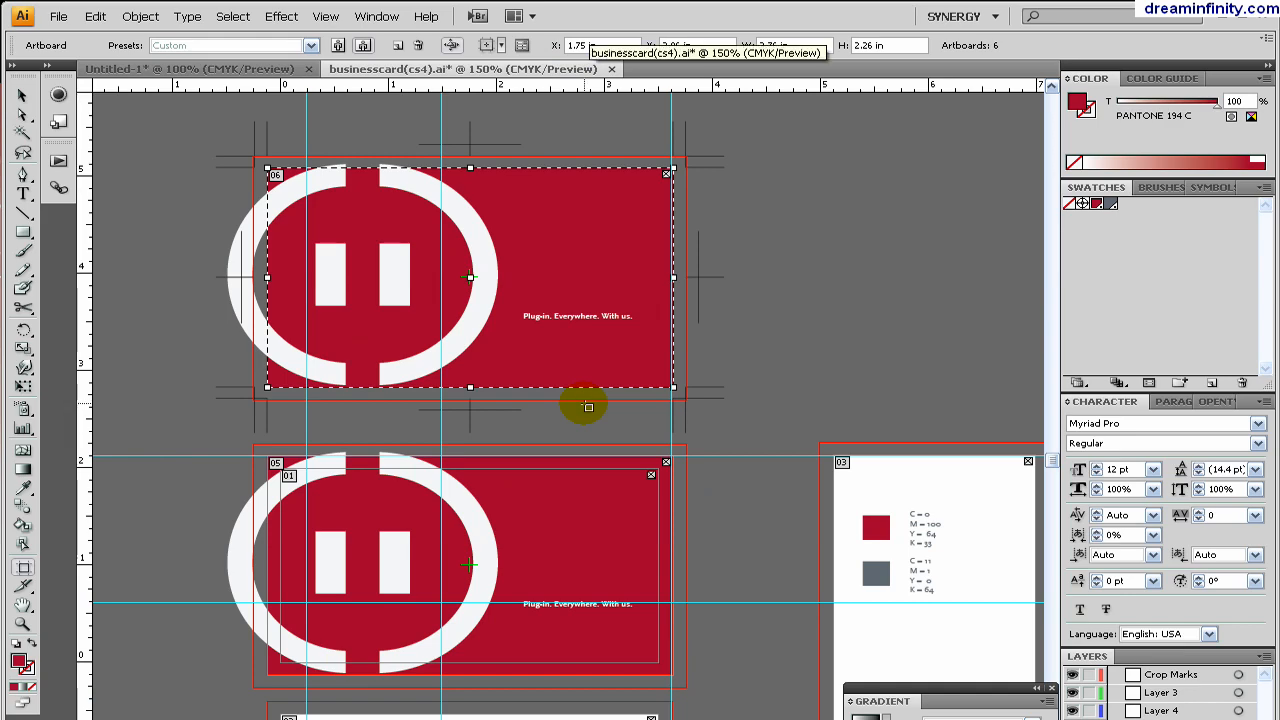
{"action": "scroll", "scroll_direction": "down", "scroll_amount": 3}
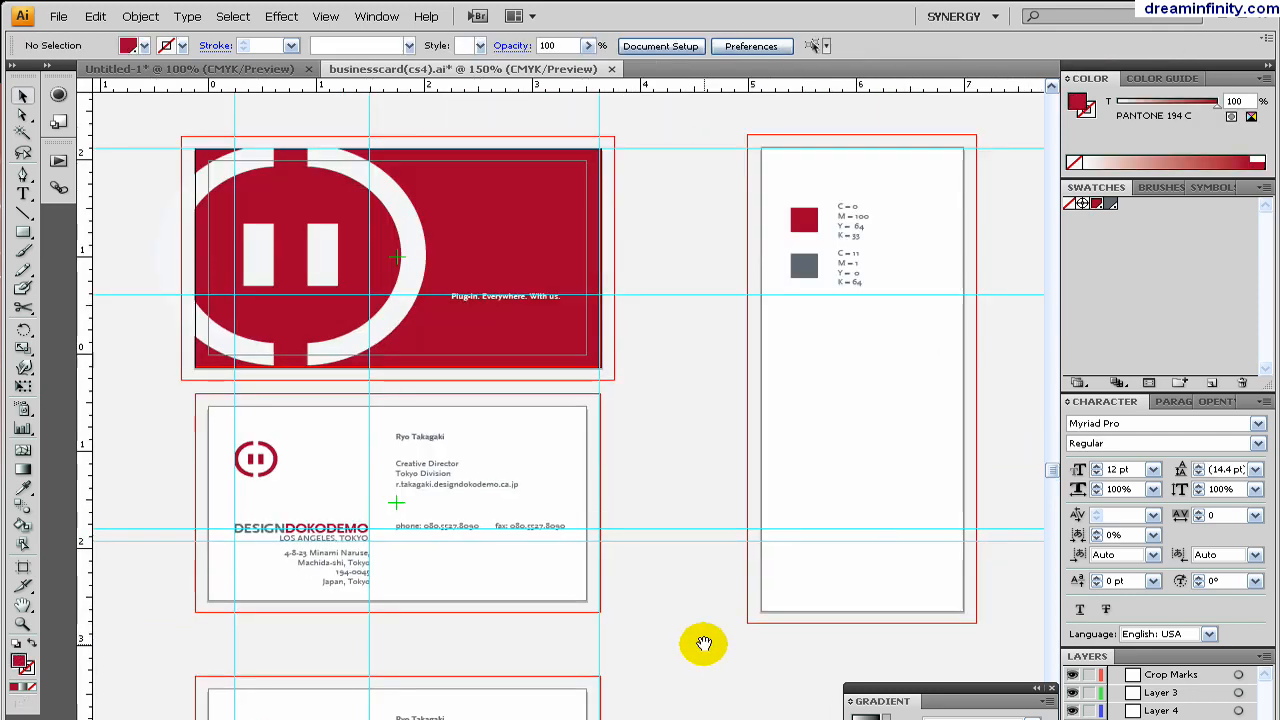
- Scroll the File menu toward the Print command for the business card document
{"action": "scroll", "scroll_direction": "down", "scroll_amount": 3}
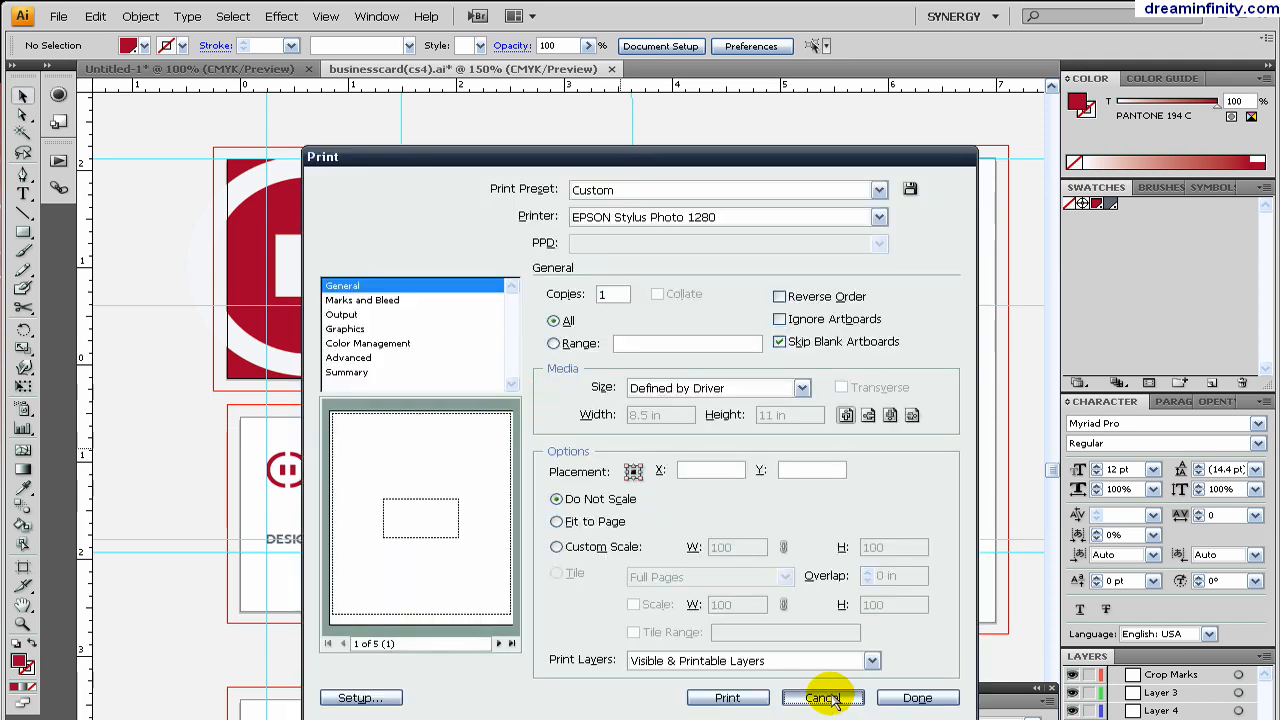
{"action": "mouse_move", "coordinate": [684, 112]}
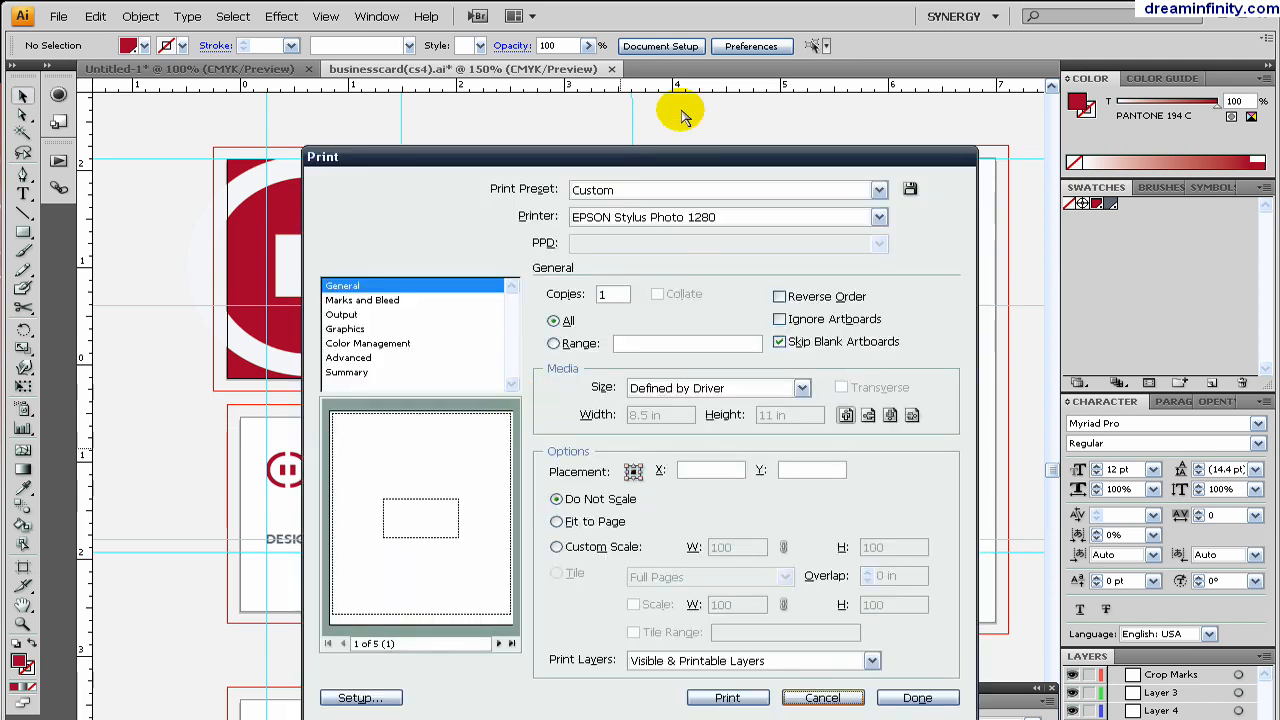
- Page through the print previews of all five artboards in the Print dialog
{"action": "left_click_drag", "start_coordinate": [640, 156], "coordinate": [530, 164]}
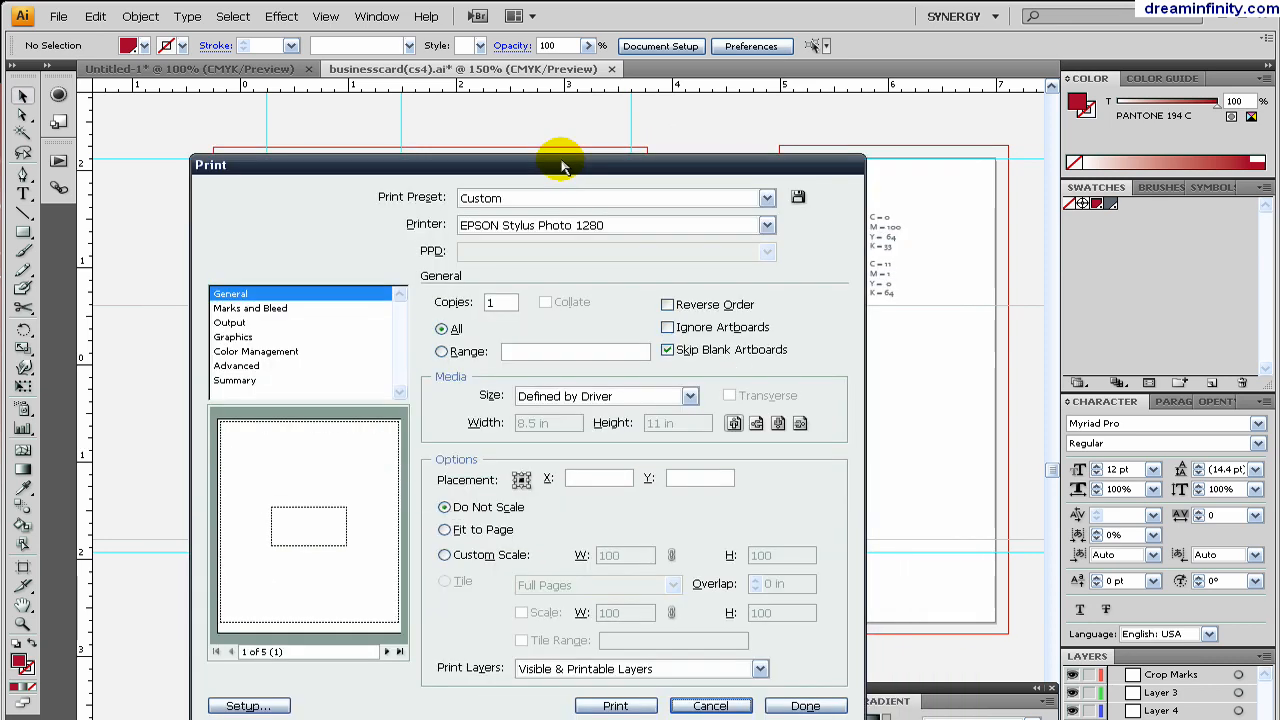
{"action": "left_click", "coordinate": [388, 656]}
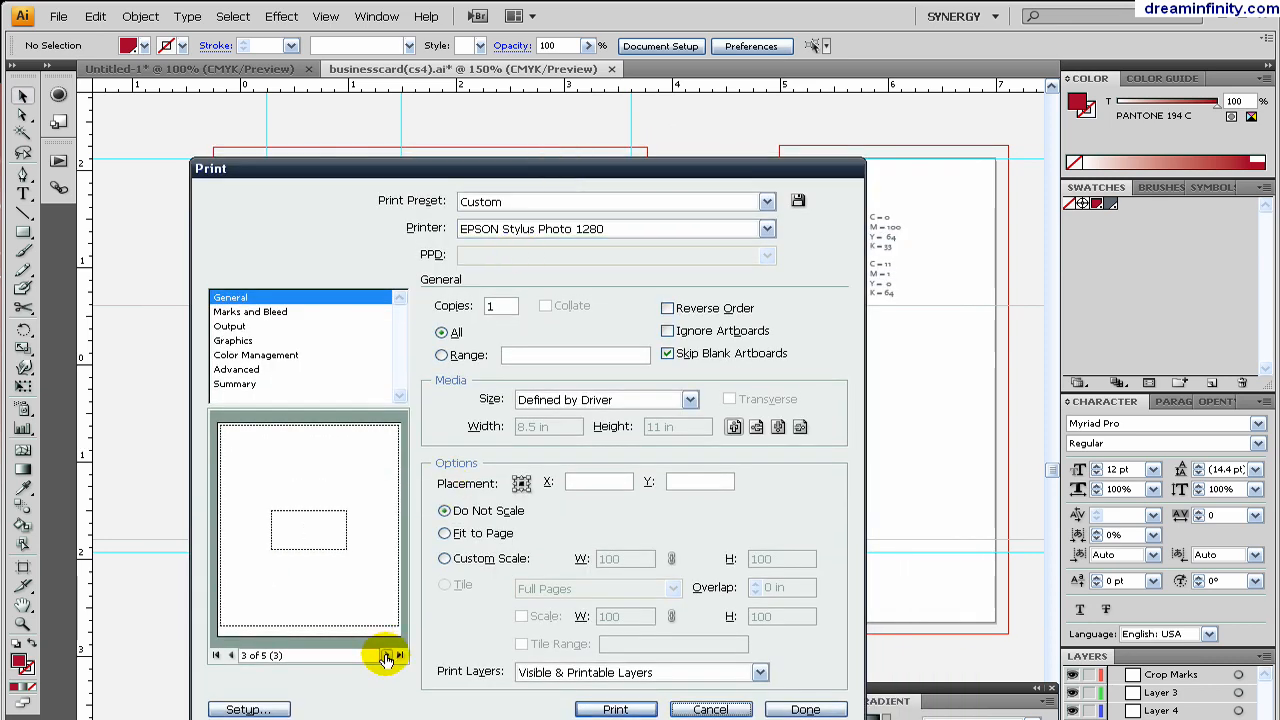
{"action": "left_click", "coordinate": [400, 656]}
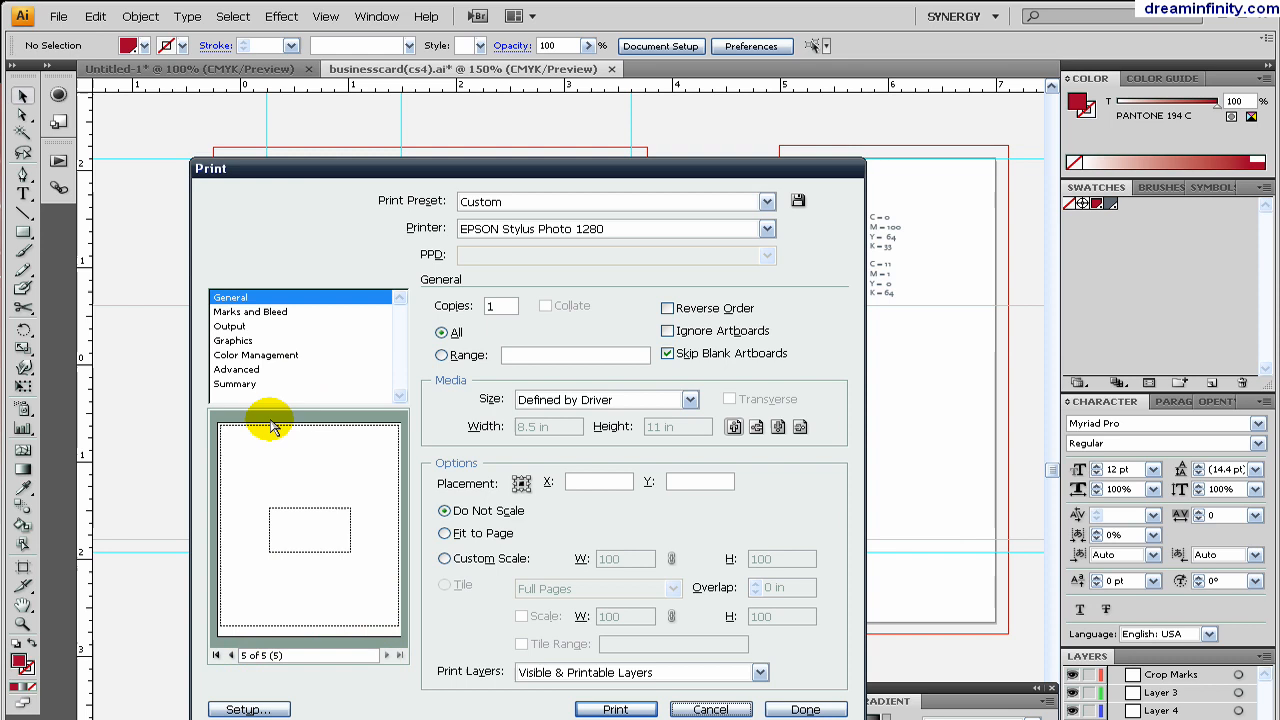
{"action": "left_click", "coordinate": [228, 656]}
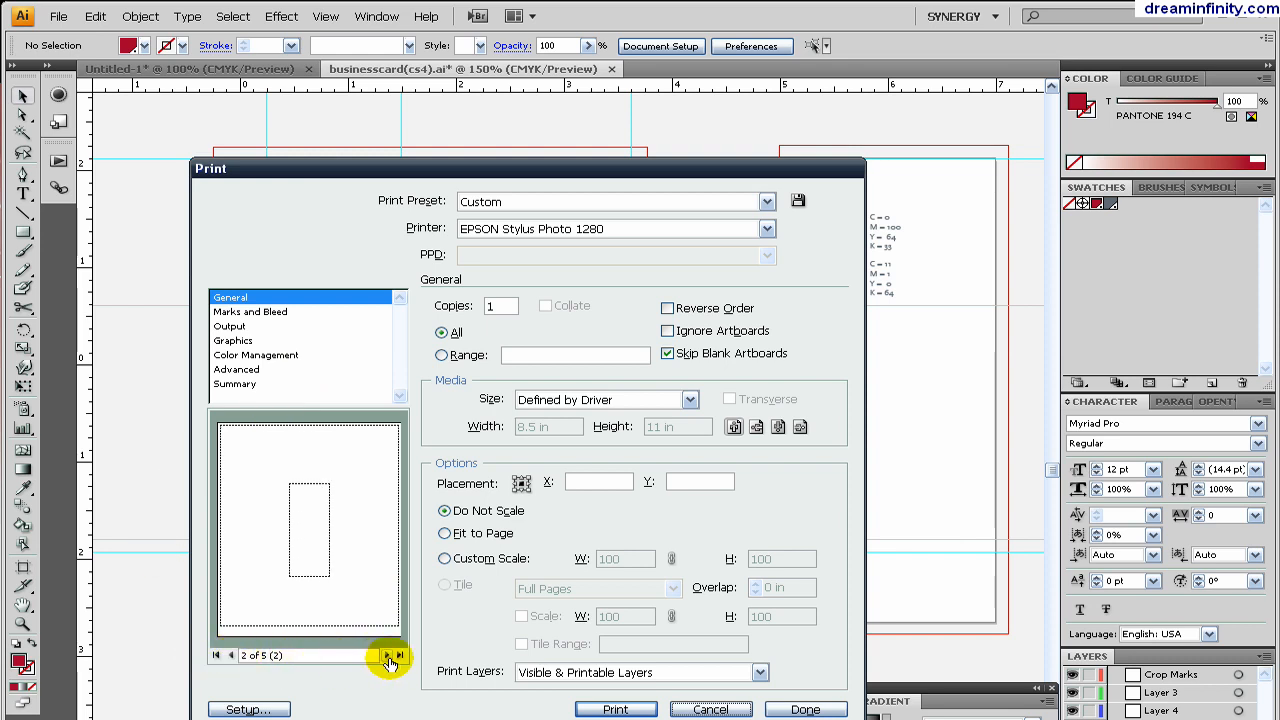
{"action": "left_click", "coordinate": [386, 656]}
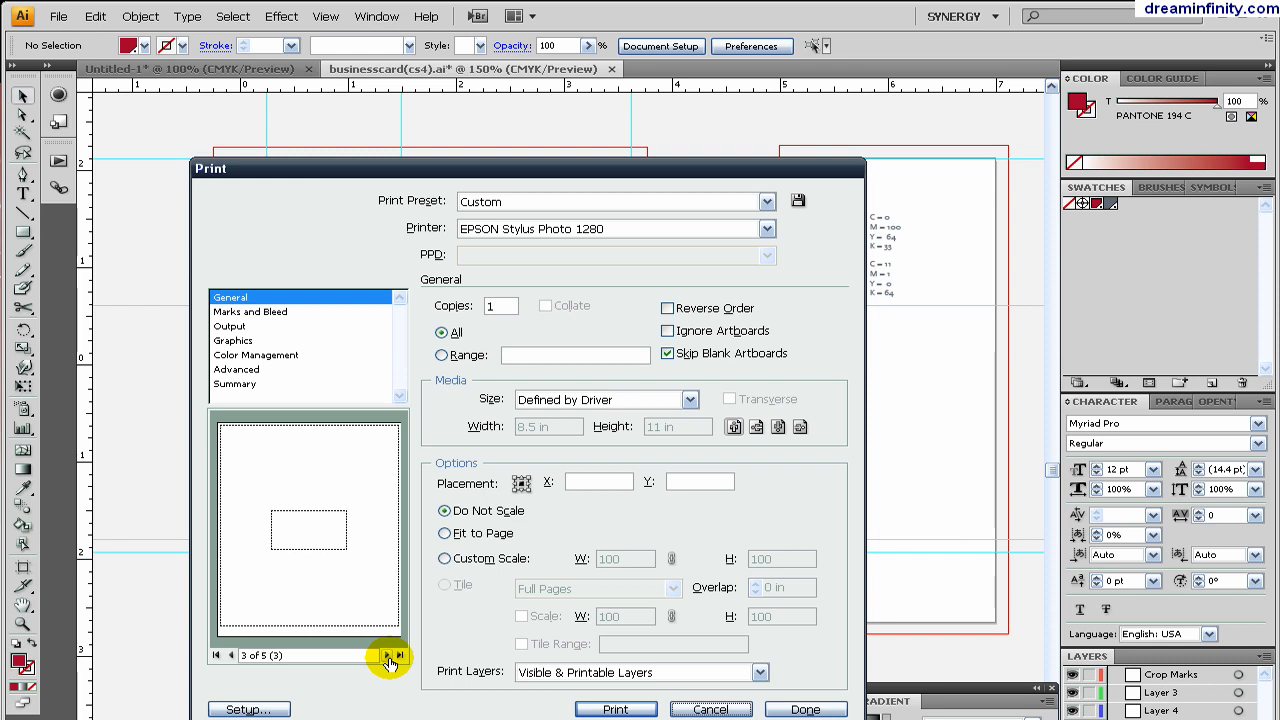
{"action": "left_click", "coordinate": [388, 656]}
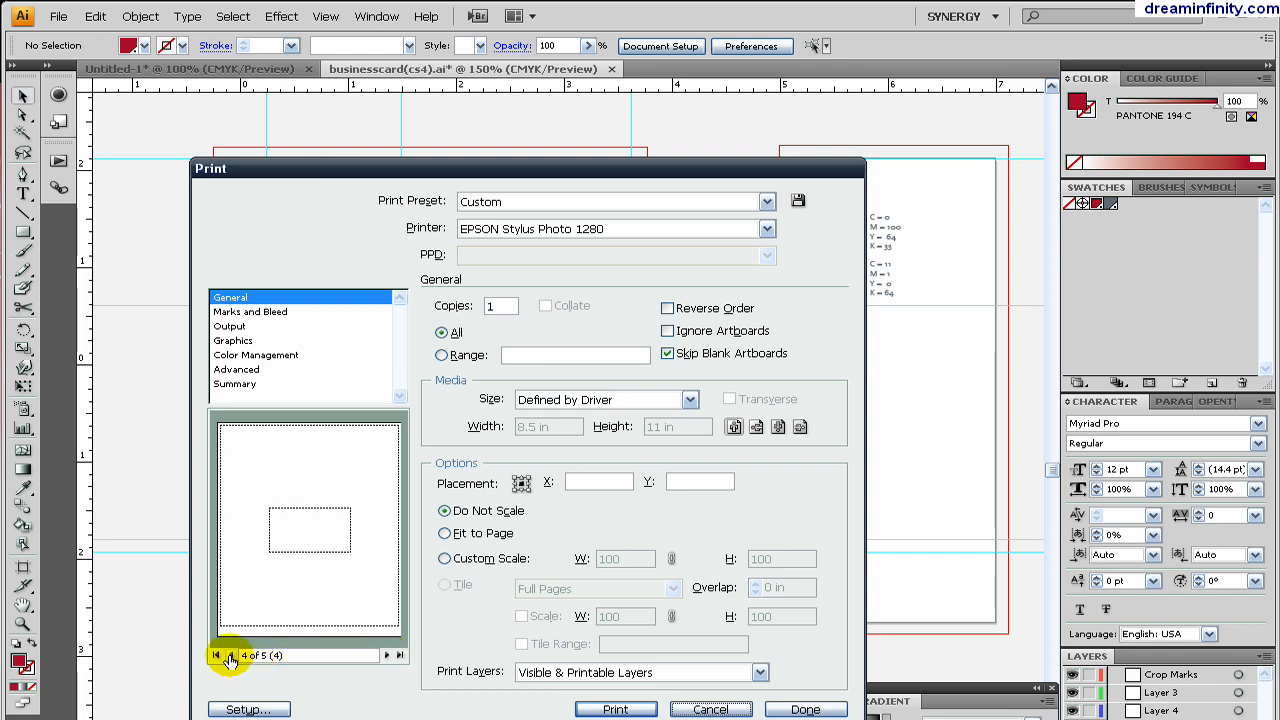
{"action": "left_click", "coordinate": [232, 656]}
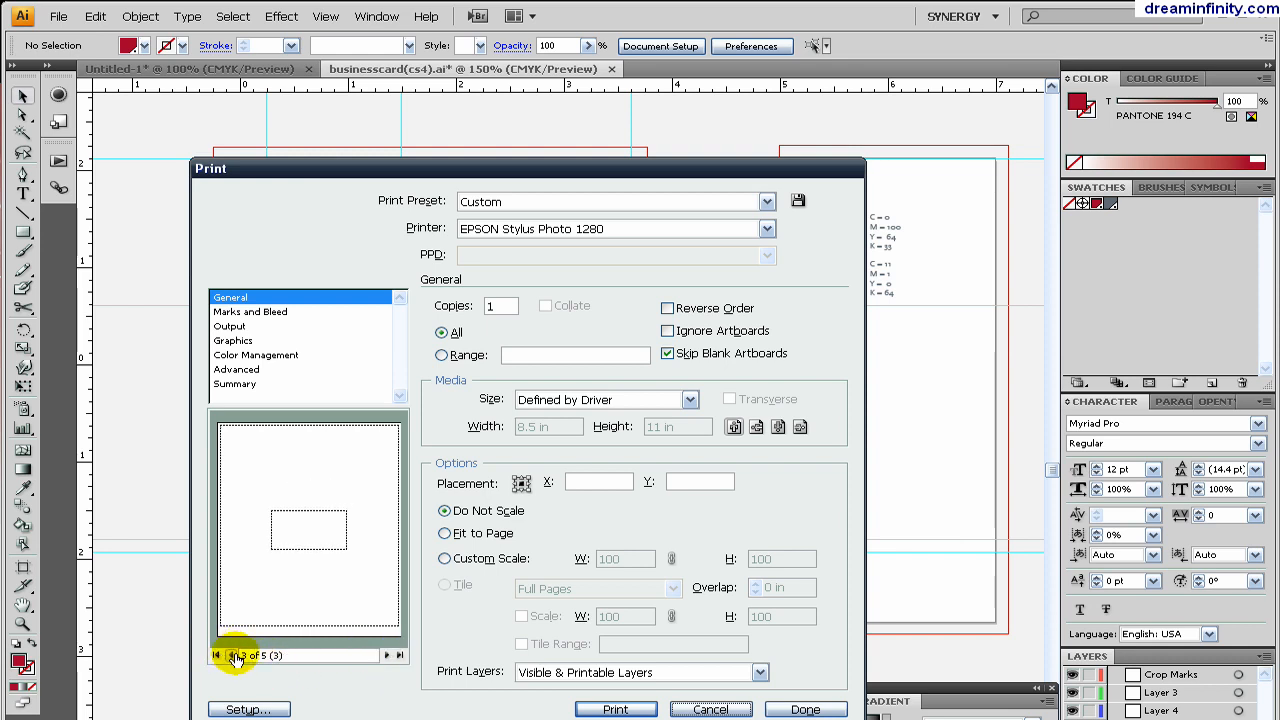
- Limit the print job to the artboard Range 1-2
{"action": "left_click", "coordinate": [386, 656]}
{"action": "type", "text": "1-2"}
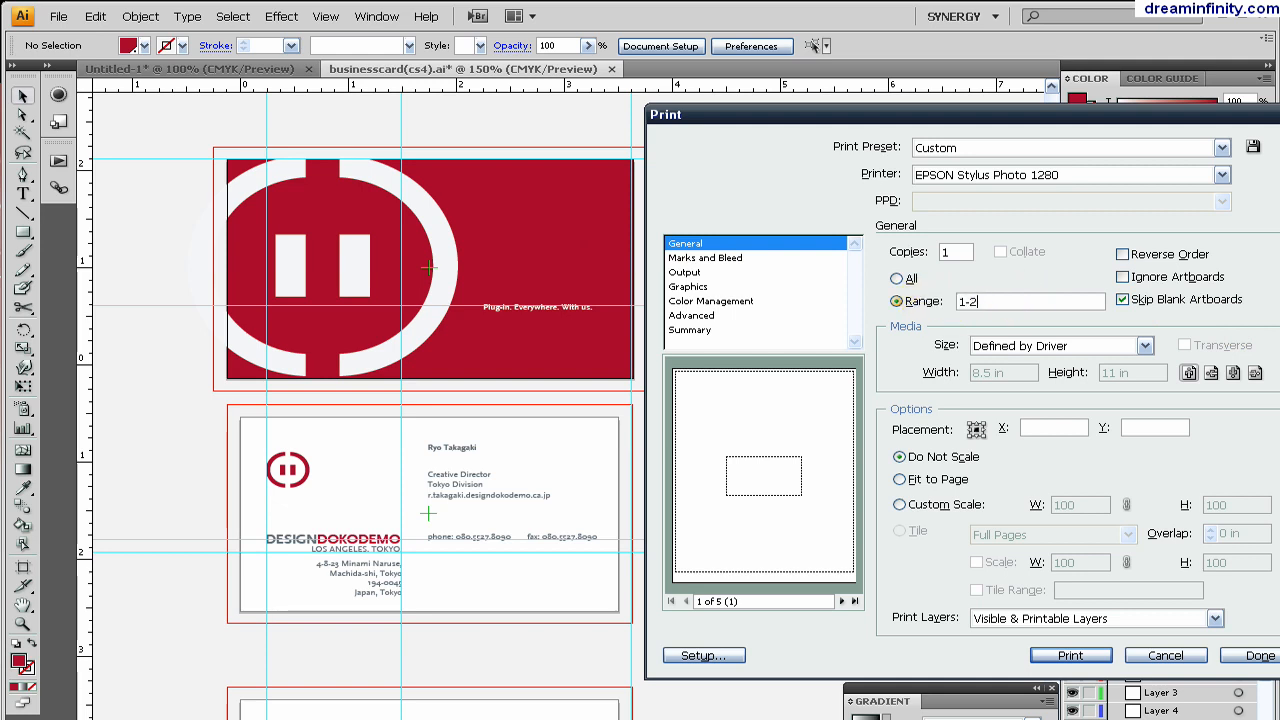
{"action": "mouse_move", "coordinate": [560, 364]}
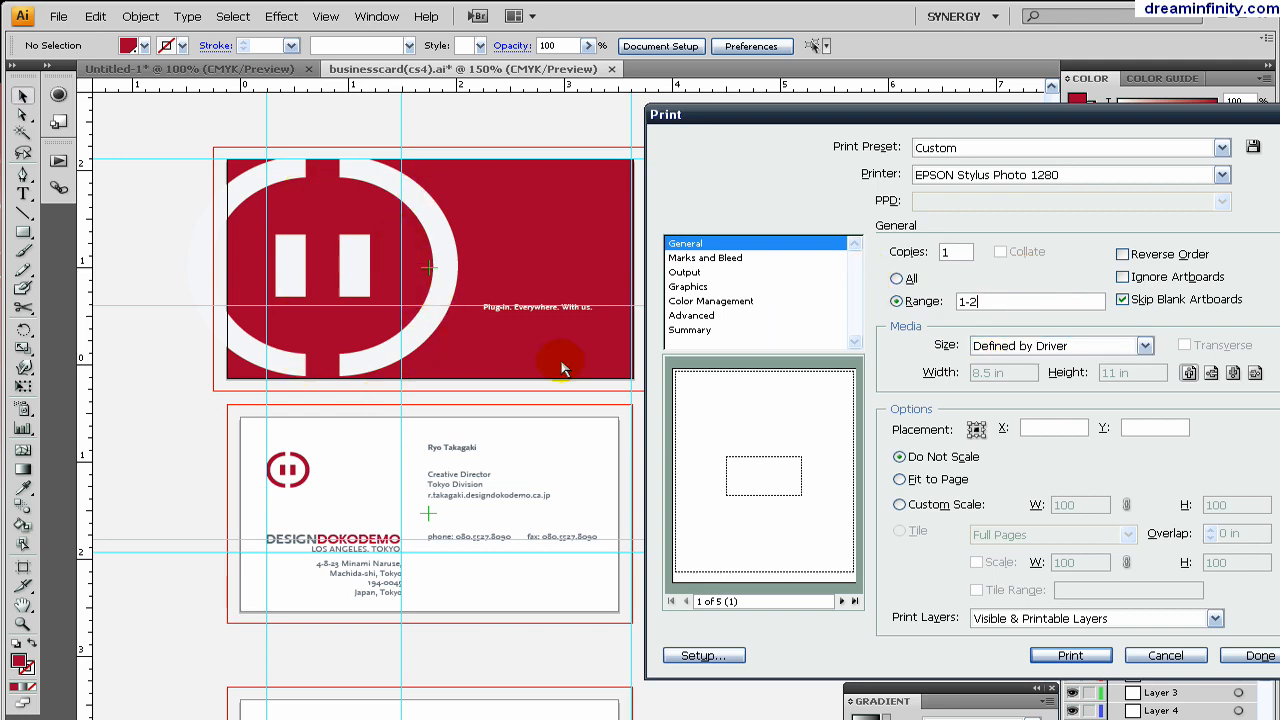
- Switch back to printing All artboards, review the previews, then cancel the Print dialog without printing
{"action": "left_click_drag", "start_coordinate": [664, 114], "coordinate": [40, 196]}
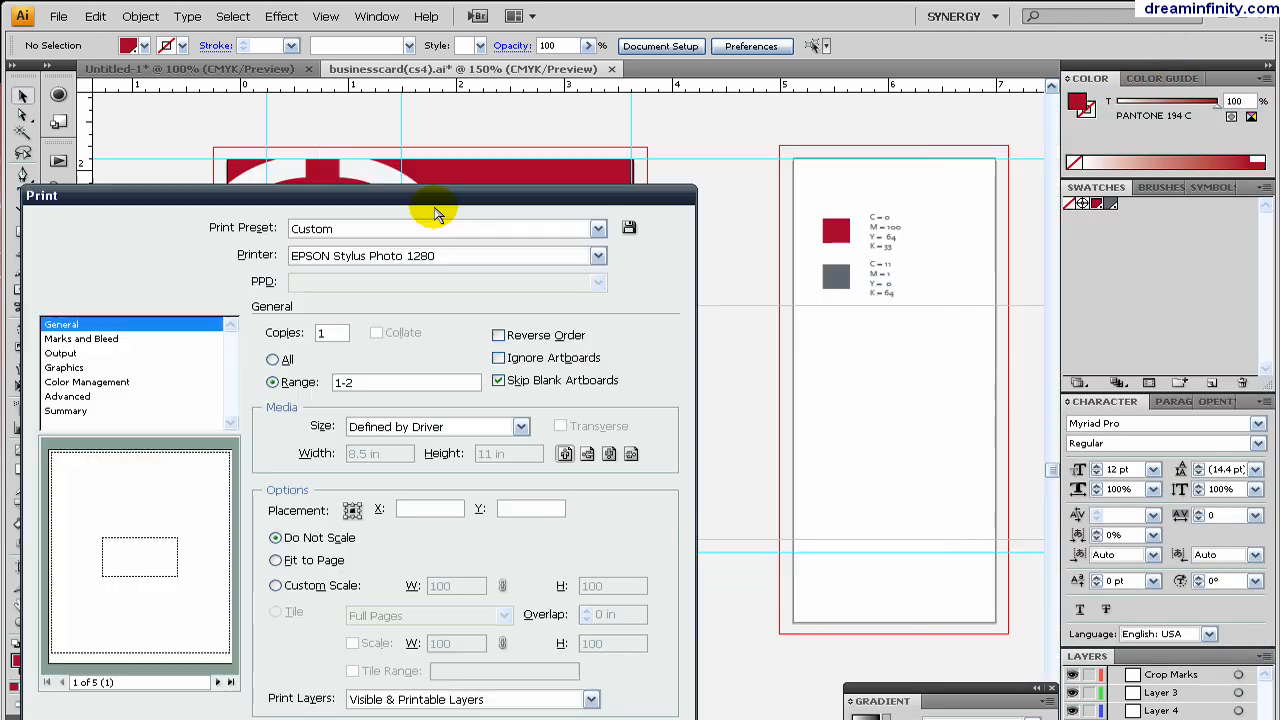
{"action": "left_click_drag", "start_coordinate": [436, 196], "coordinate": [640, 120]}
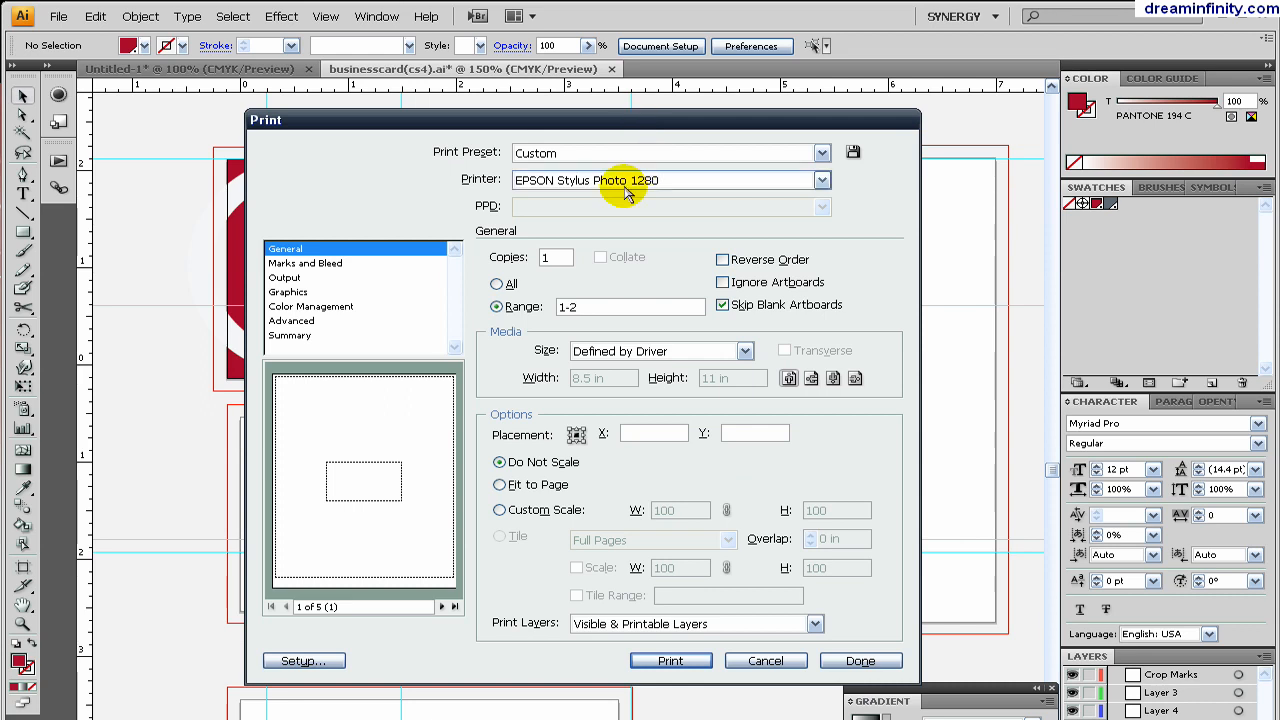
{"action": "left_click", "coordinate": [496, 284]}
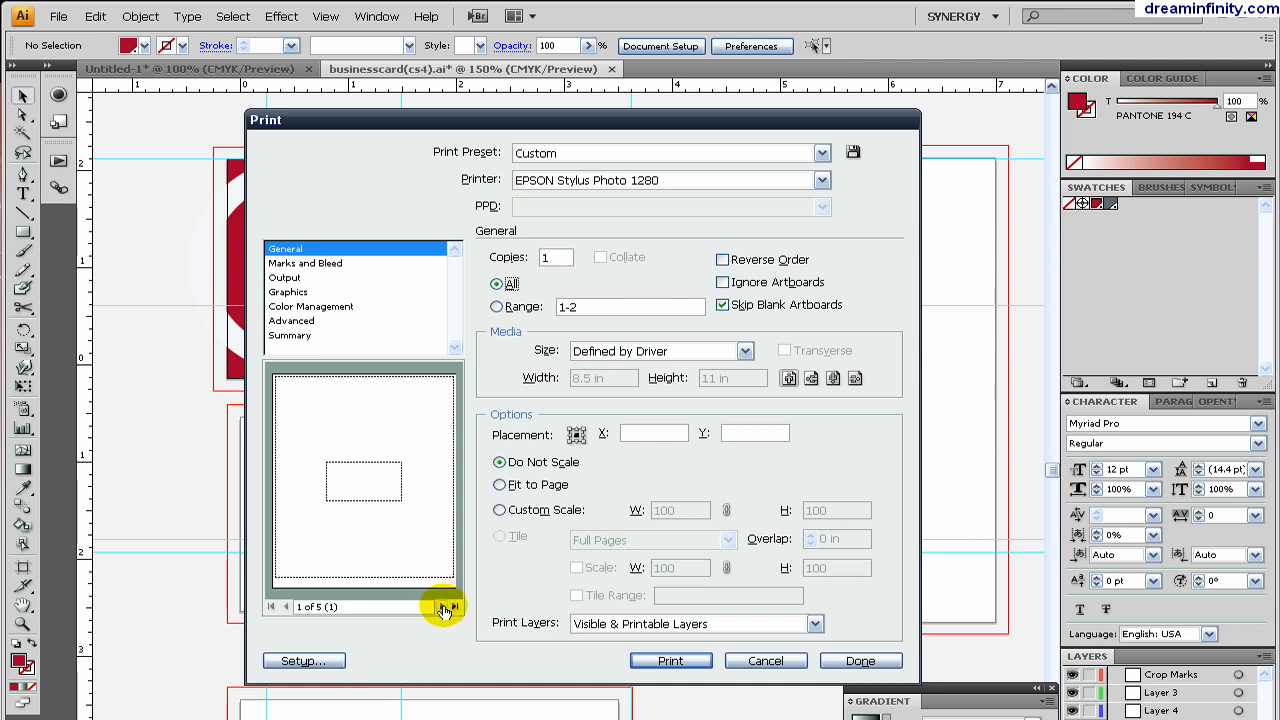
{"action": "left_click", "coordinate": [444, 606]}
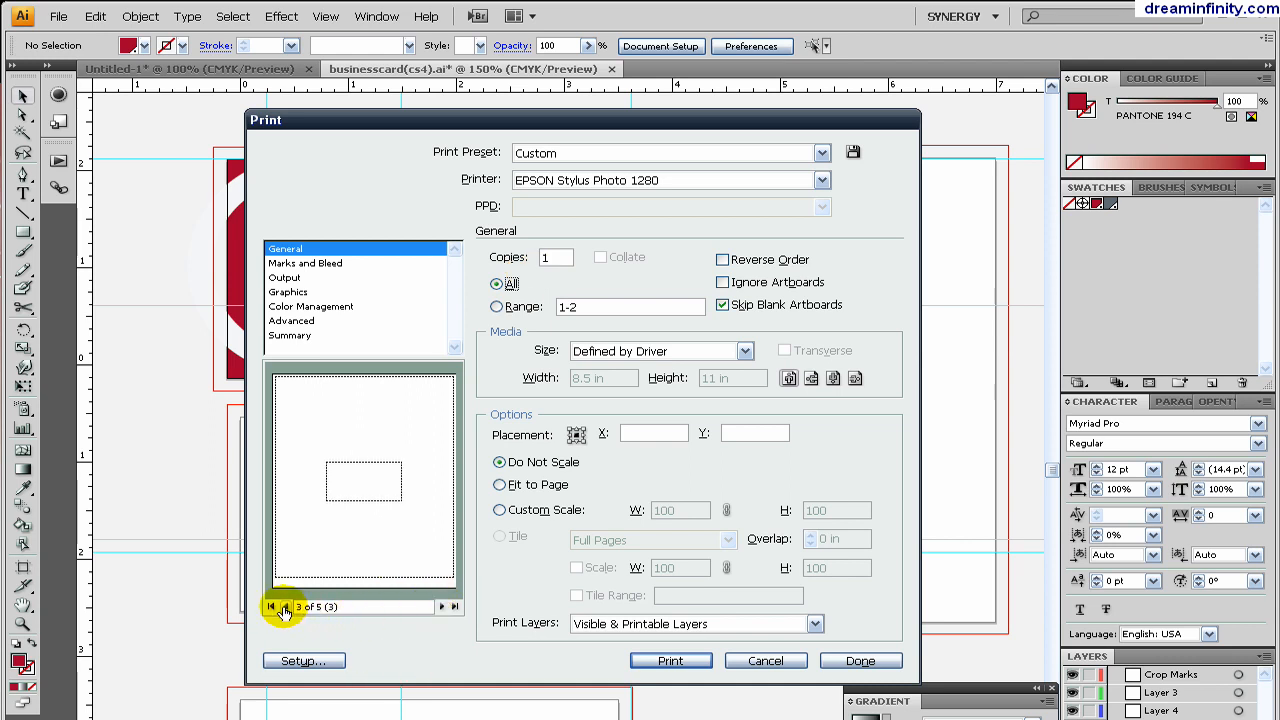
{"action": "left_click", "coordinate": [272, 606]}
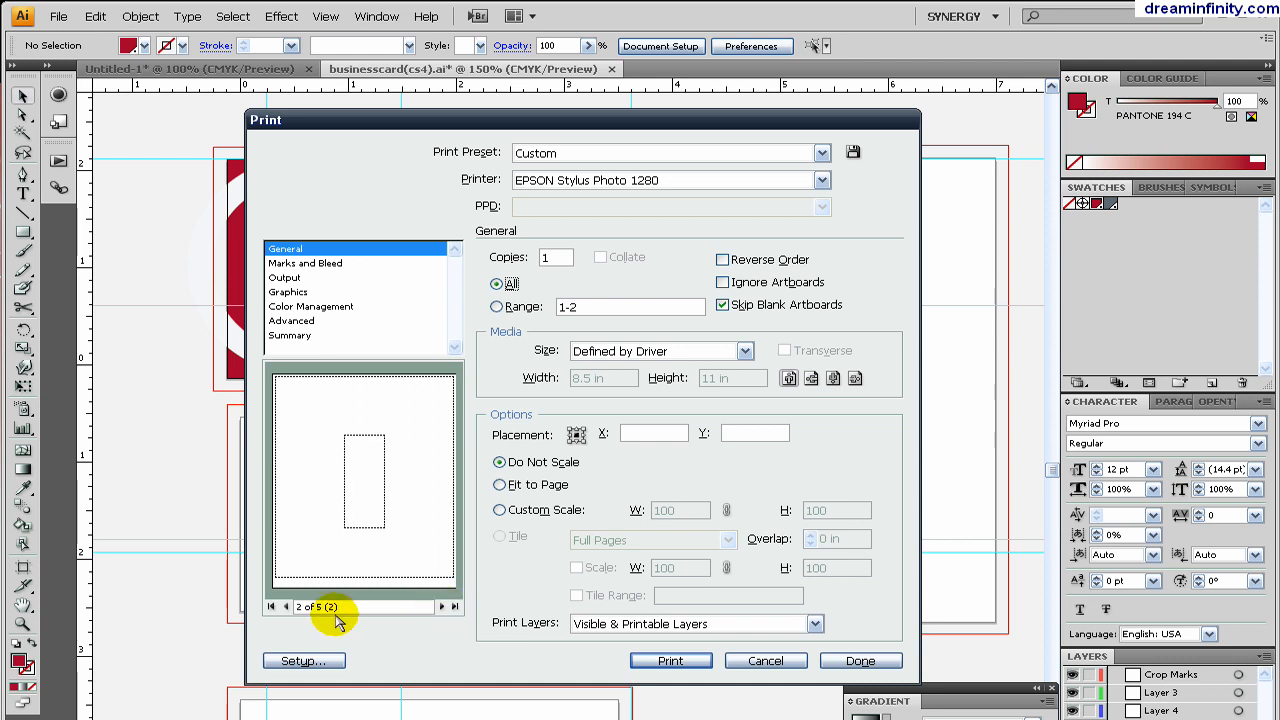
{"action": "left_click", "coordinate": [284, 608]}
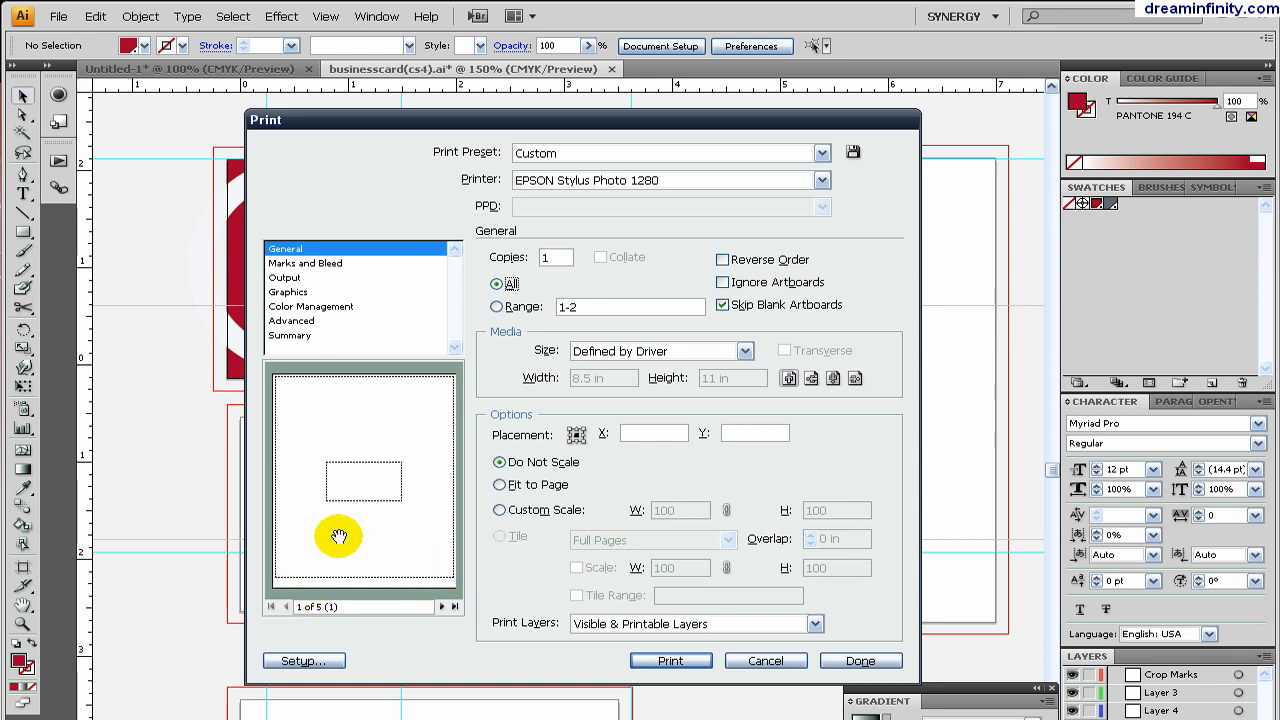
{"action": "left_click", "coordinate": [304, 264]}
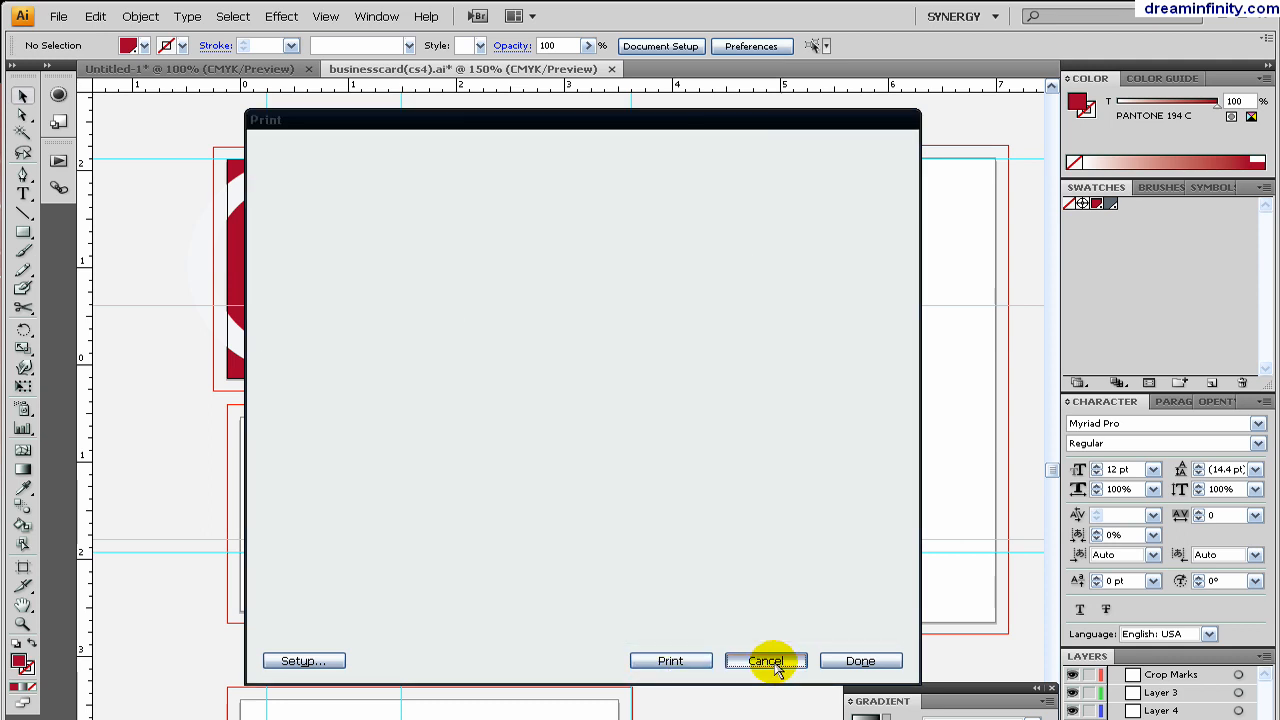
{"action": "left_click", "coordinate": [764, 660]}
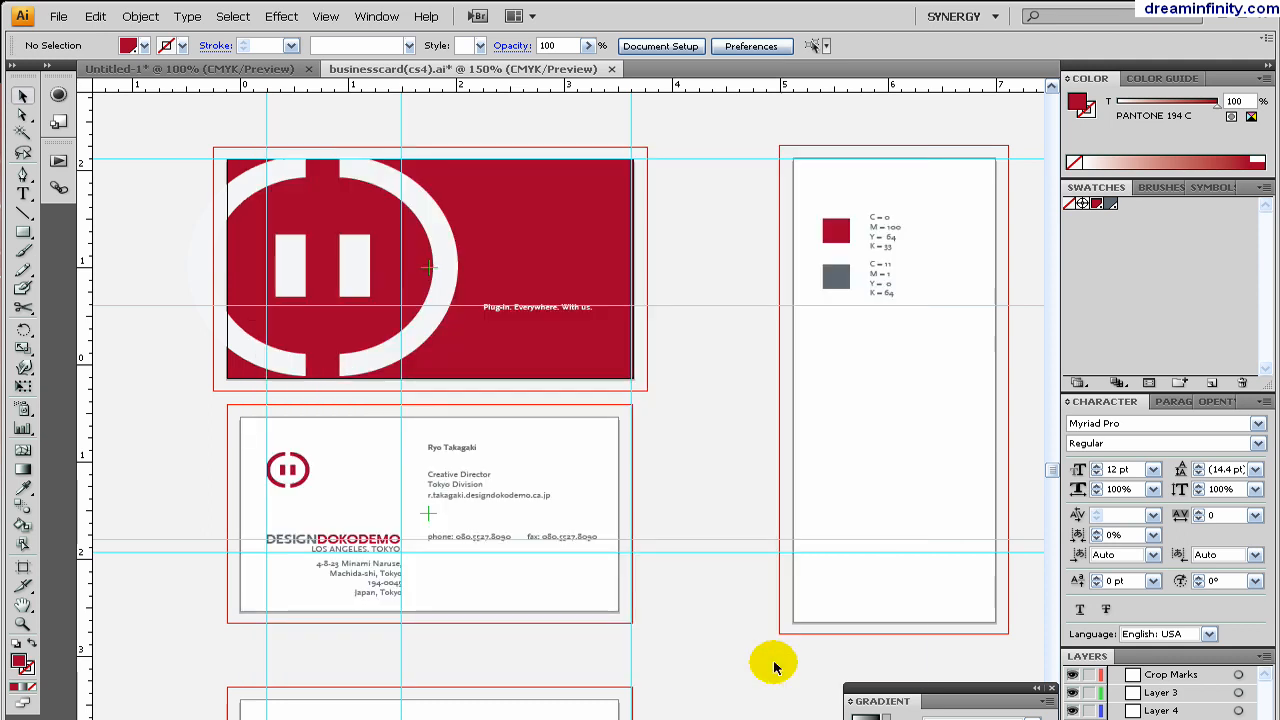
{"action": "mouse_move", "coordinate": [566, 518]}
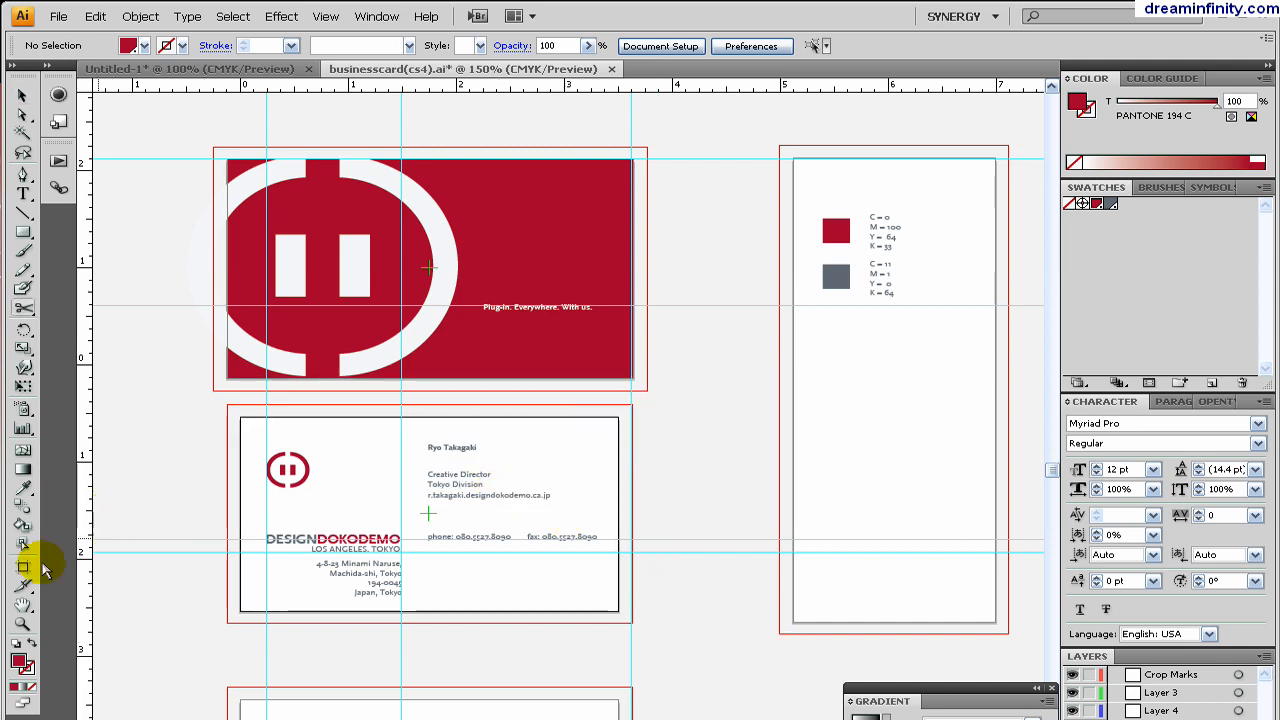
- Zoom out to 66.67% so every artboard, including the empty ones, is visible
{"action": "left_click", "coordinate": [24, 568]}
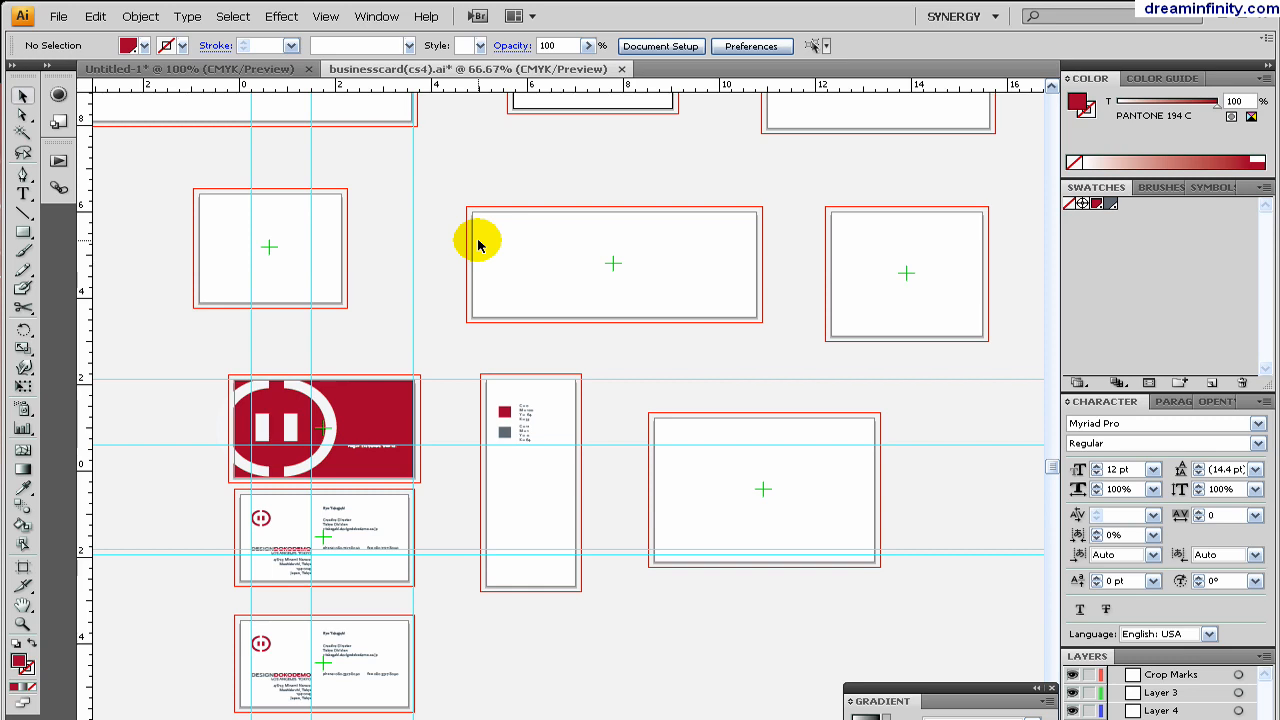
{"action": "mouse_move", "coordinate": [210, 472]}
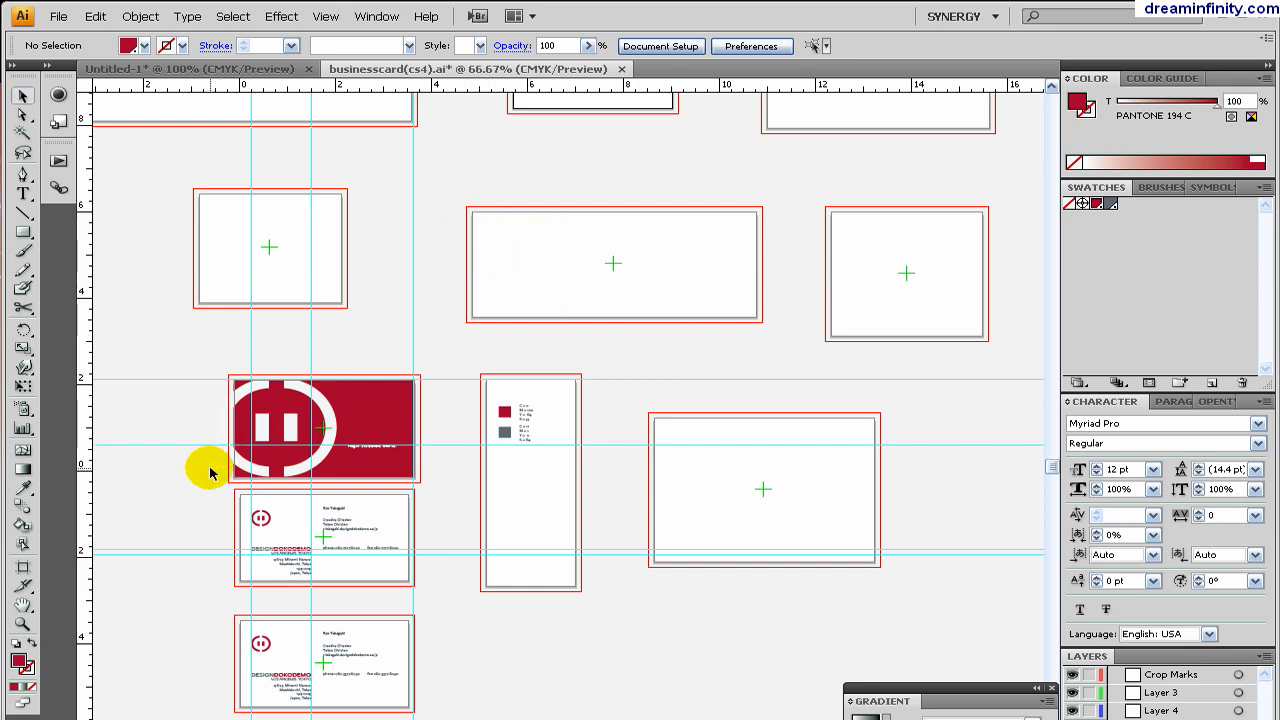
{"action": "mouse_move", "coordinate": [724, 292]}
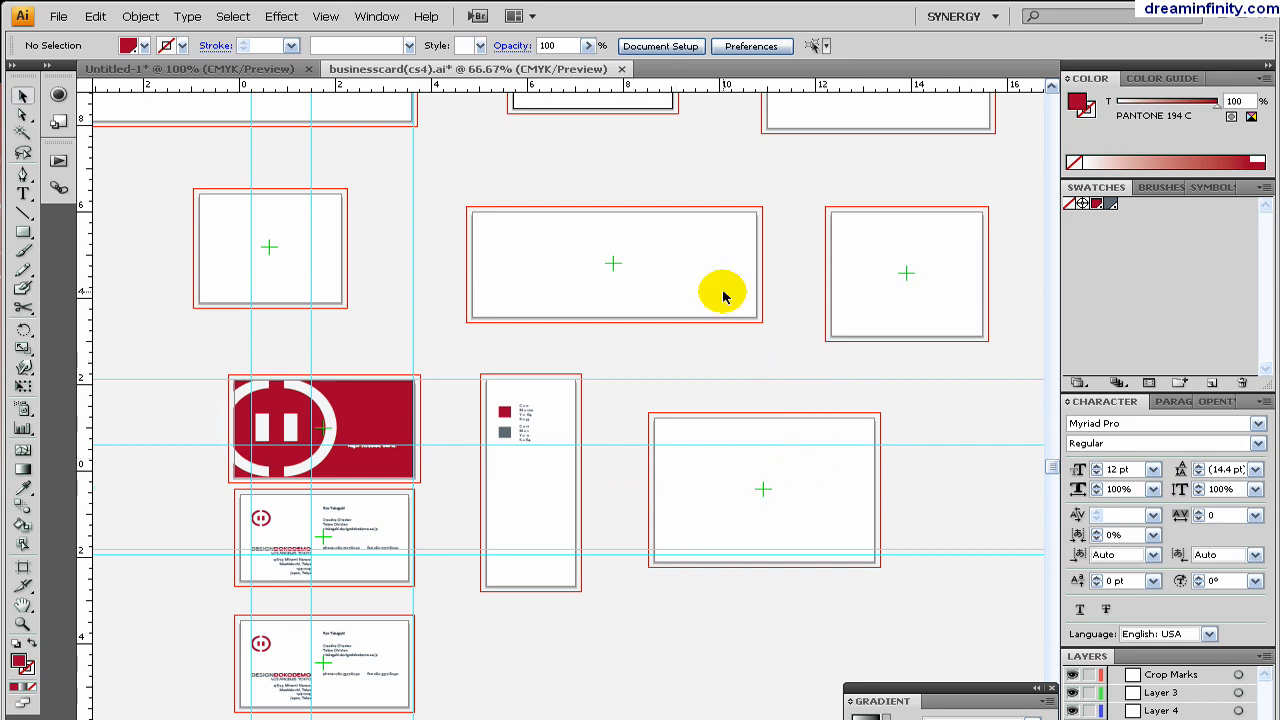